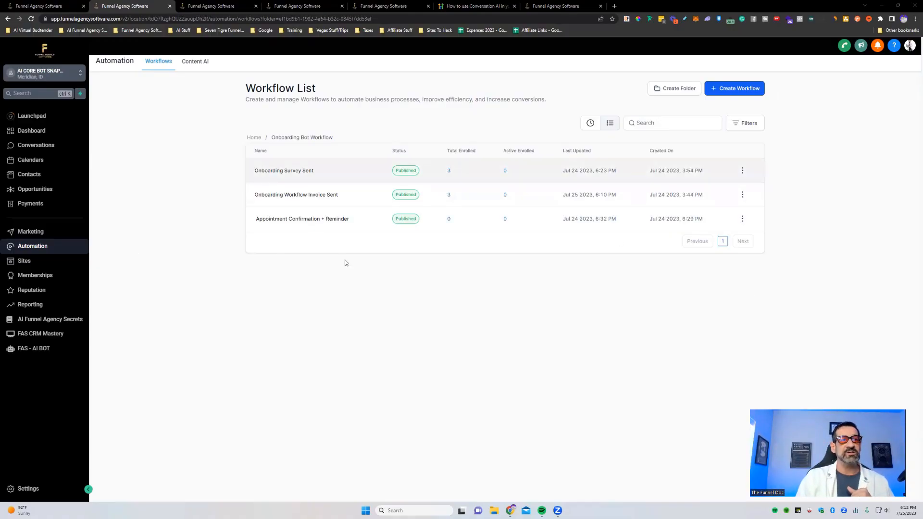
pyautogui.moveTo(289, 171)
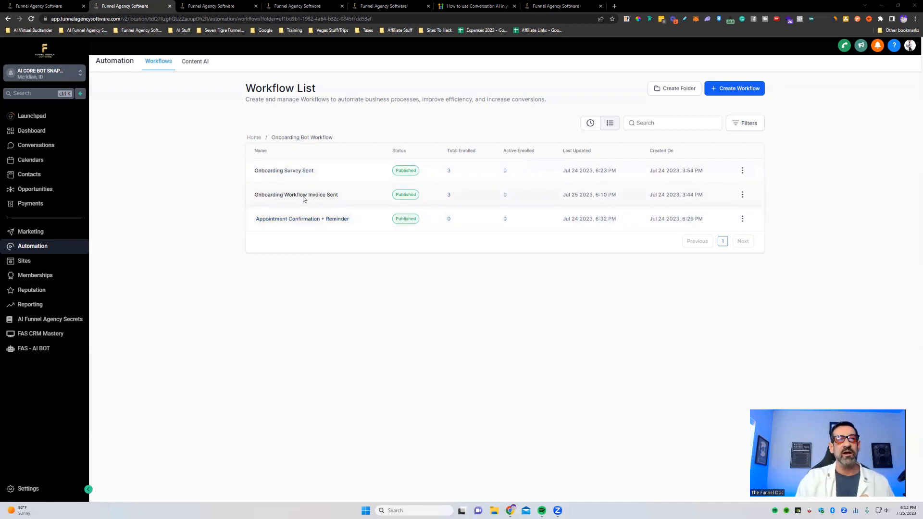
pyautogui.moveTo(296, 194)
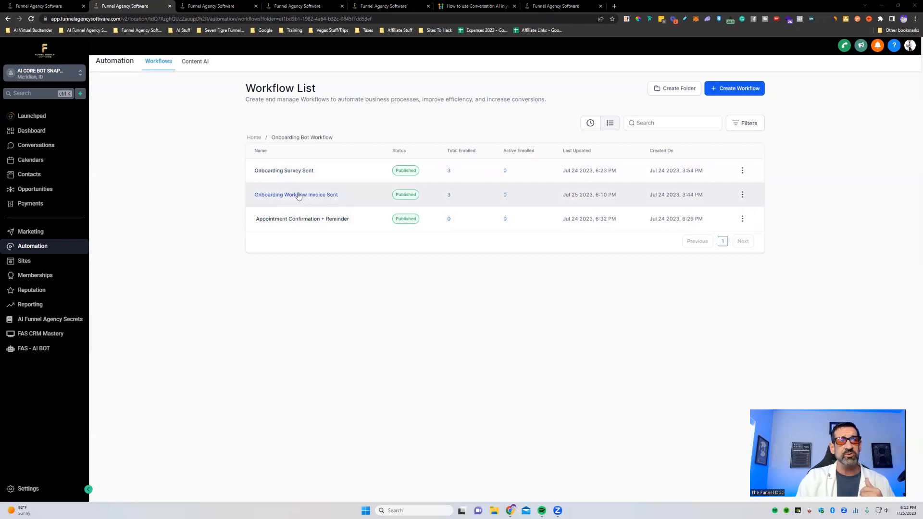
pyautogui.moveTo(301, 173)
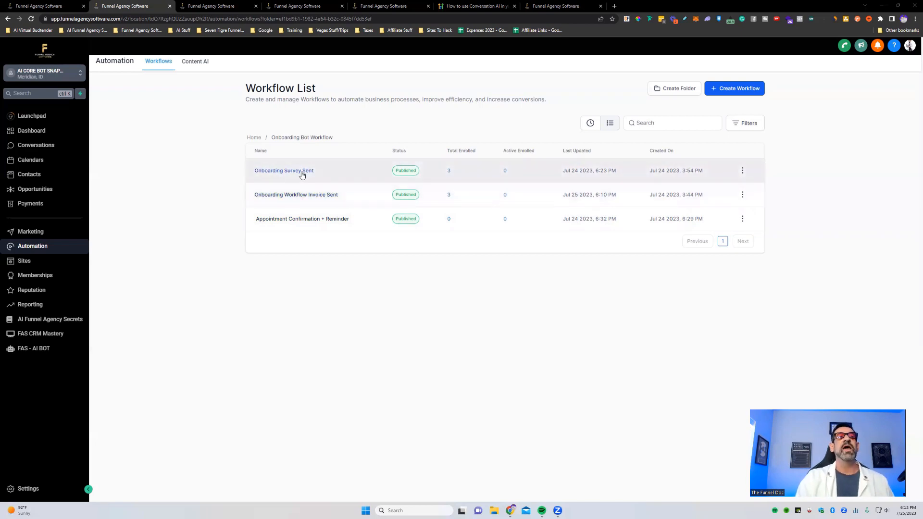
pyautogui.moveTo(305, 194)
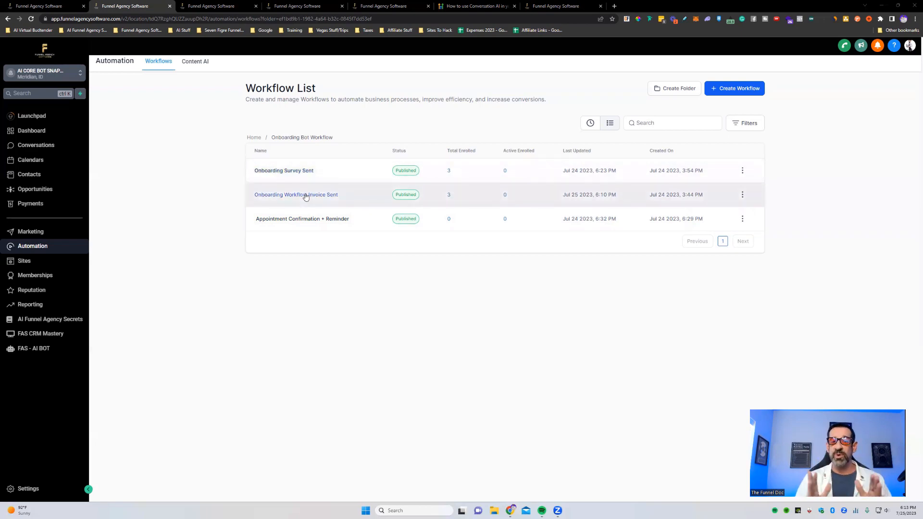
# Step: Open the 'Onboarding Workflow Invoice Sent' workflow from the Workflow List in the builder
pyautogui.click(297, 195)
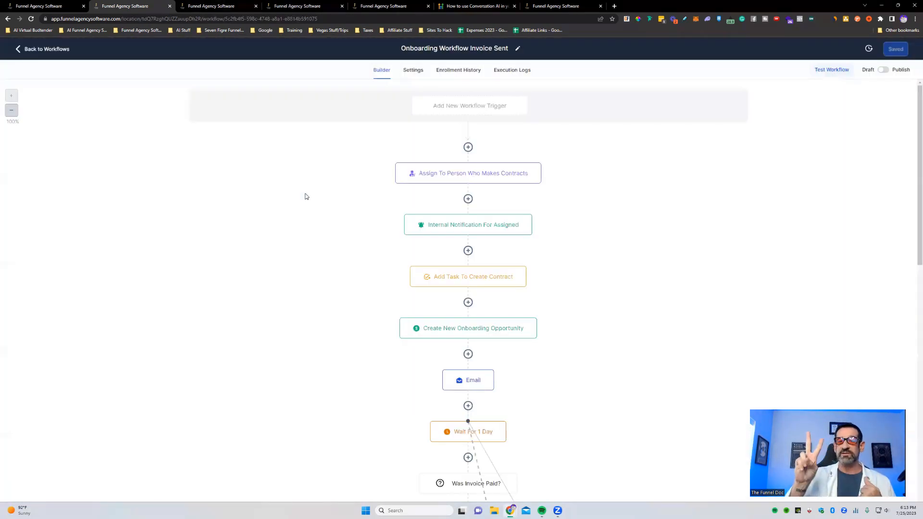
pyautogui.click(883, 69)
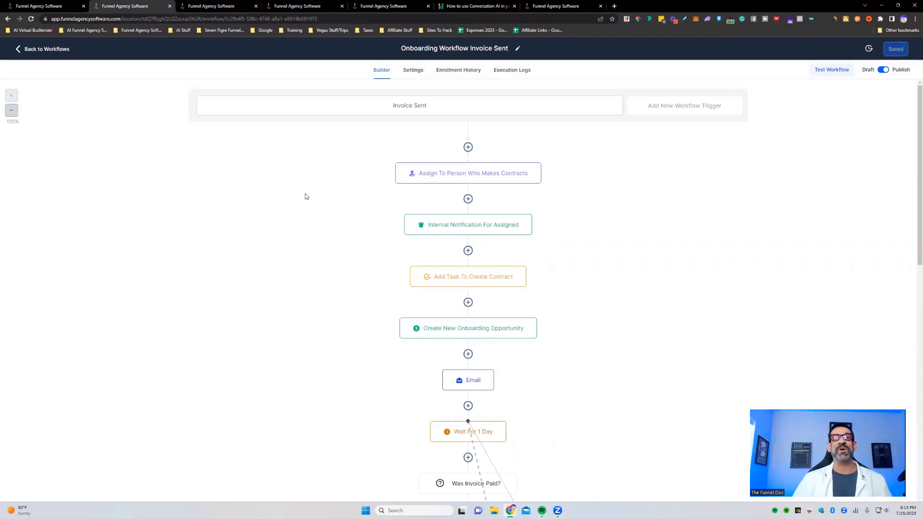
pyautogui.moveTo(380, 89)
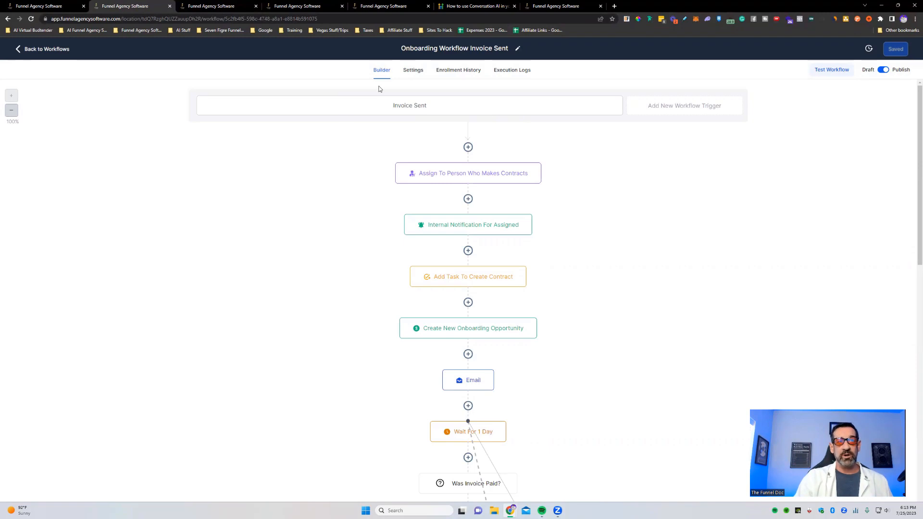
pyautogui.moveTo(430, 115)
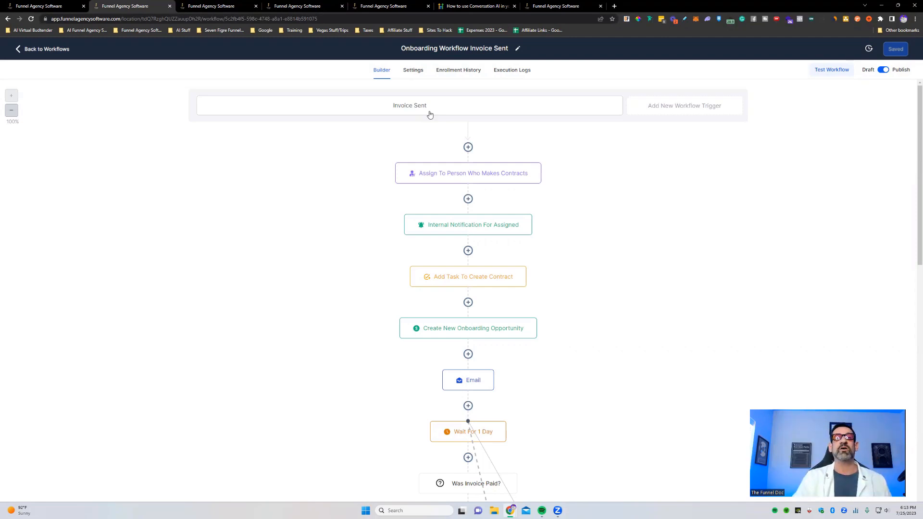
pyautogui.moveTo(455, 140)
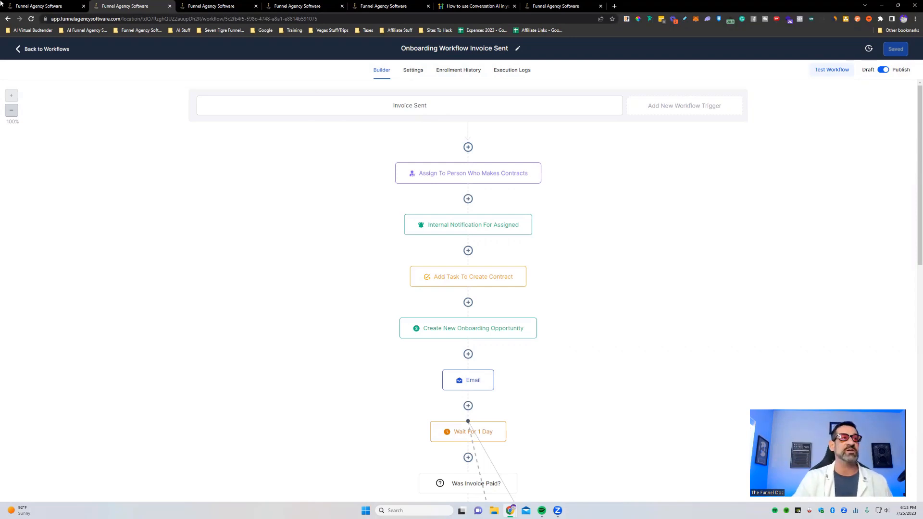
pyautogui.click(212, 5)
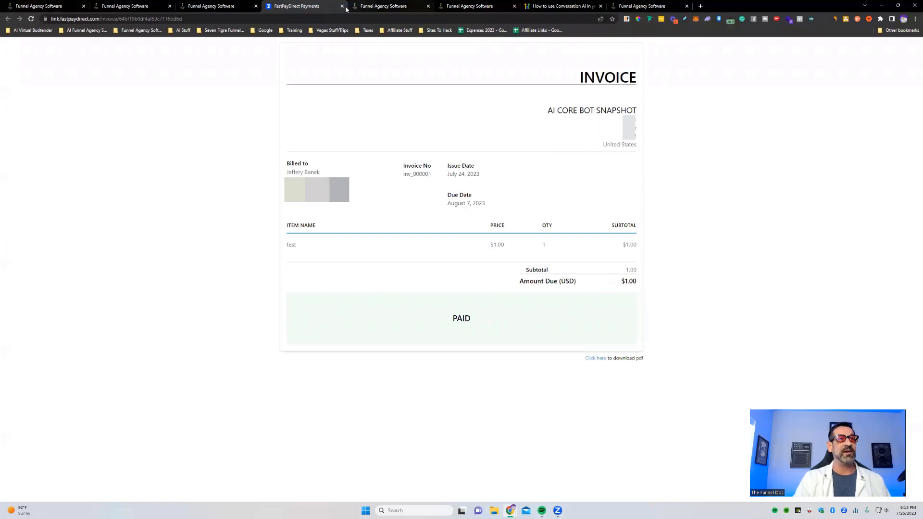
pyautogui.click(342, 6)
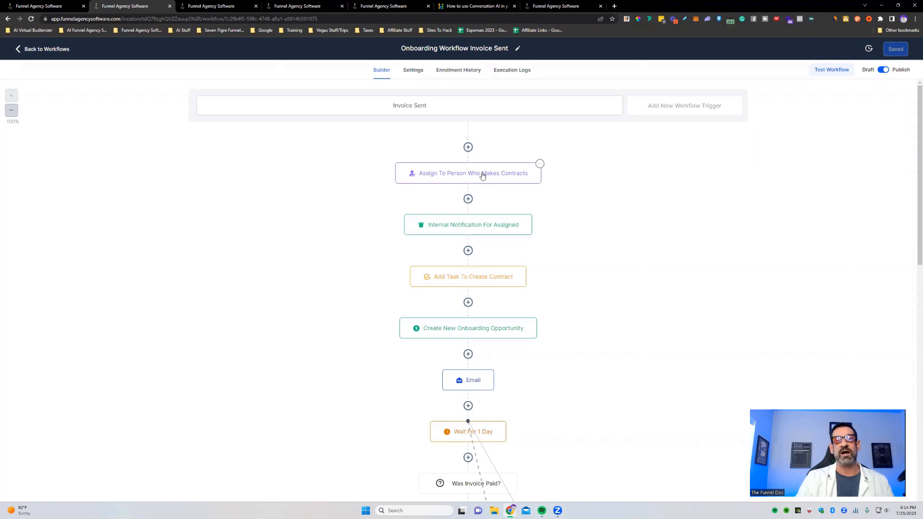
# Step: Inspect the Assign step and the internal notification step's full message text
pyautogui.click(468, 173)
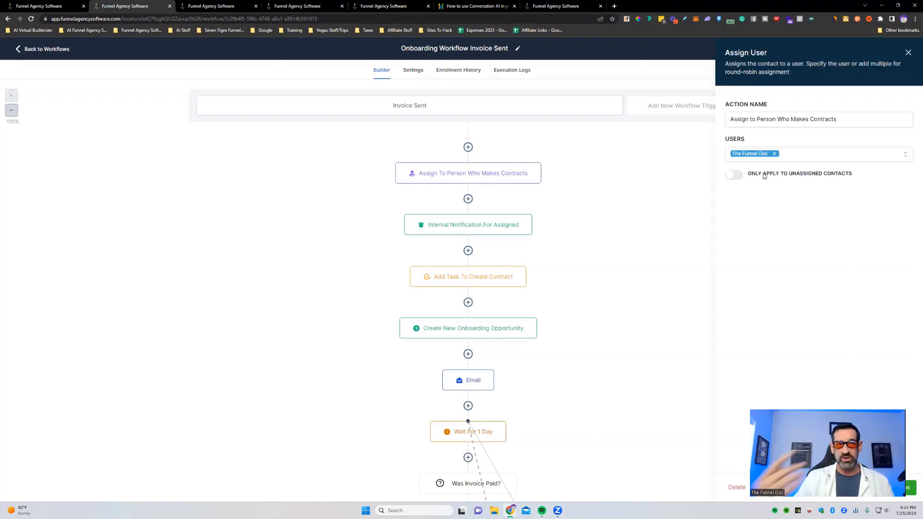
pyautogui.click(467, 224)
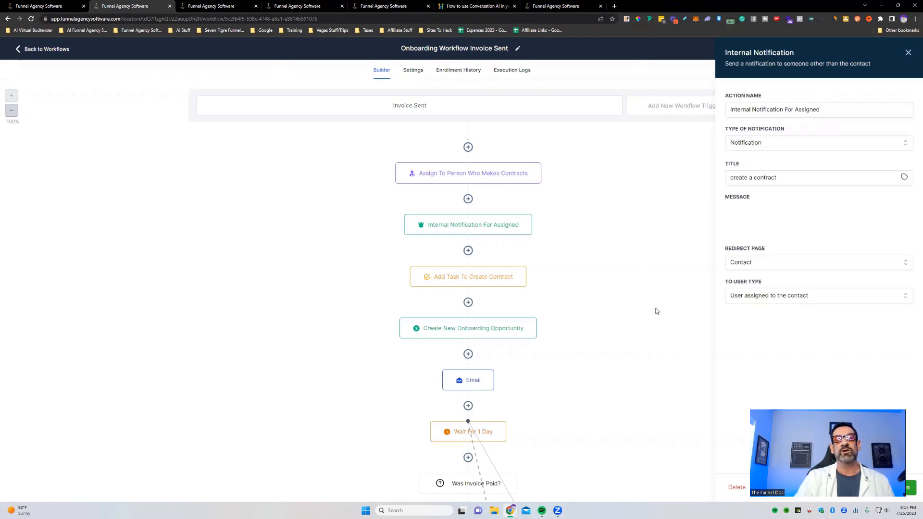
pyautogui.click(818, 228)
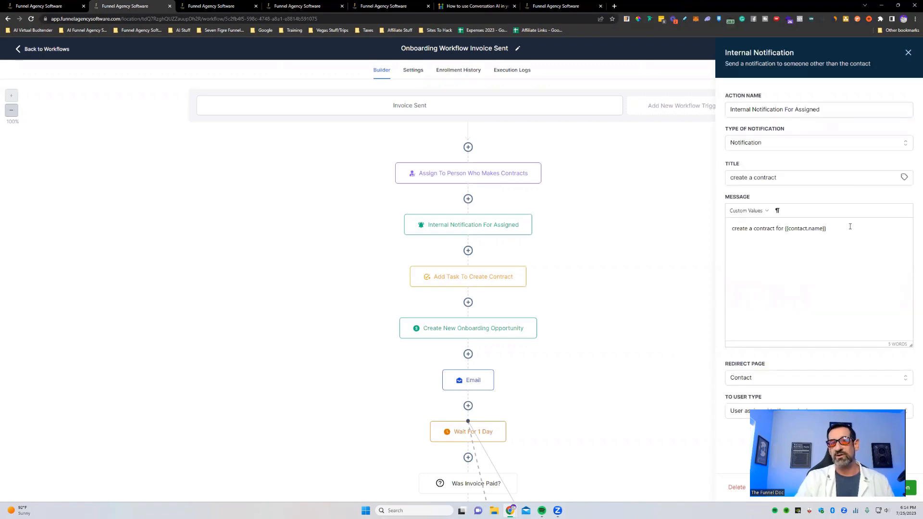
pyautogui.tripleClick(779, 229)
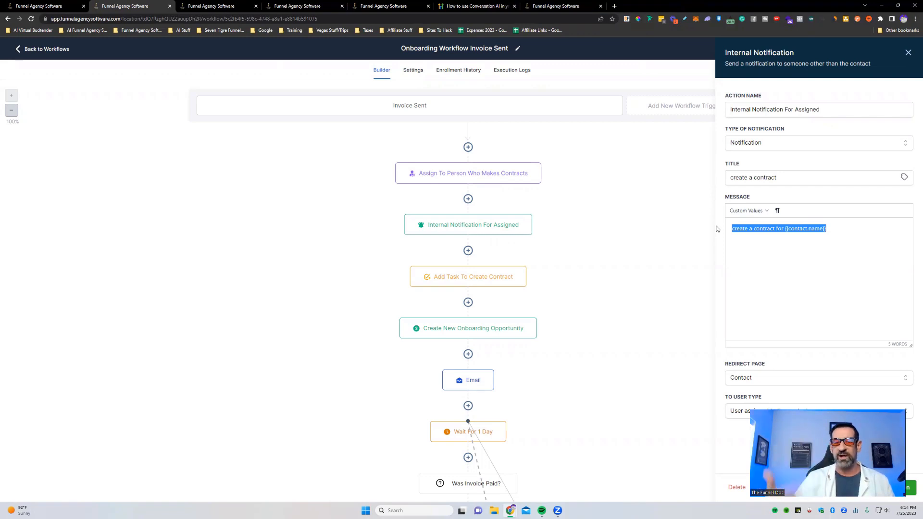
pyautogui.moveTo(504, 201)
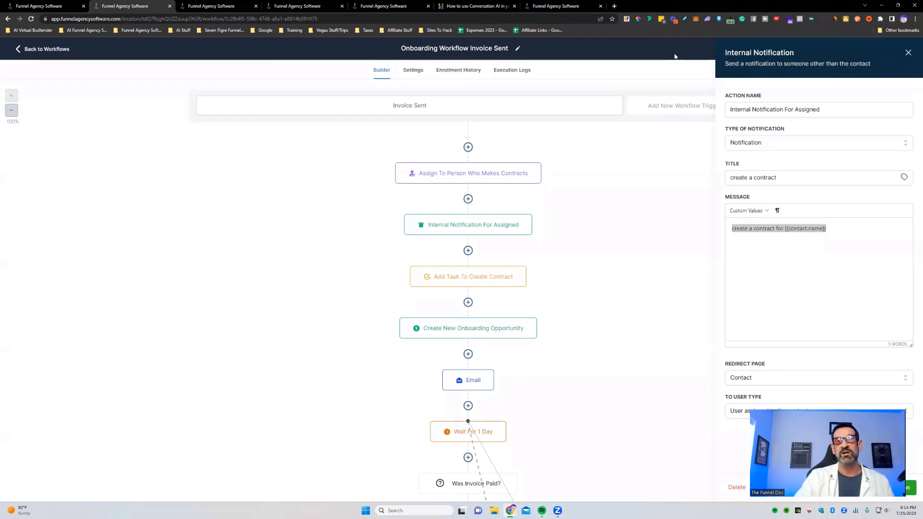
# Step: Recheck the notification, then view the create-contract task: assigned to The Funnel Doc, due in 1 day
pyautogui.click(909, 53)
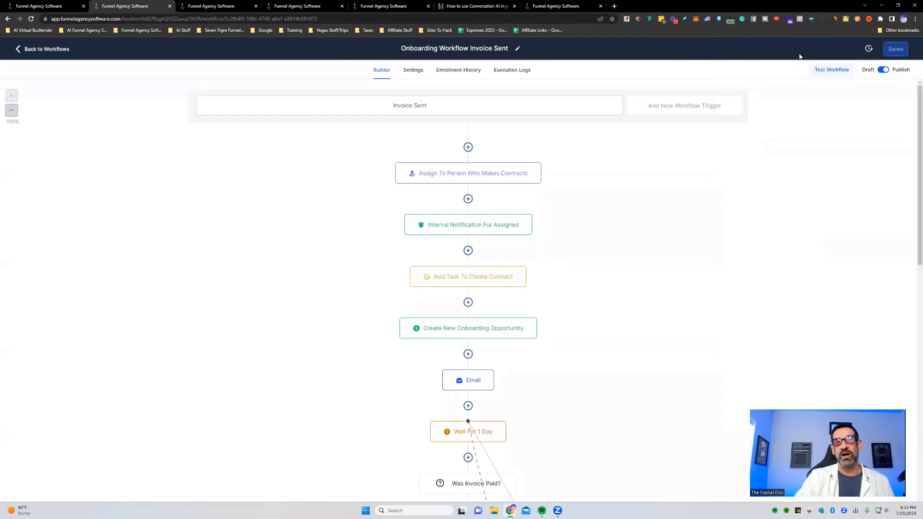
pyautogui.moveTo(832, 70)
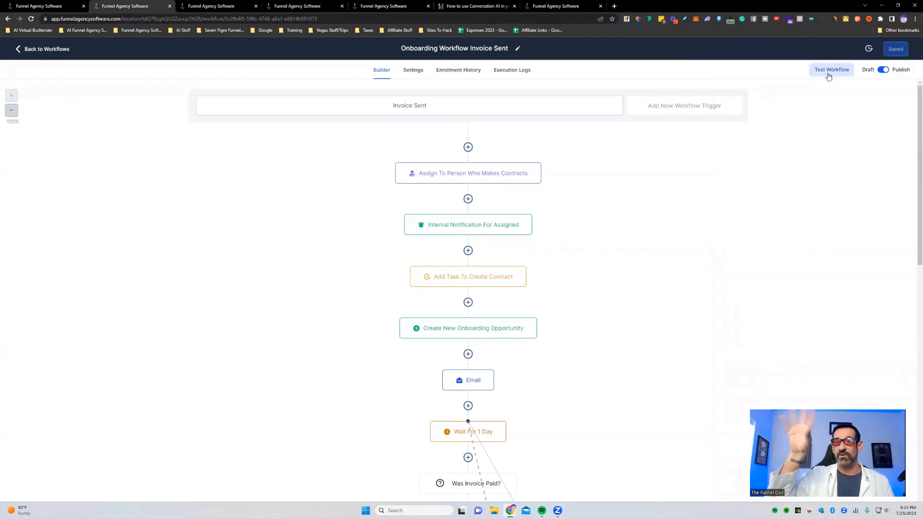
pyautogui.moveTo(782, 105)
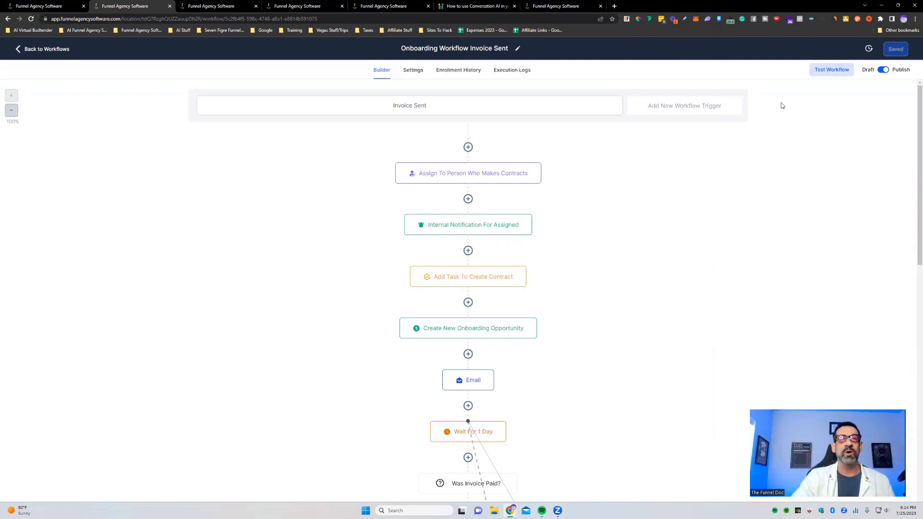
pyautogui.click(468, 224)
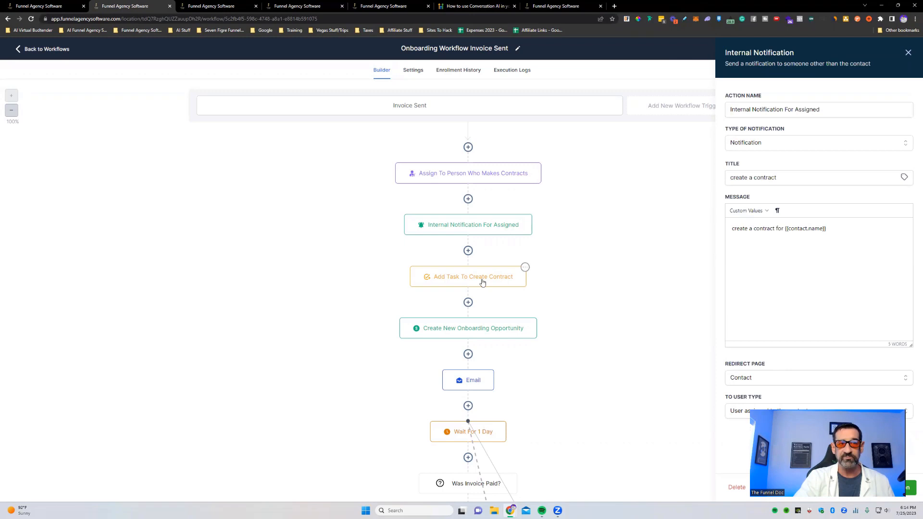
pyautogui.moveTo(464, 278)
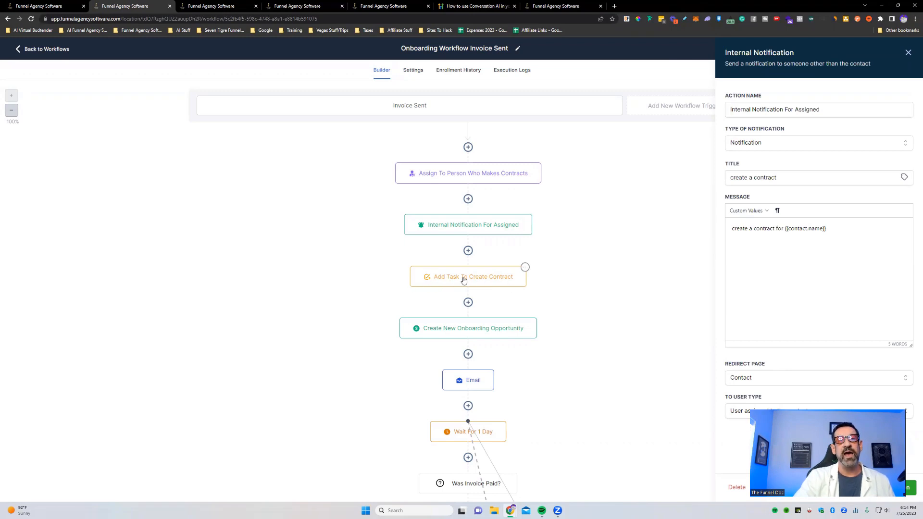
pyautogui.click(467, 277)
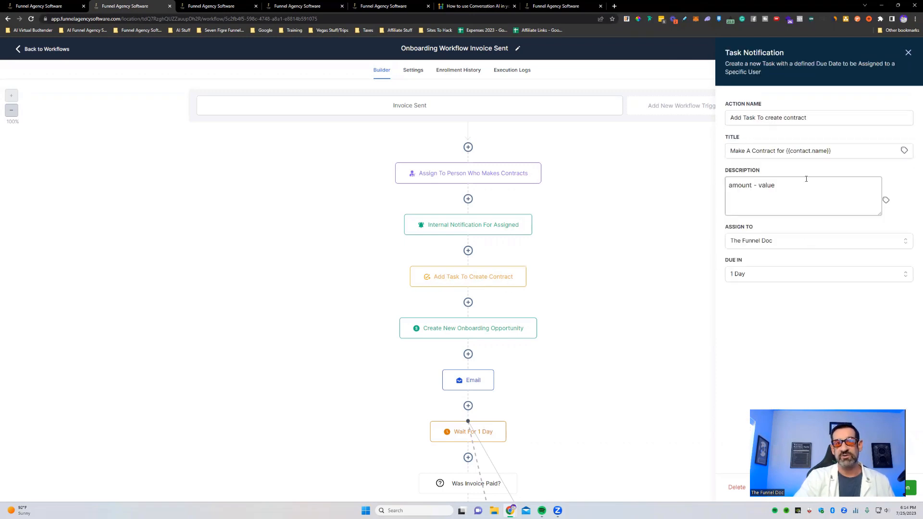
pyautogui.moveTo(571, 297)
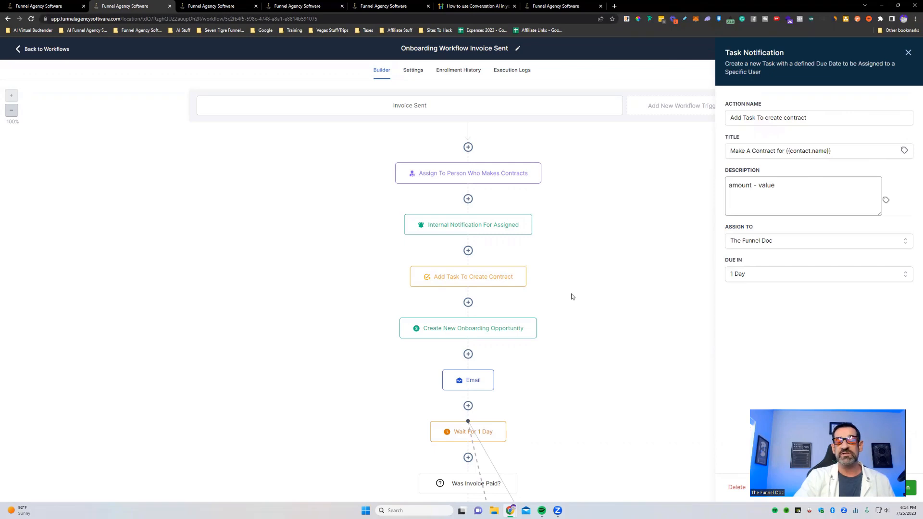
pyautogui.moveTo(592, 276)
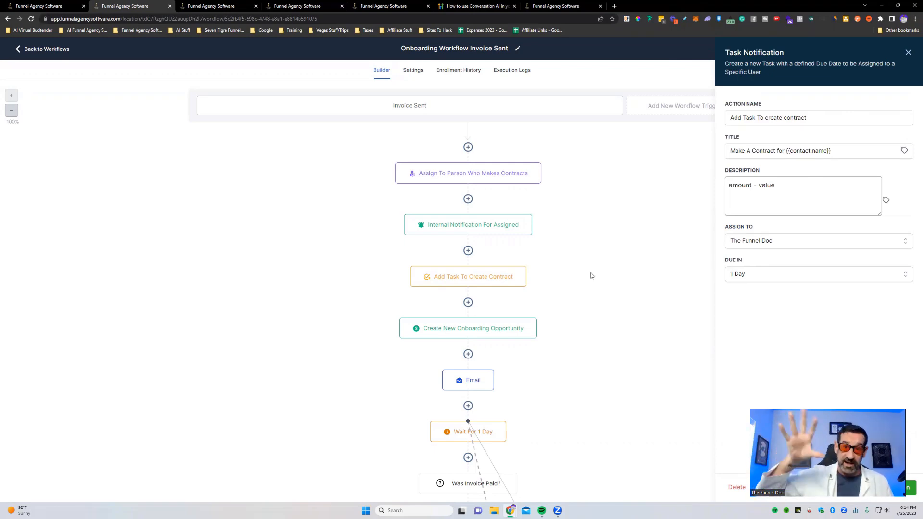
pyautogui.moveTo(587, 159)
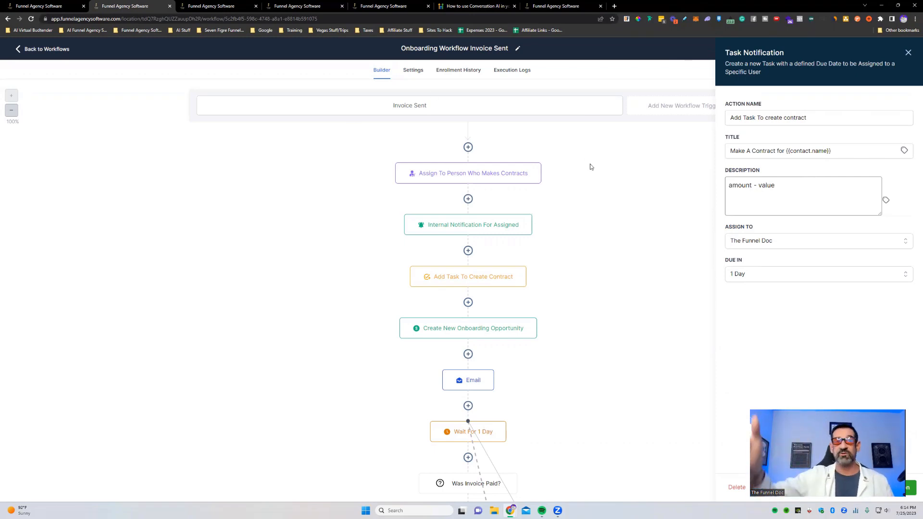
pyautogui.scroll(-3)
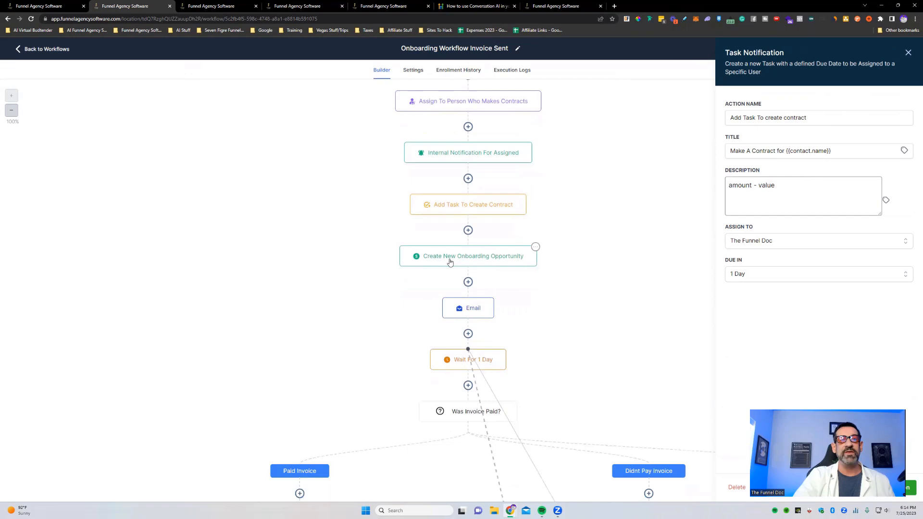
pyautogui.moveTo(329, 180)
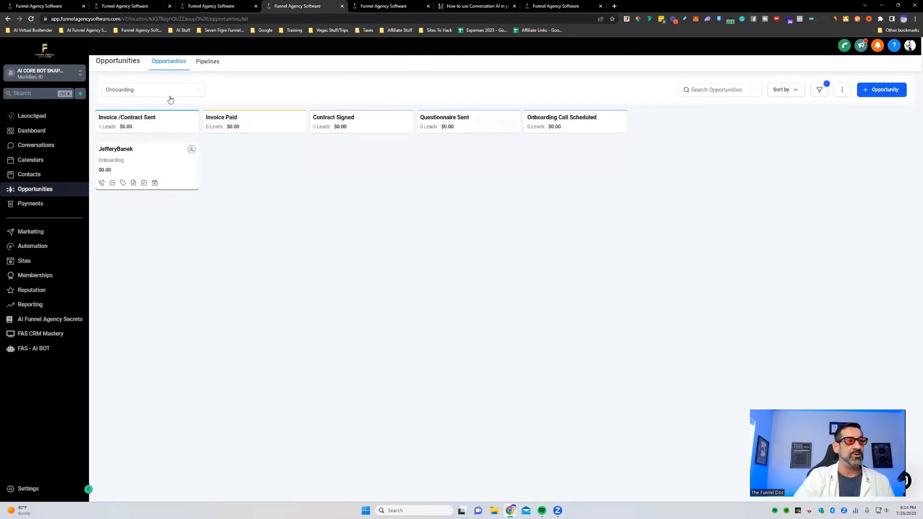
pyautogui.moveTo(146, 115)
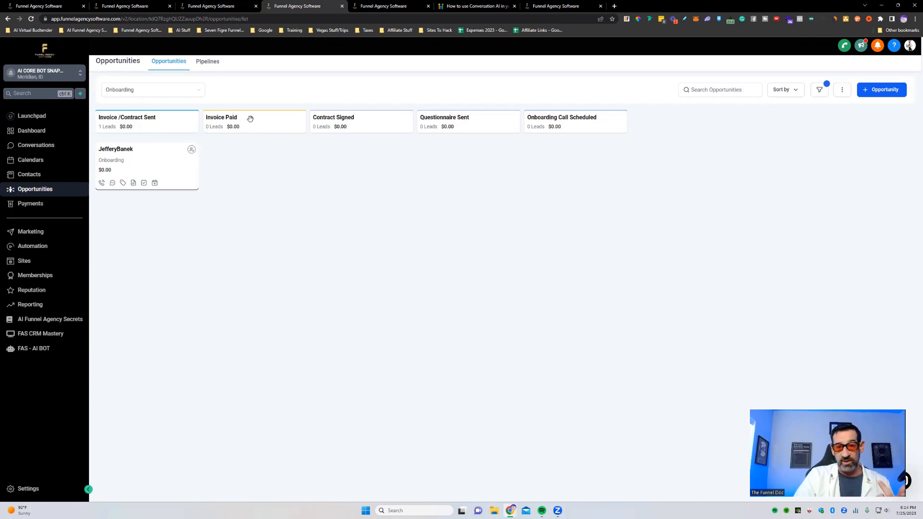
pyautogui.moveTo(281, 126)
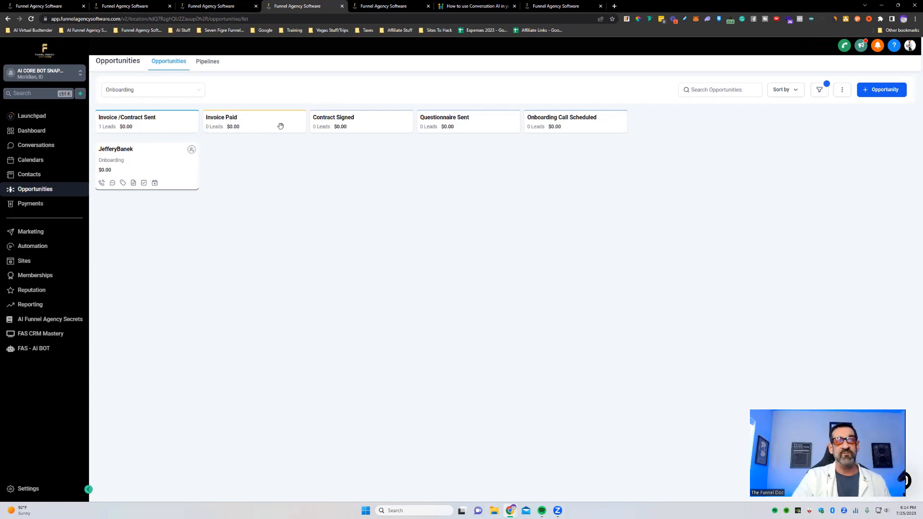
pyautogui.moveTo(336, 112)
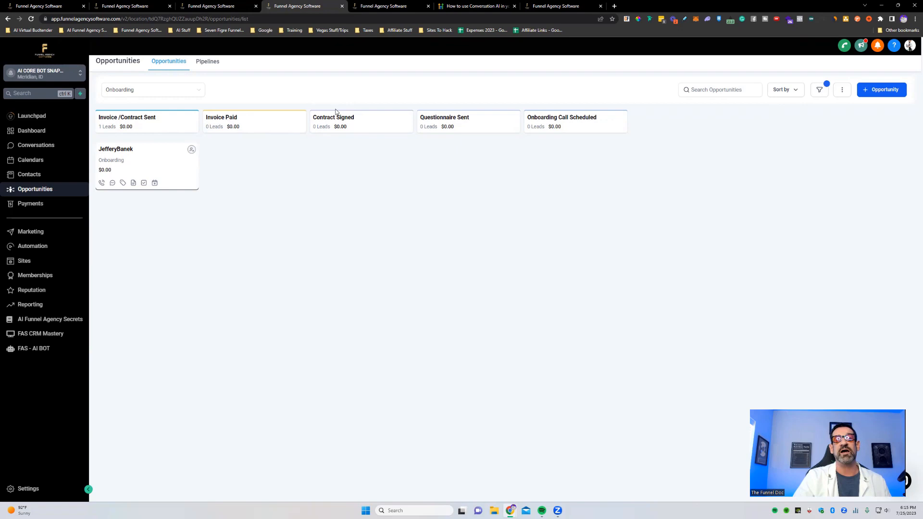
pyautogui.moveTo(342, 114)
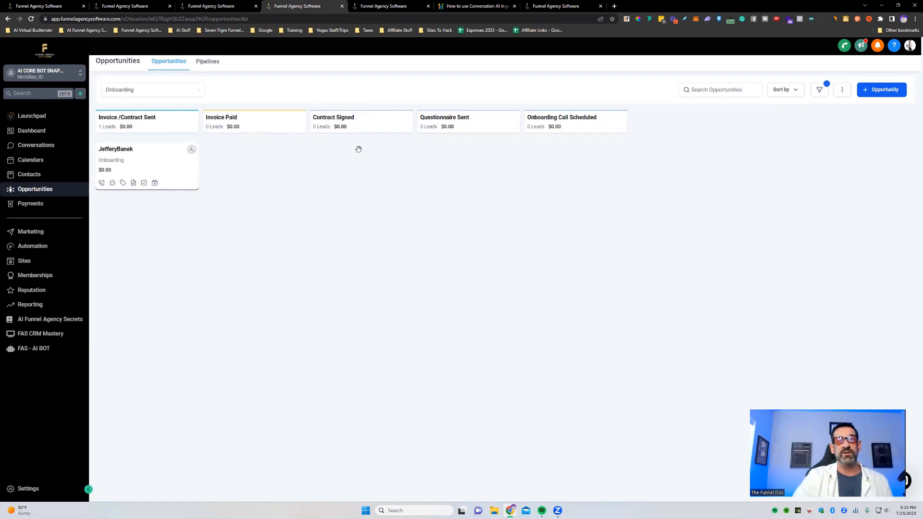
pyautogui.moveTo(347, 133)
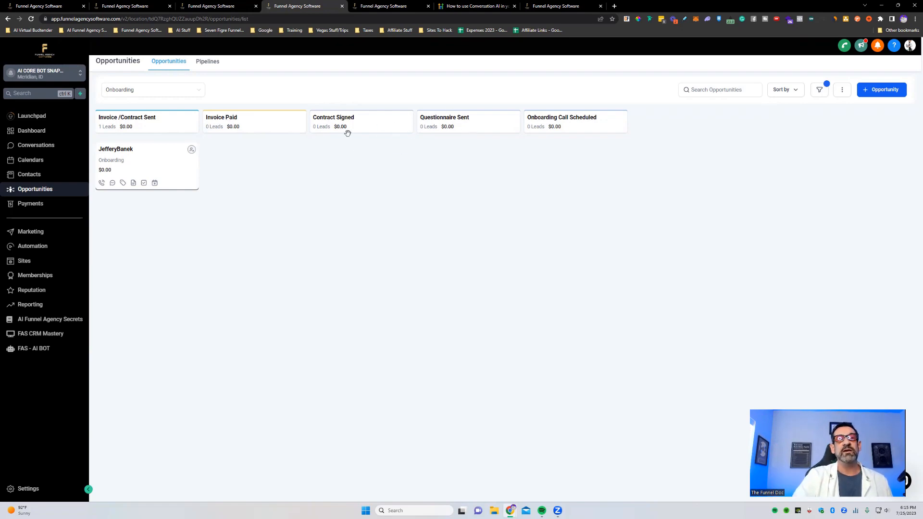
pyautogui.moveTo(488, 178)
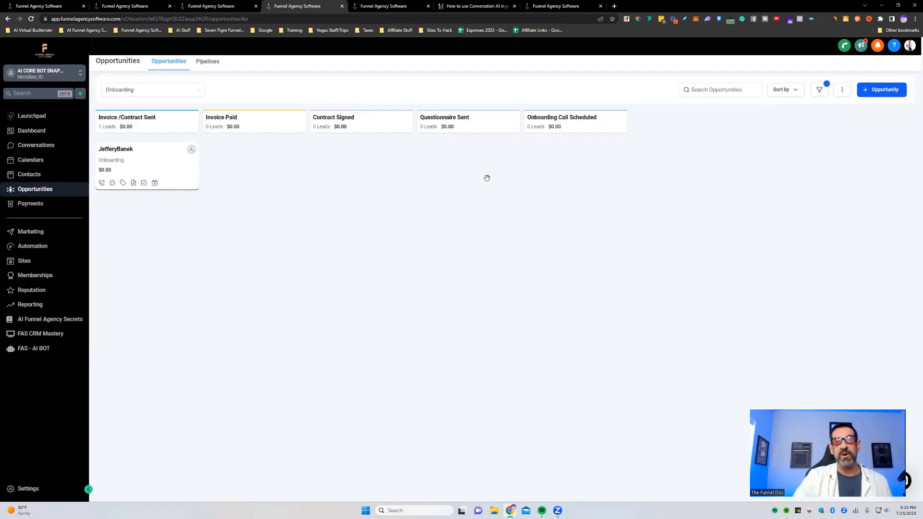
pyautogui.moveTo(454, 124)
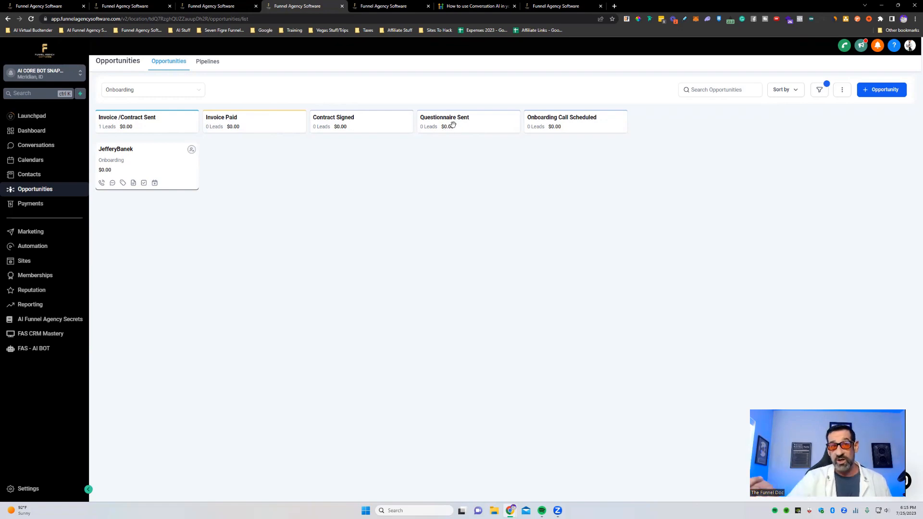
pyautogui.moveTo(549, 122)
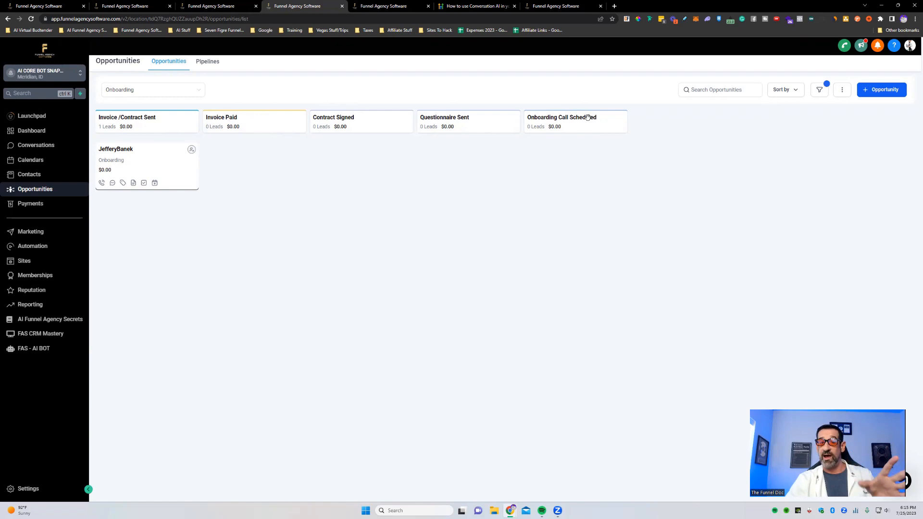
pyautogui.moveTo(557, 127)
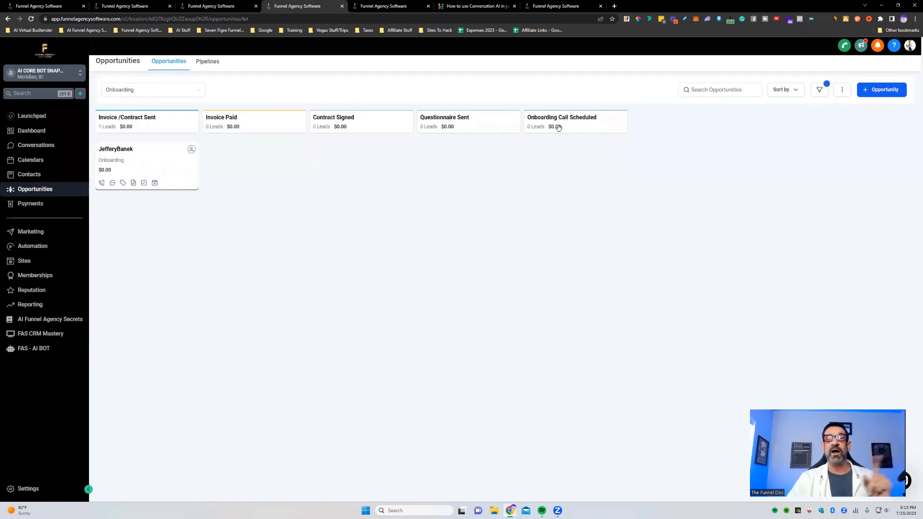
pyautogui.moveTo(589, 135)
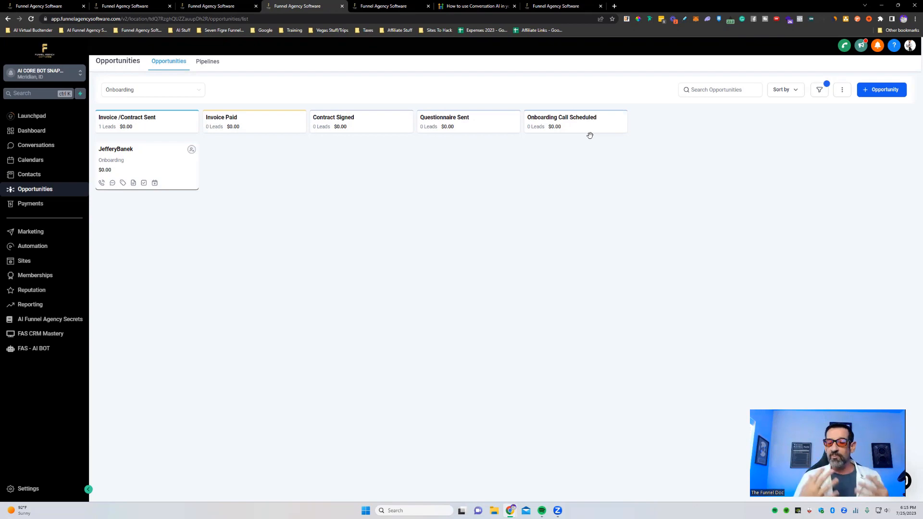
pyautogui.moveTo(241, 257)
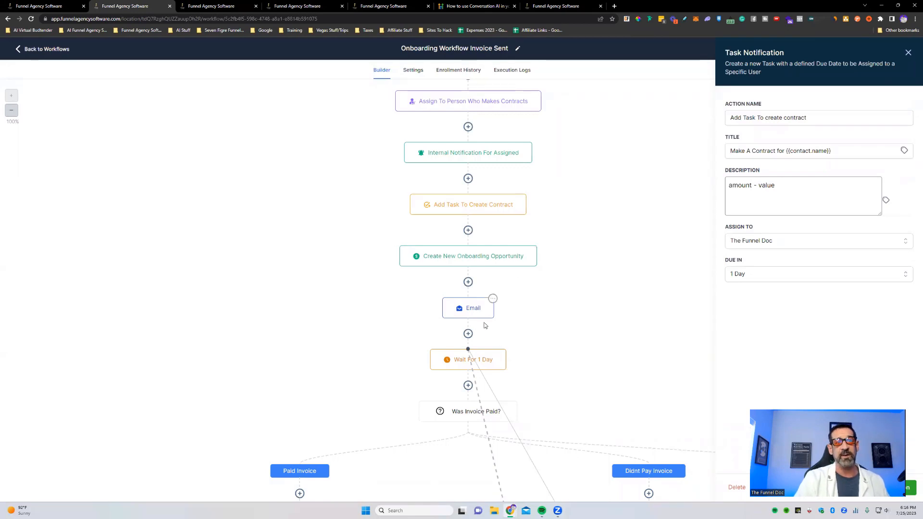
# Step: View the Email step's Edit Action panel, then scroll down to the Was Invoice Paid? branches
pyautogui.click(468, 308)
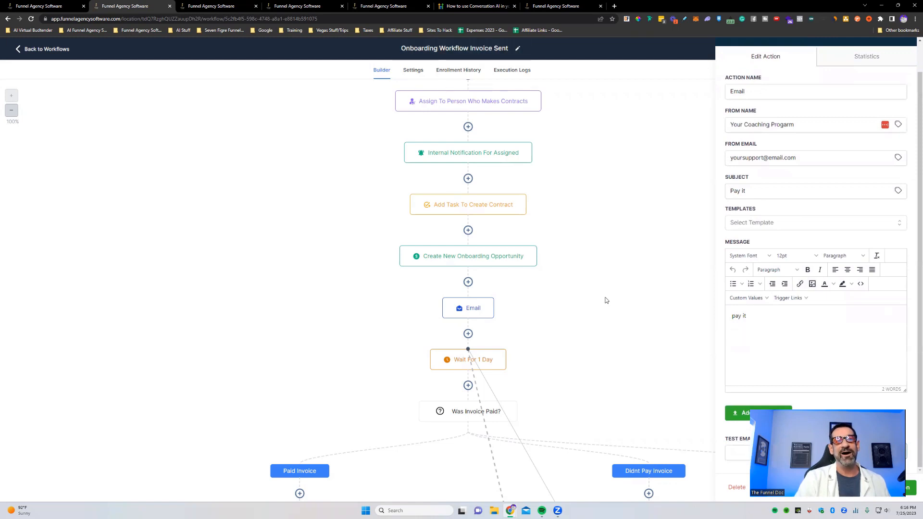
pyautogui.scroll(3)
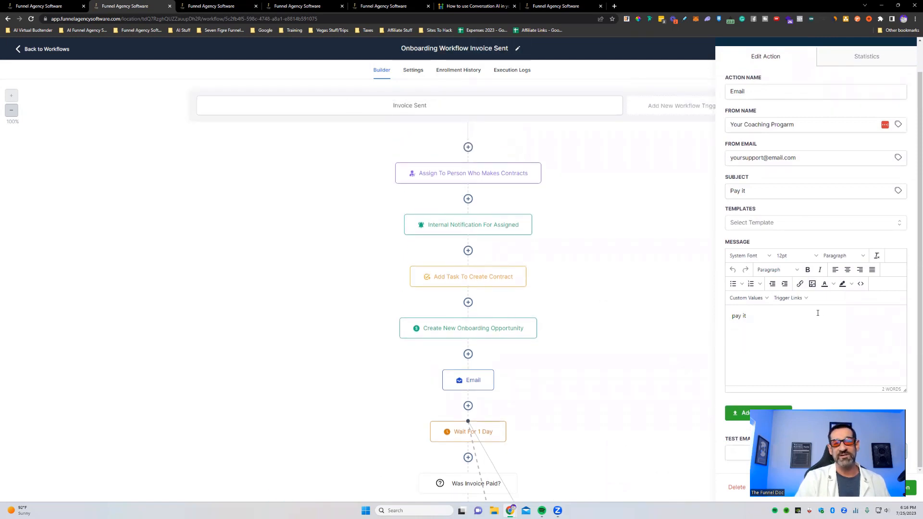
pyautogui.scroll(-3)
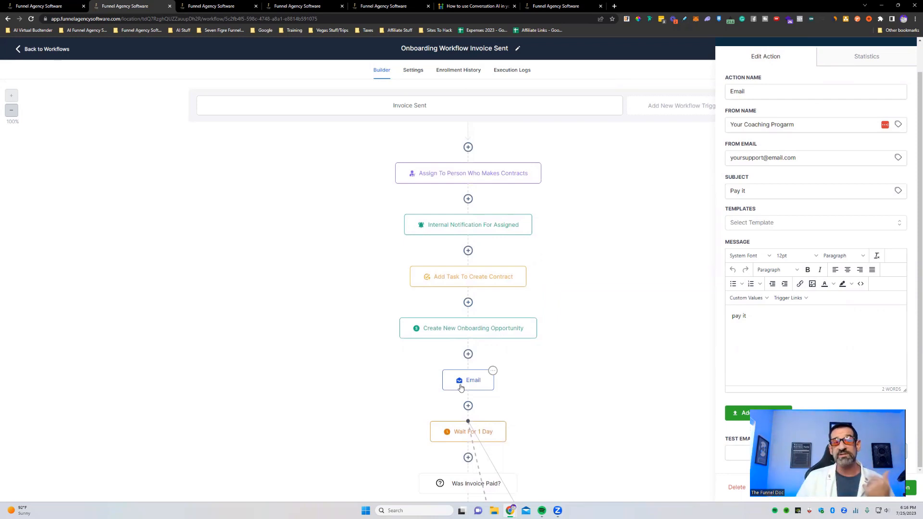
pyautogui.scroll(-3)
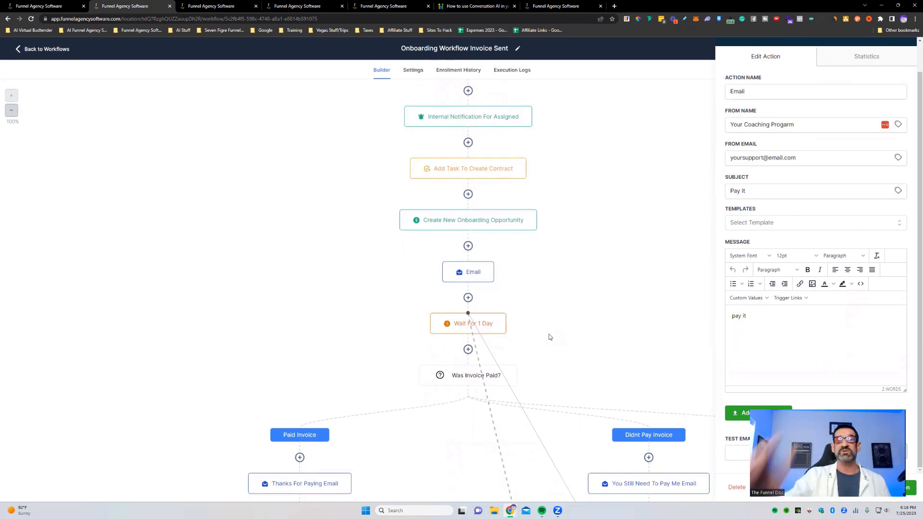
pyautogui.scroll(-3)
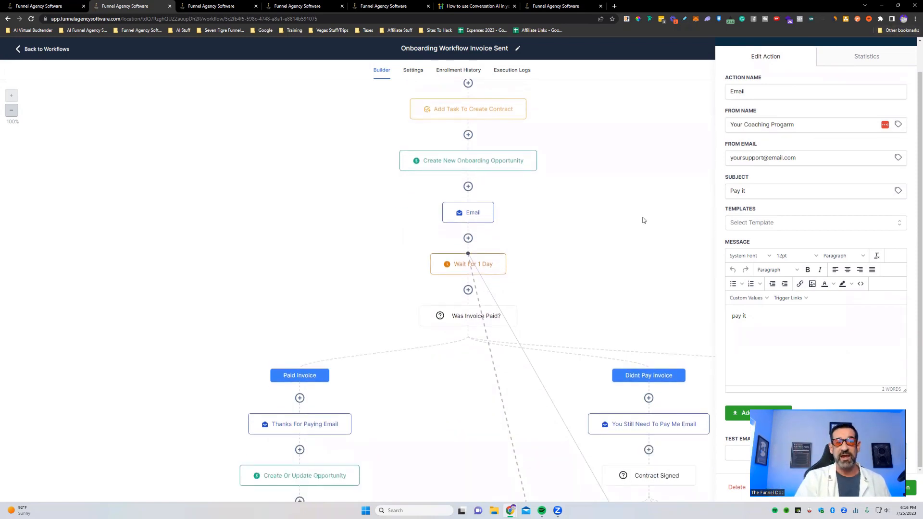
# Step: Check the Was Invoice Paid? branches: Paid to Paid Invoice, Sent to Didnt Pay Invoice, else None
pyautogui.click(476, 315)
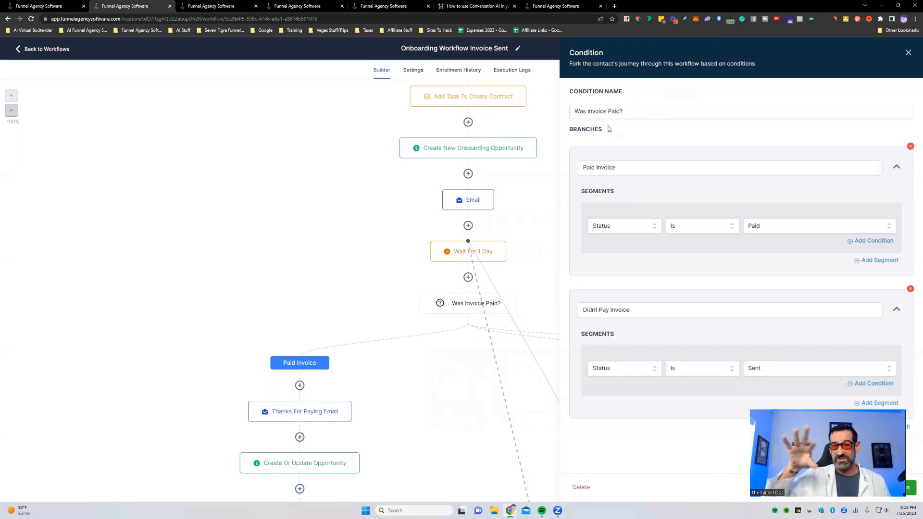
pyautogui.moveTo(372, 277)
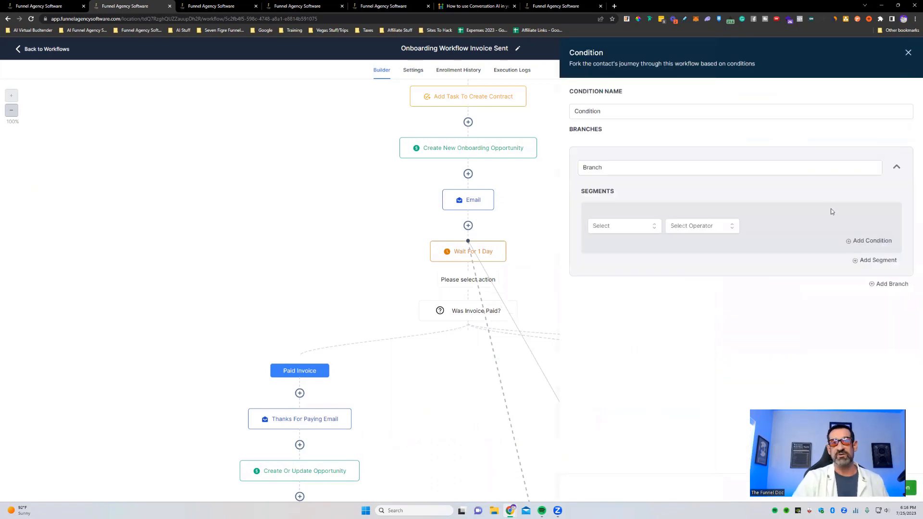
pyautogui.click(909, 52)
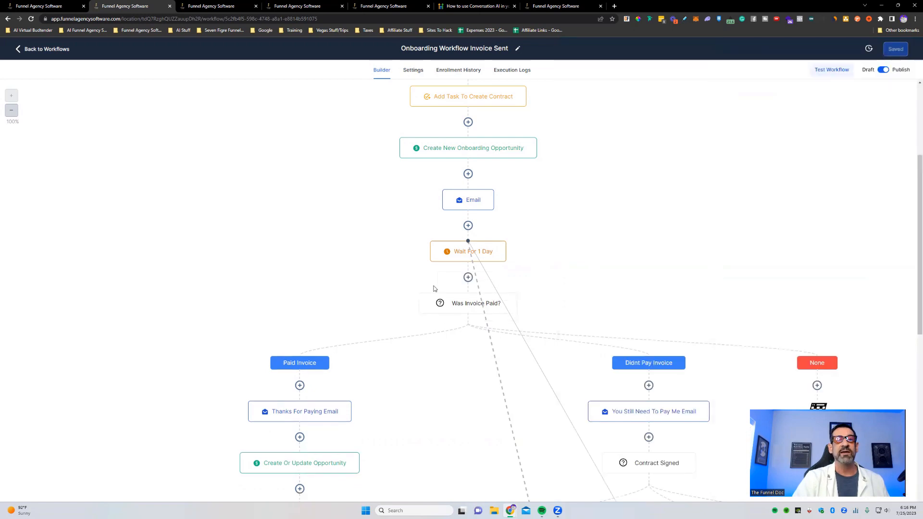
pyautogui.scroll(3)
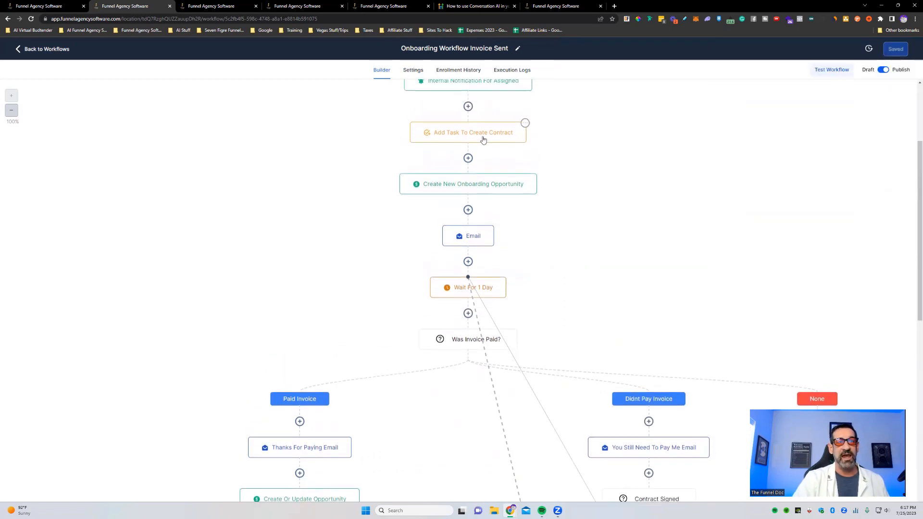
# Step: Rename the first email step to 'Email - Reminder To Pay' and save the action
pyautogui.click(468, 236)
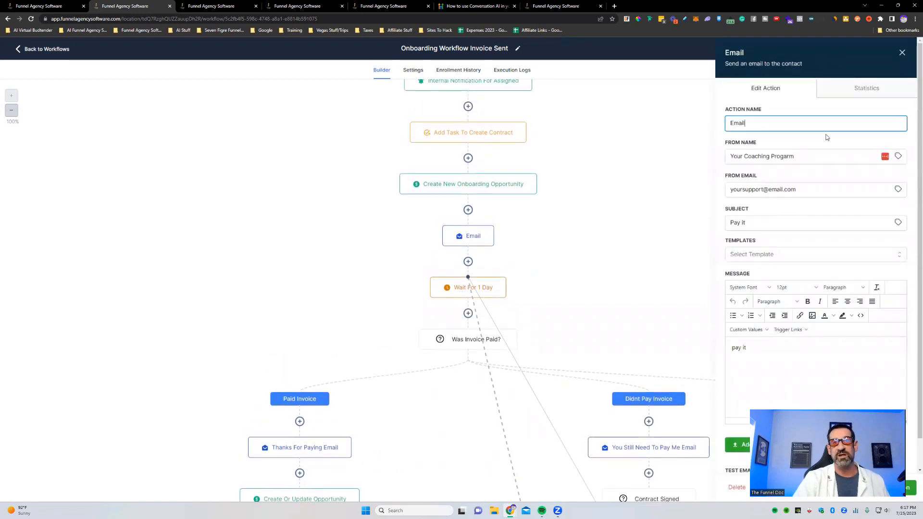
pyautogui.write('- reminder to')
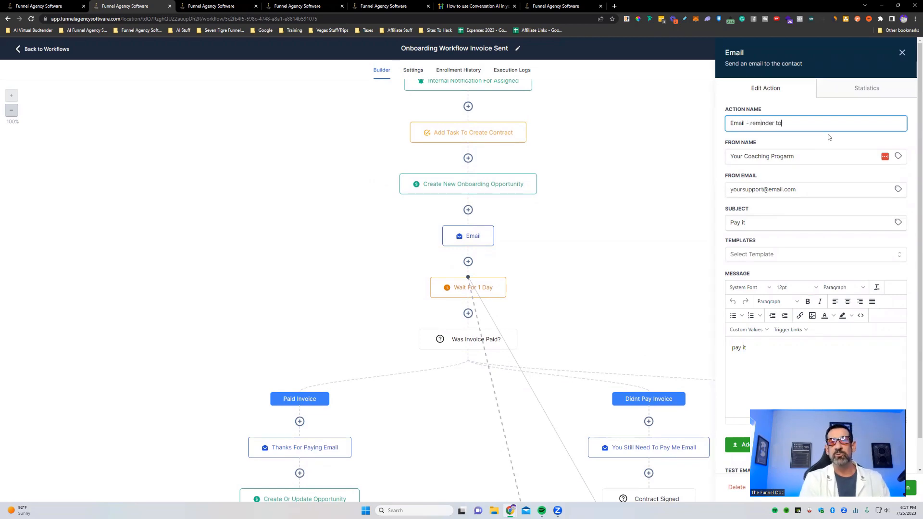
pyautogui.write('pay')
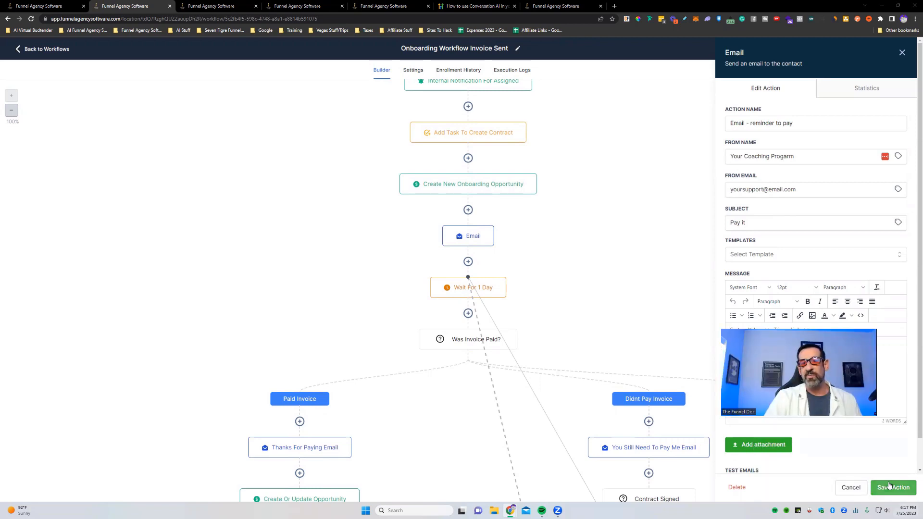
pyautogui.click(894, 487)
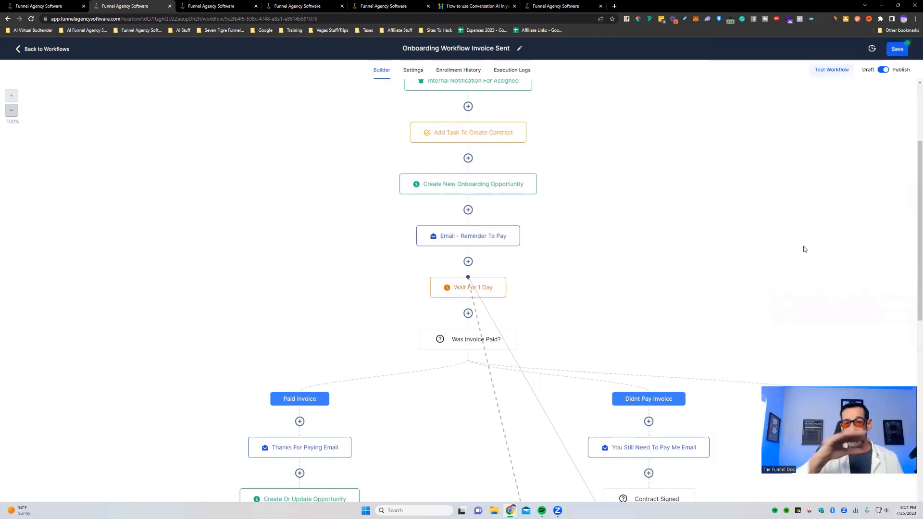
pyautogui.moveTo(530, 249)
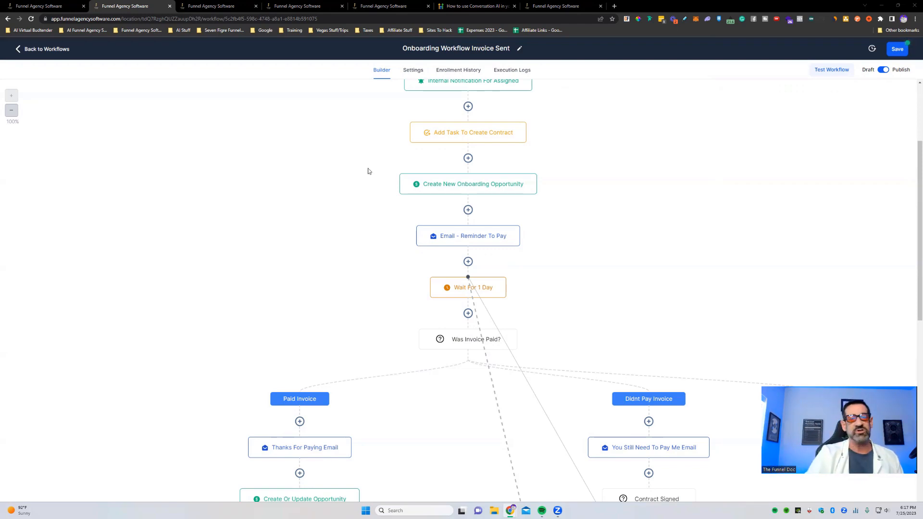
# Step: Recheck the Was Invoice Paid? condition's Paid and Sent branches, then close it without saving
pyautogui.scroll(-3)
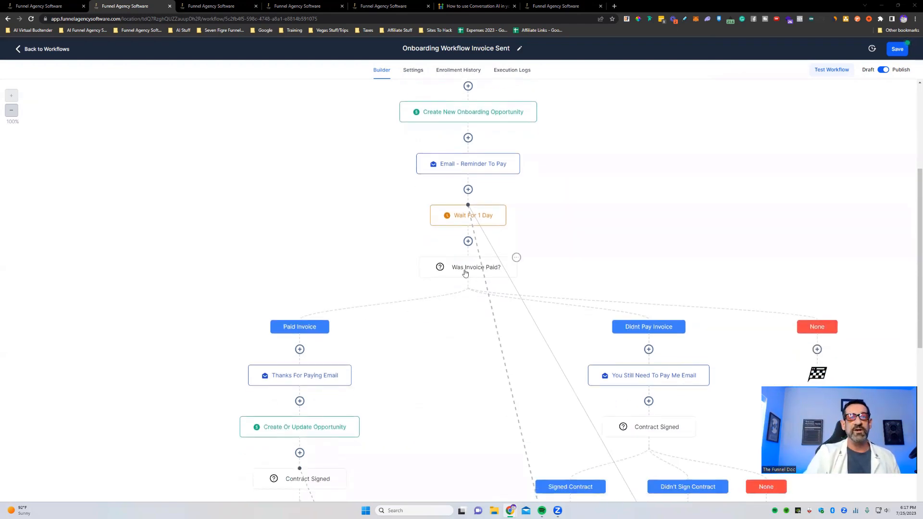
pyautogui.click(476, 267)
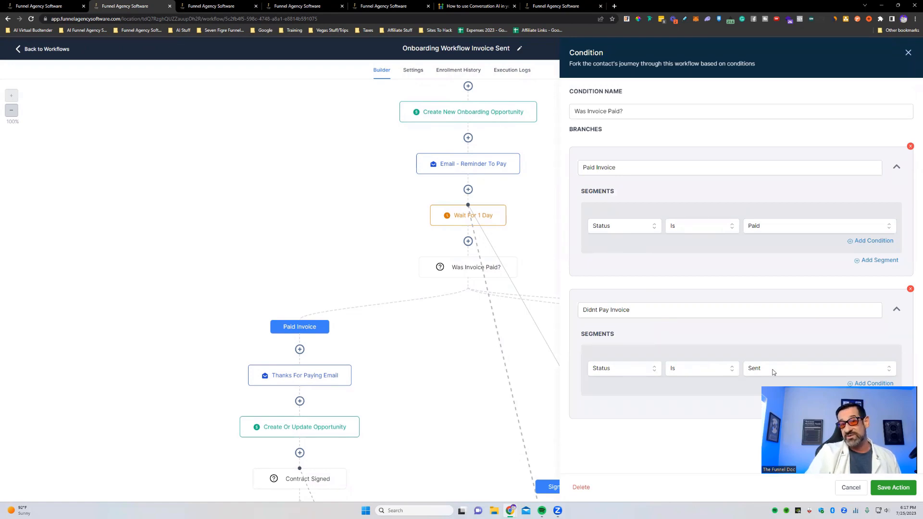
pyautogui.moveTo(910, 58)
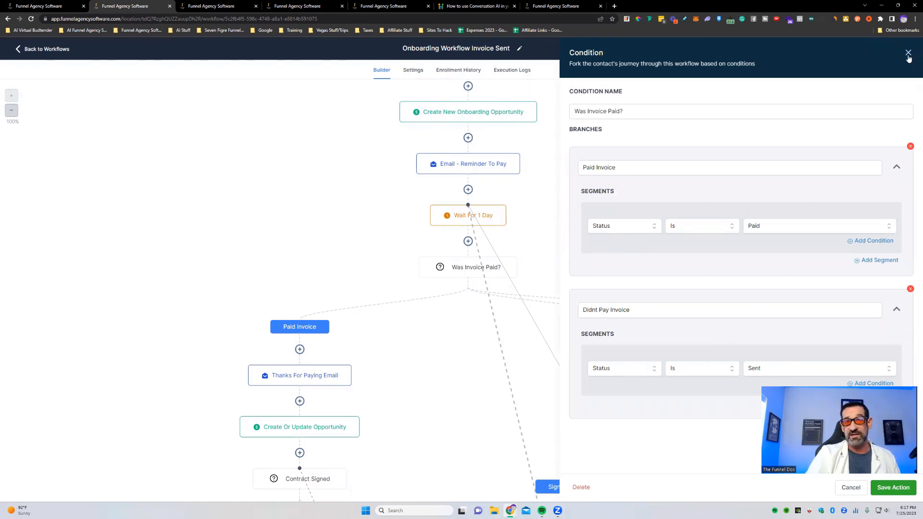
pyautogui.click(909, 53)
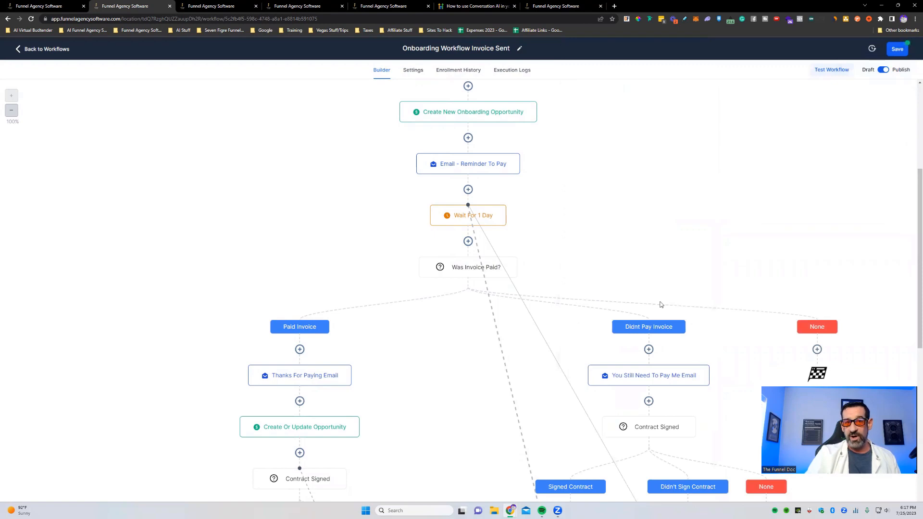
pyautogui.moveTo(279, 289)
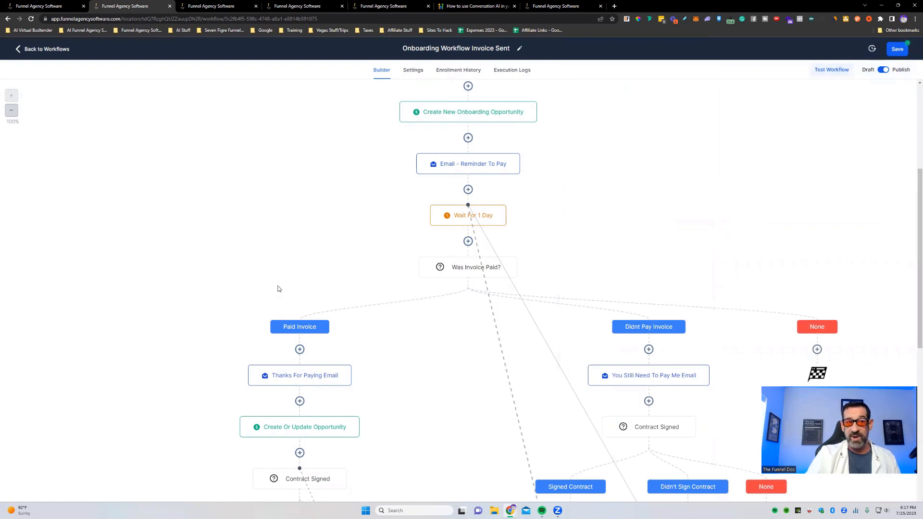
pyautogui.moveTo(300, 340)
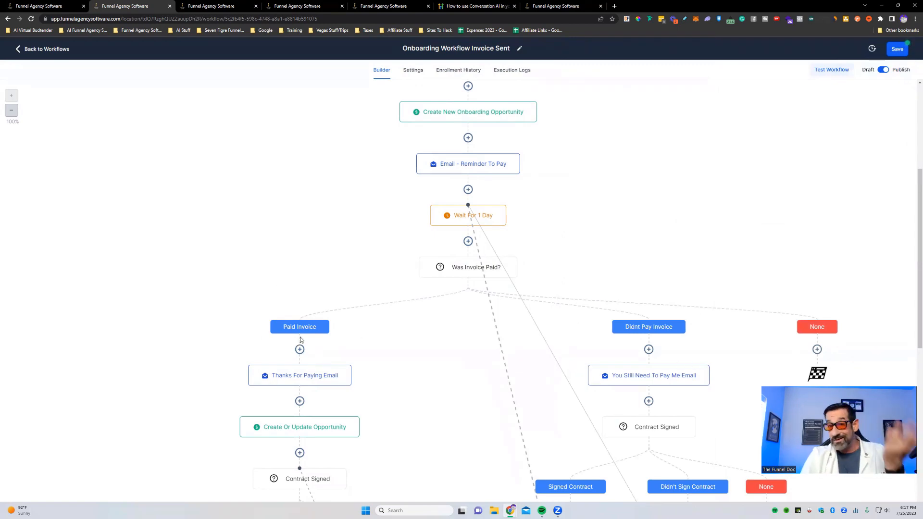
pyautogui.scroll(-3)
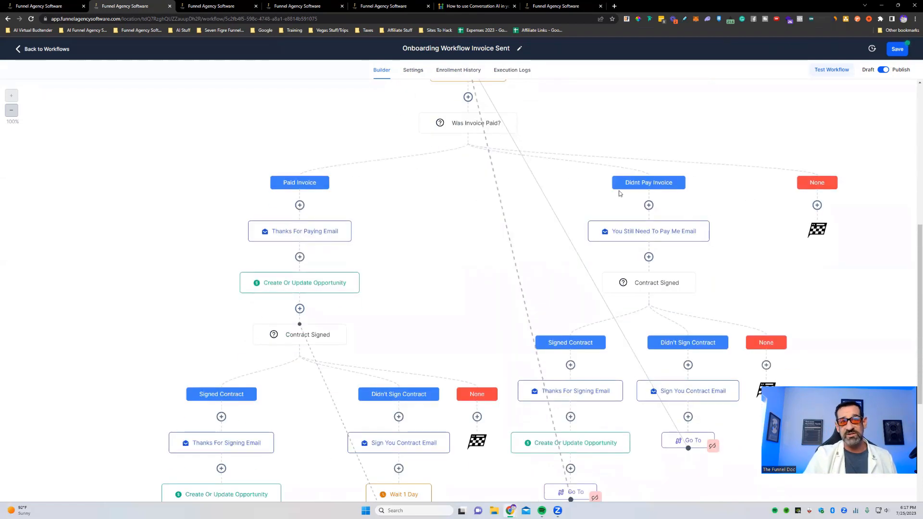
pyautogui.moveTo(622, 230)
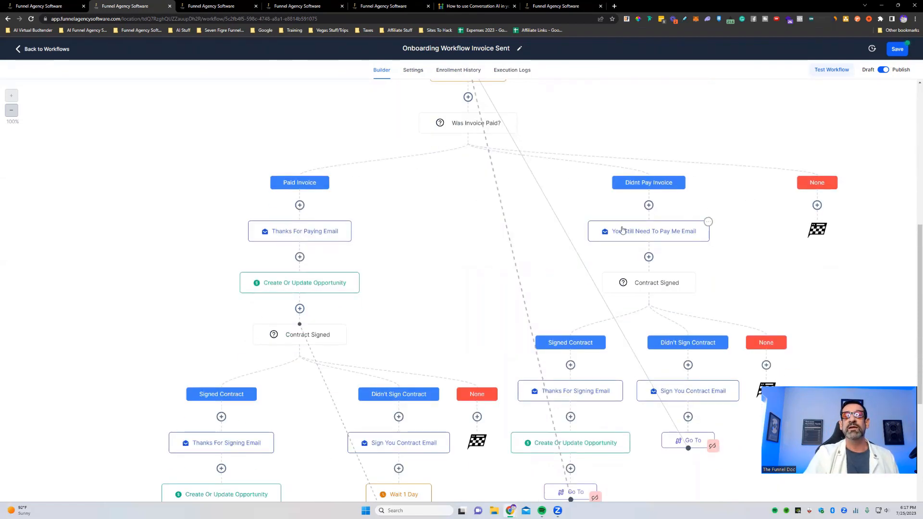
pyautogui.click(648, 231)
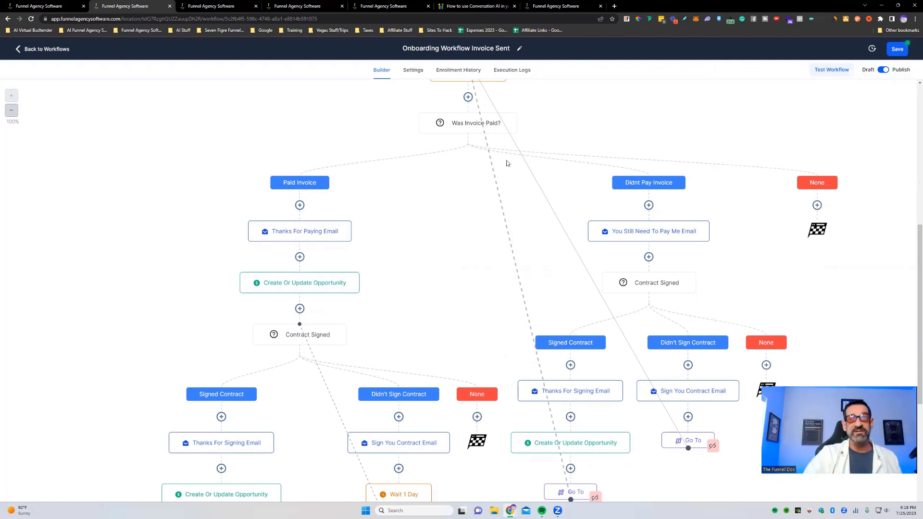
pyautogui.moveTo(557, 317)
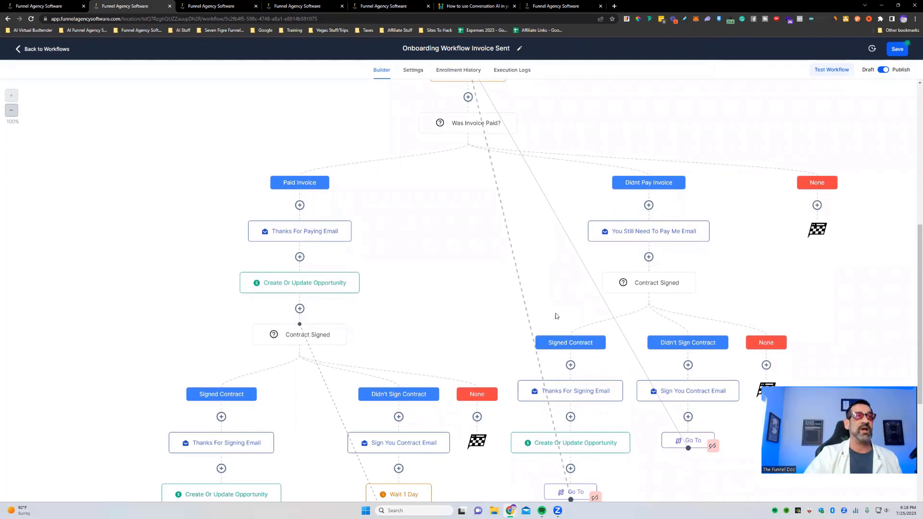
pyautogui.moveTo(340, 117)
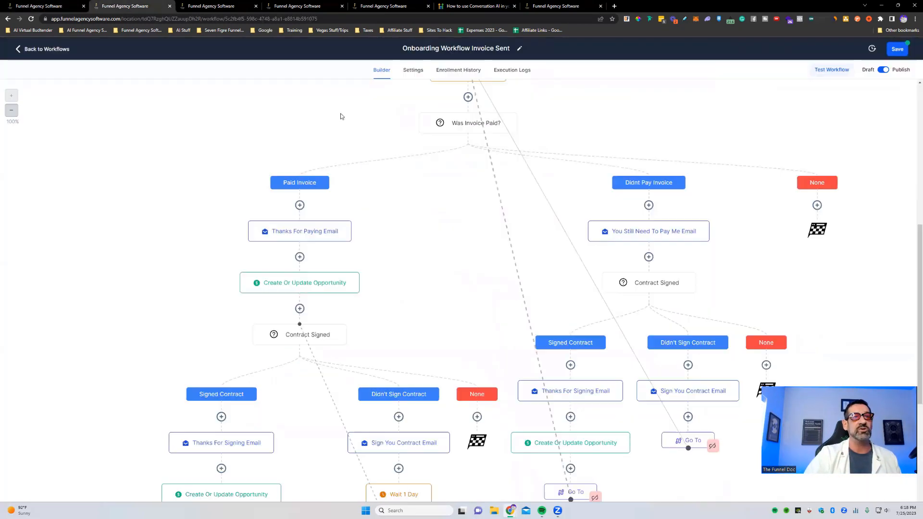
# Step: Start and dismiss a workflow test run, then save the Invoice Sent workflow
pyautogui.click(832, 69)
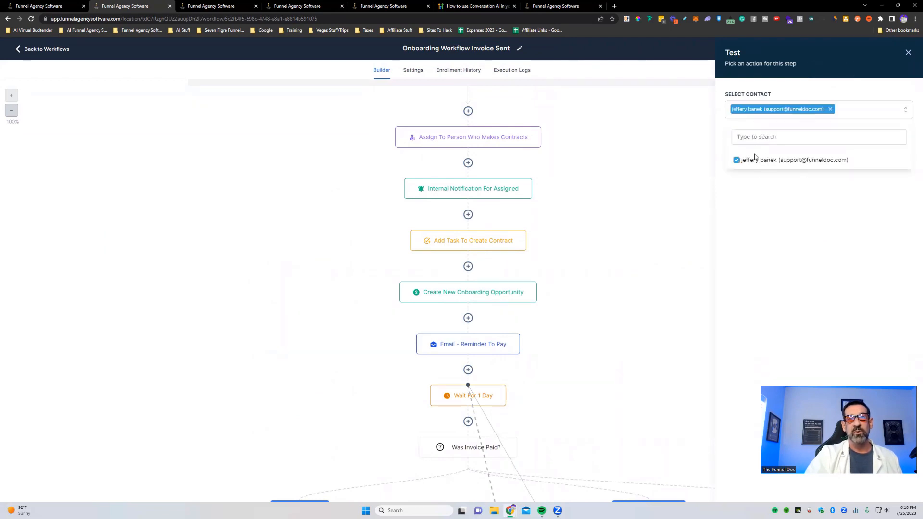
pyautogui.click(908, 52)
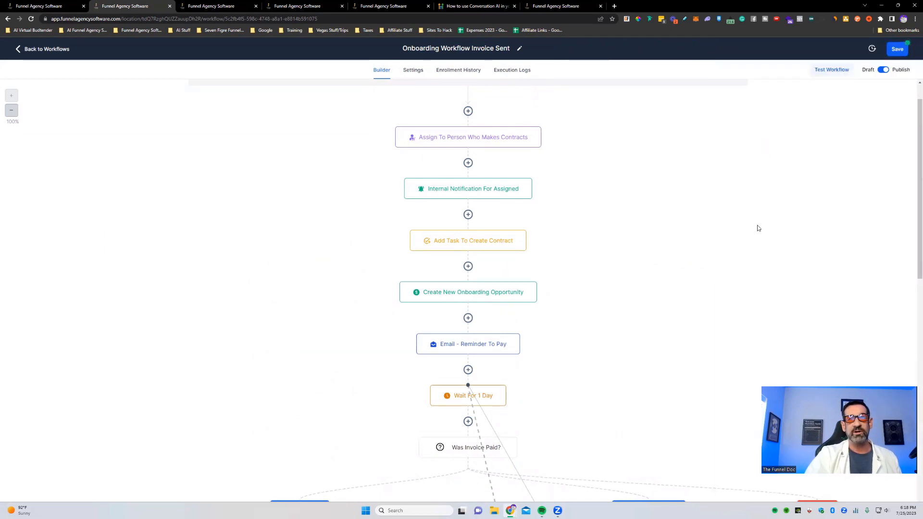
pyautogui.click(897, 49)
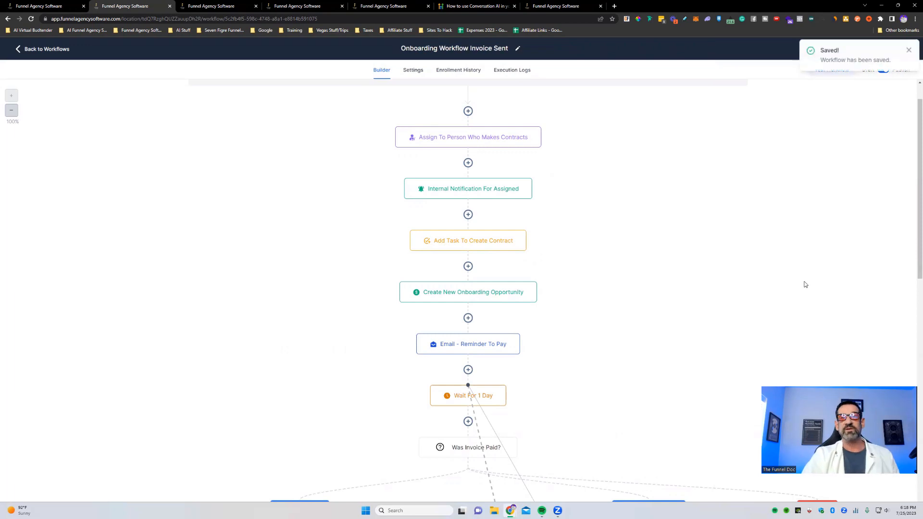
pyautogui.scroll(3)
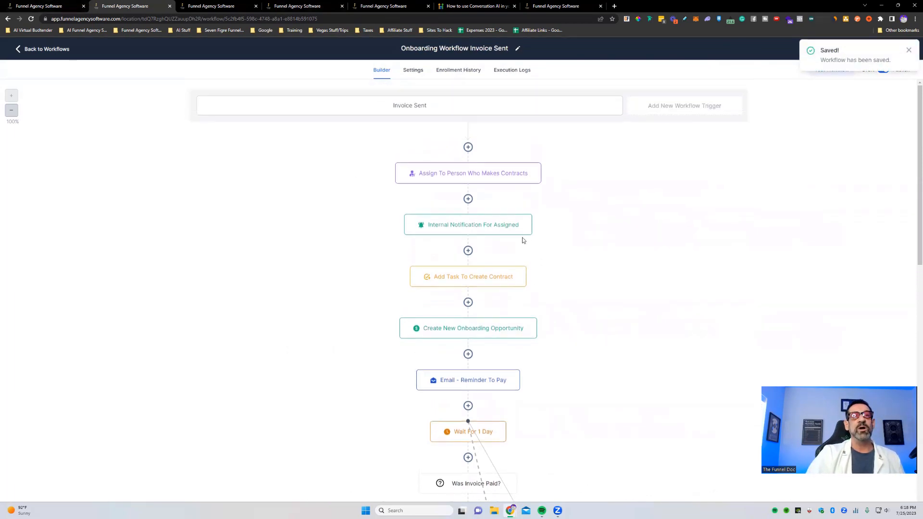
pyautogui.scroll(-3)
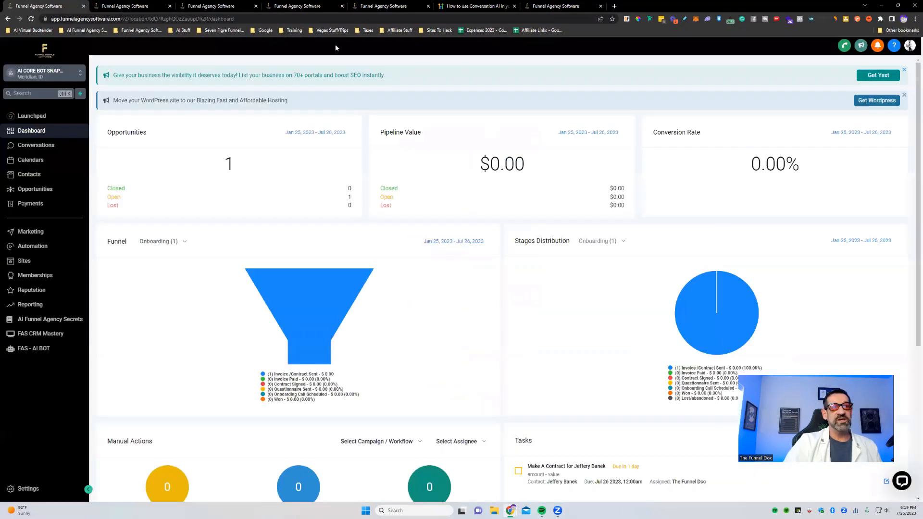
pyautogui.moveTo(595, 327)
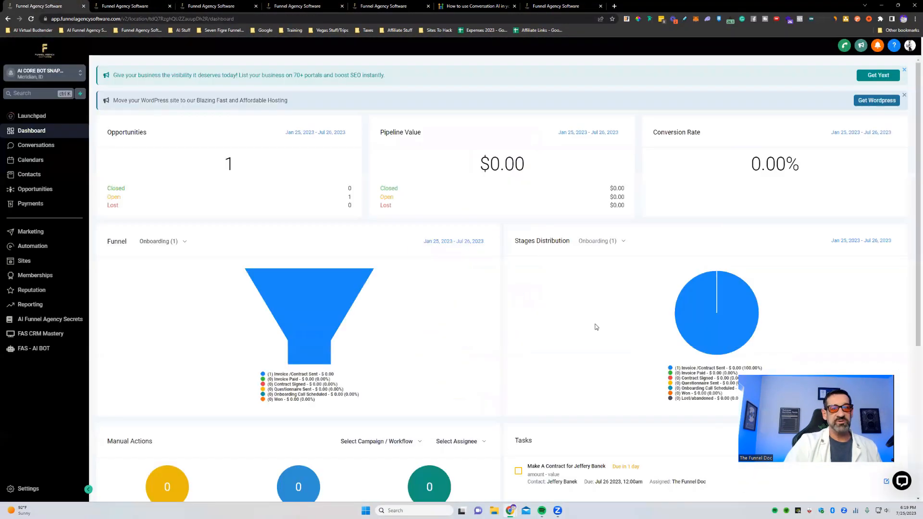
pyautogui.scroll(-3)
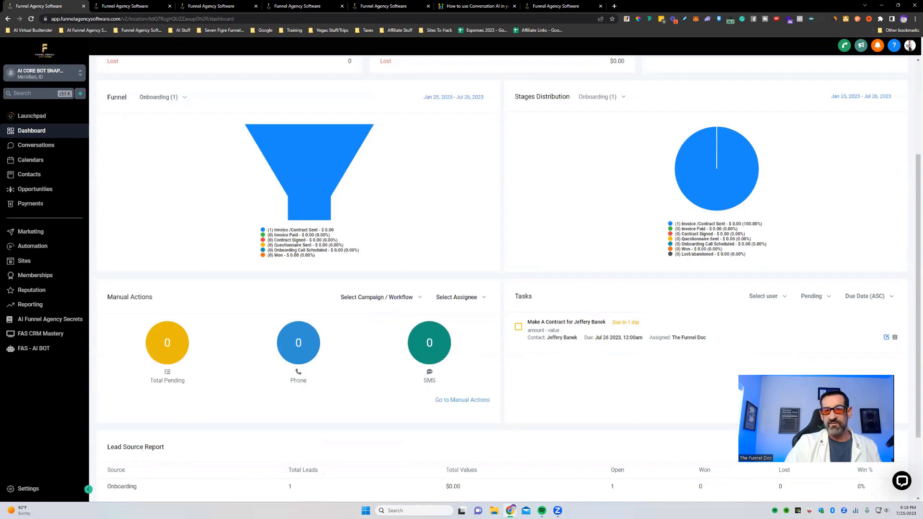
pyautogui.moveTo(630, 335)
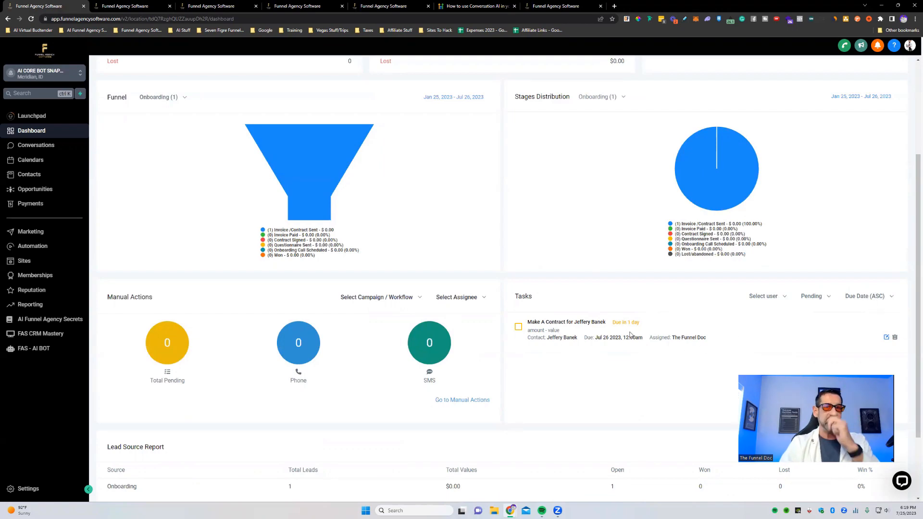
pyautogui.scroll(3)
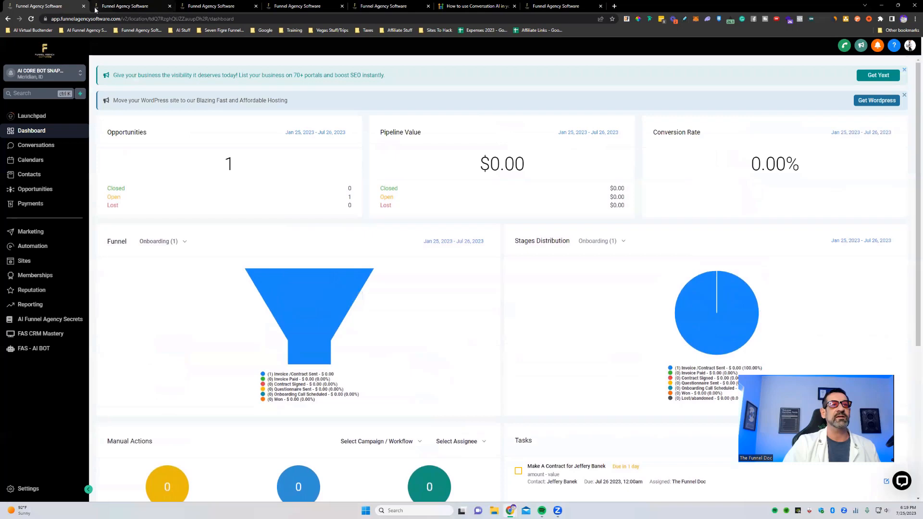
pyautogui.click(126, 5)
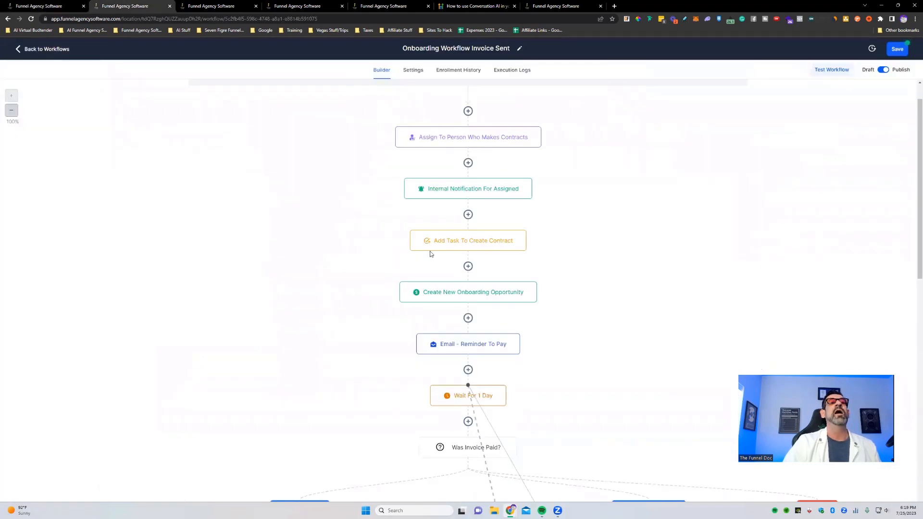
pyautogui.click(218, 6)
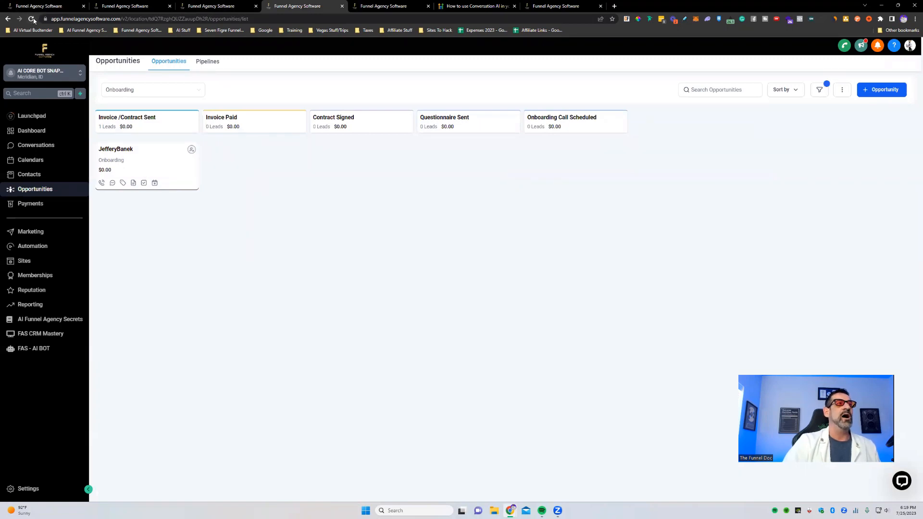
pyautogui.click(31, 18)
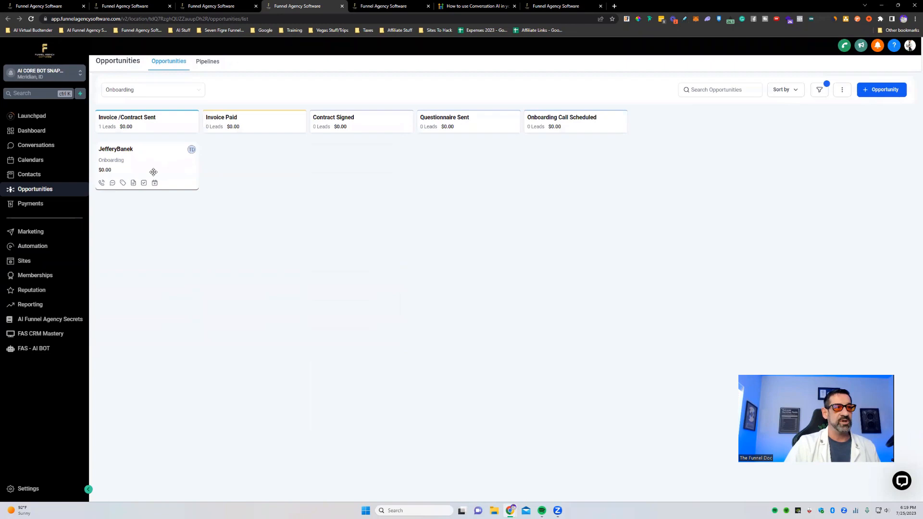
pyautogui.click(32, 130)
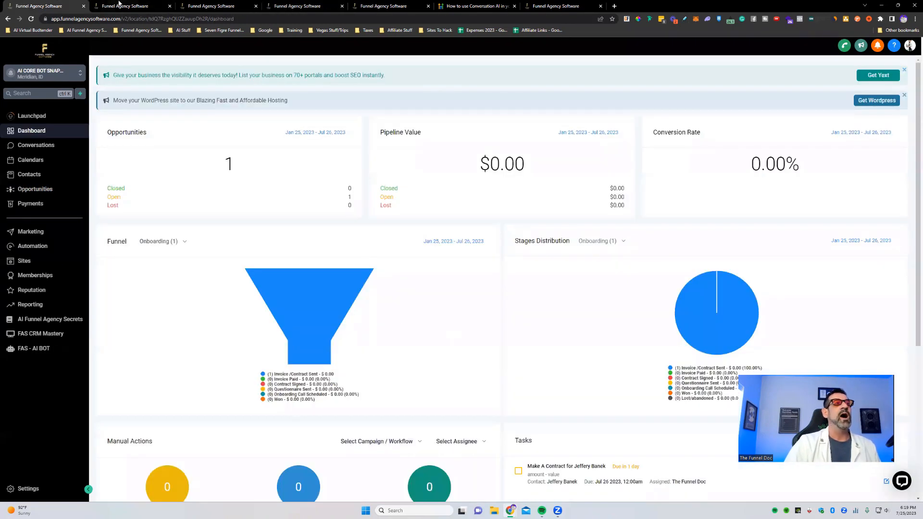
pyautogui.click(129, 6)
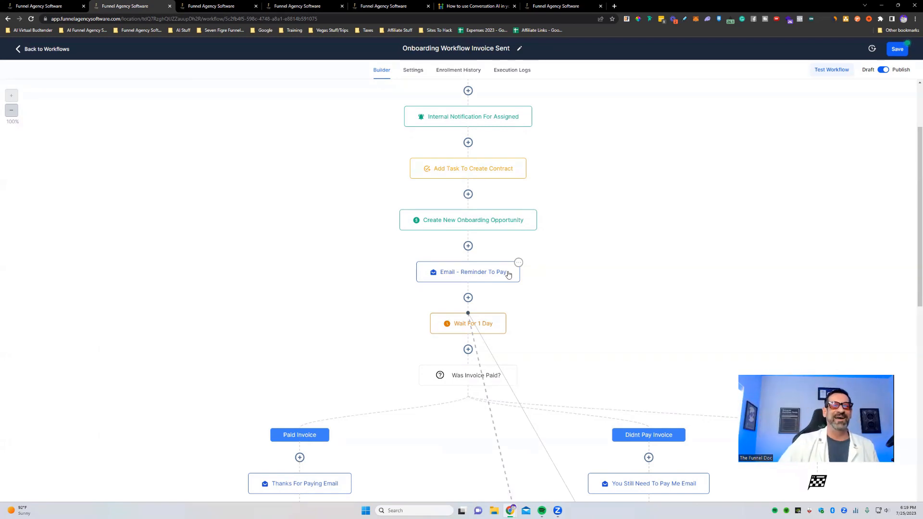
pyautogui.click(467, 271)
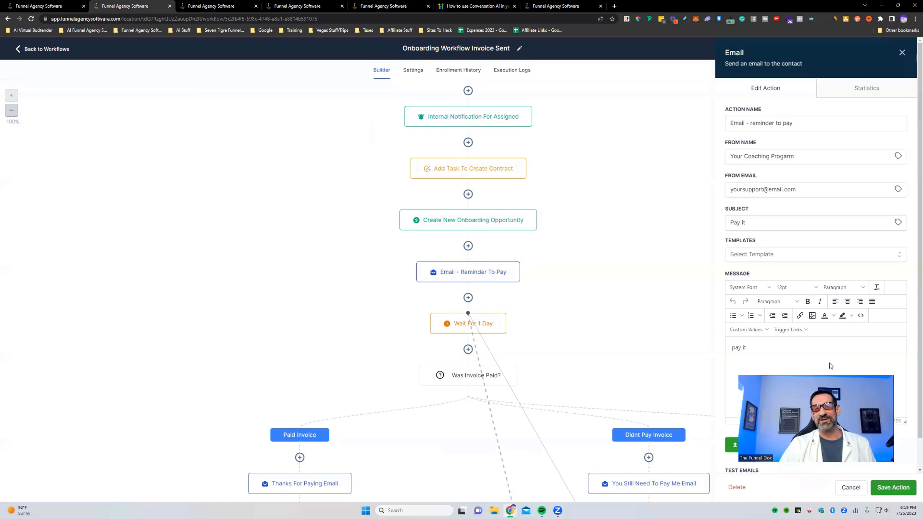
pyautogui.moveTo(627, 257)
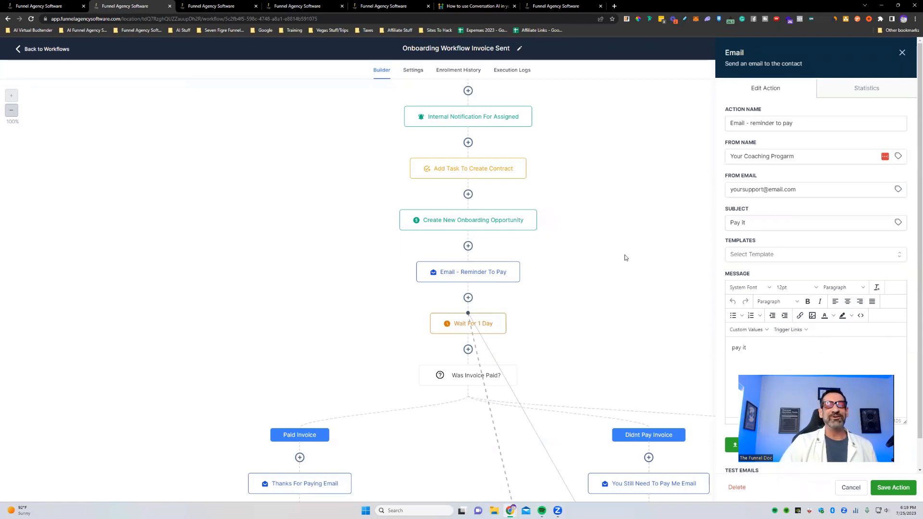
pyautogui.scroll(-3)
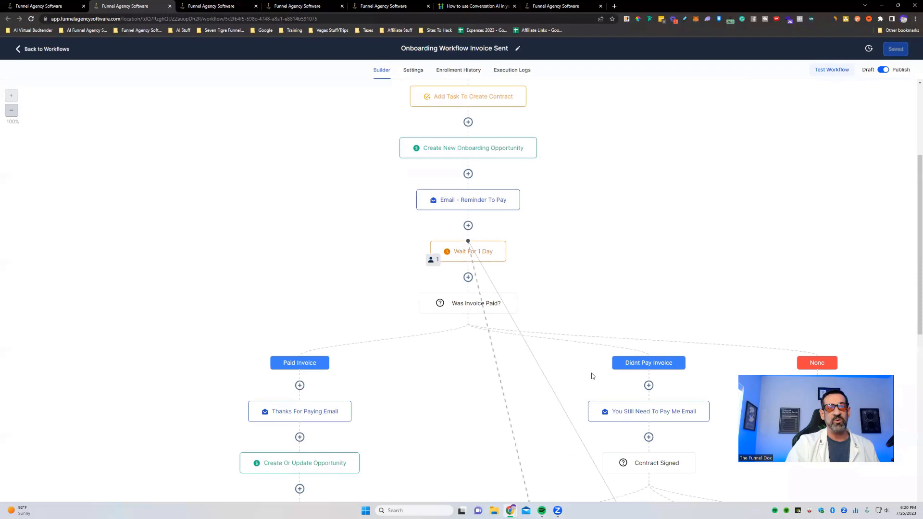
pyautogui.moveTo(470, 316)
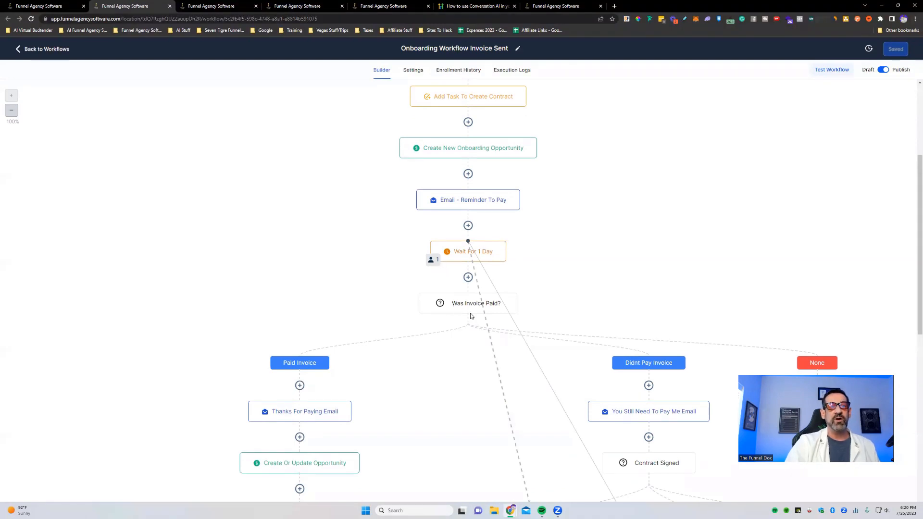
pyautogui.scroll(-3)
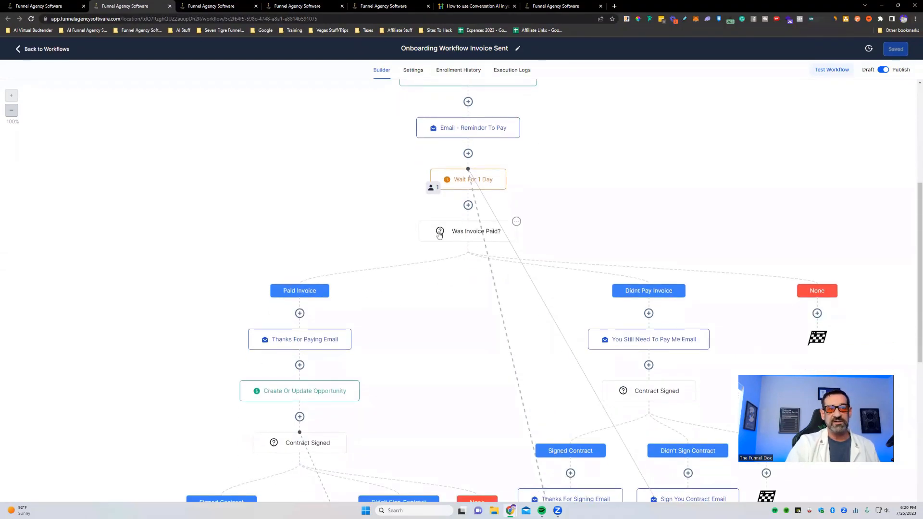
pyautogui.scroll(-3)
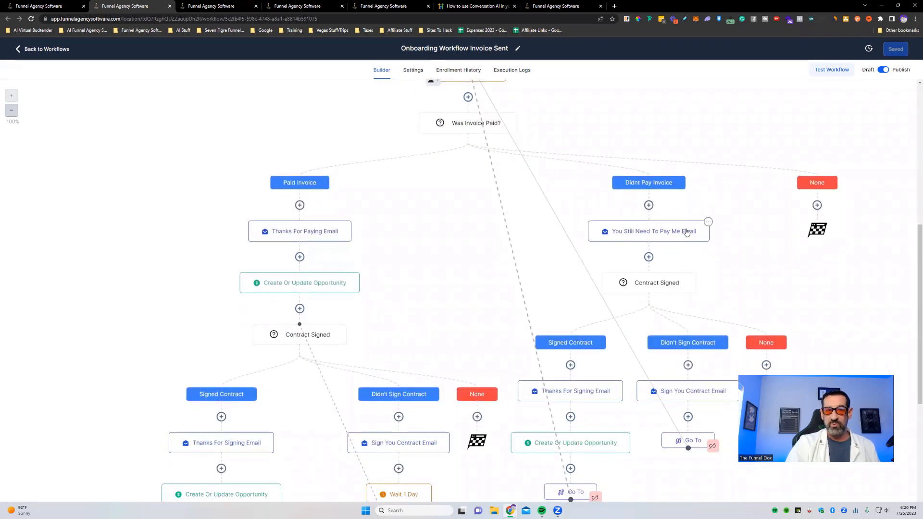
pyautogui.scroll(-3)
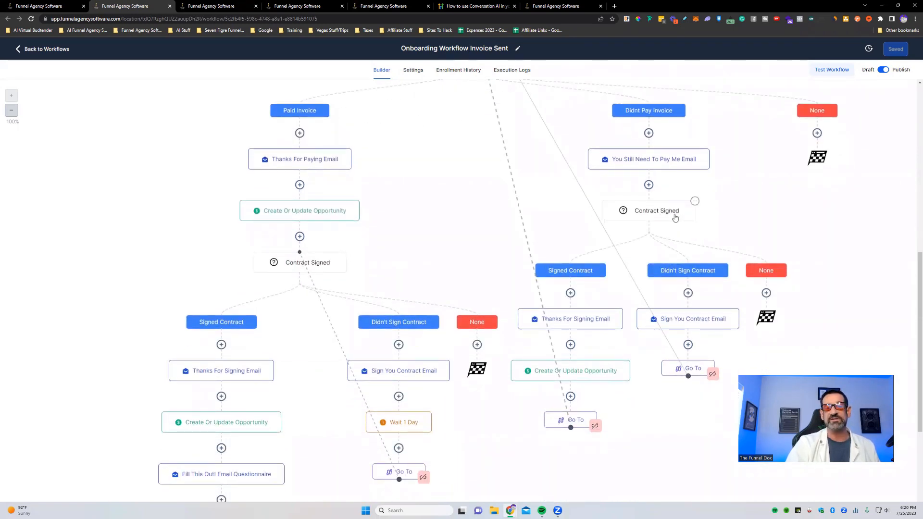
pyautogui.click(648, 210)
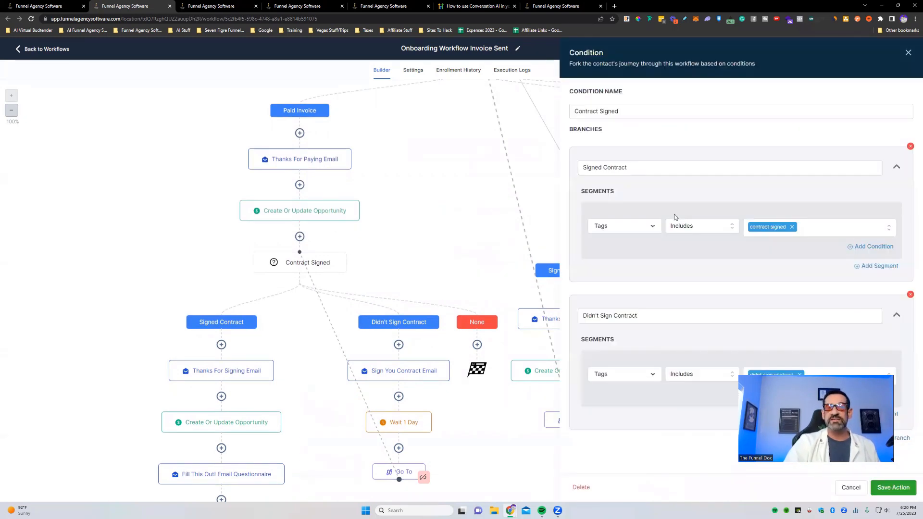
pyautogui.moveTo(719, 296)
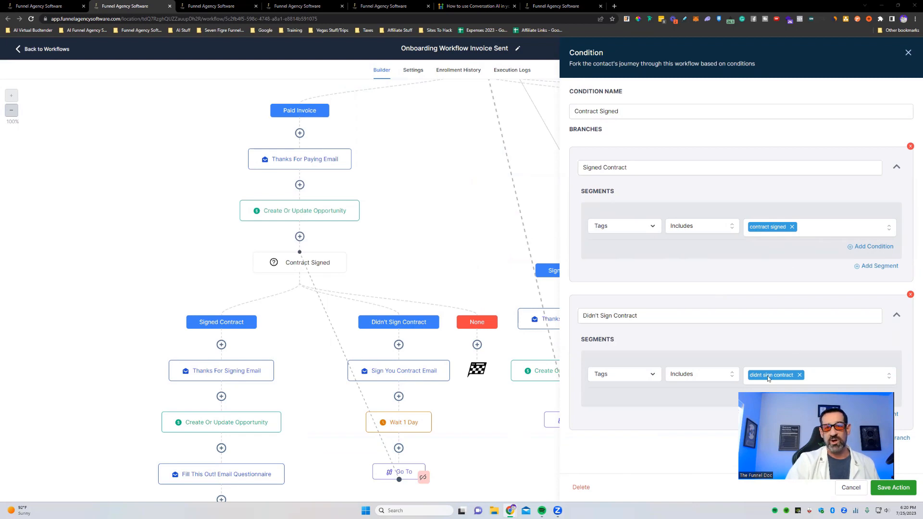
pyautogui.click(892, 488)
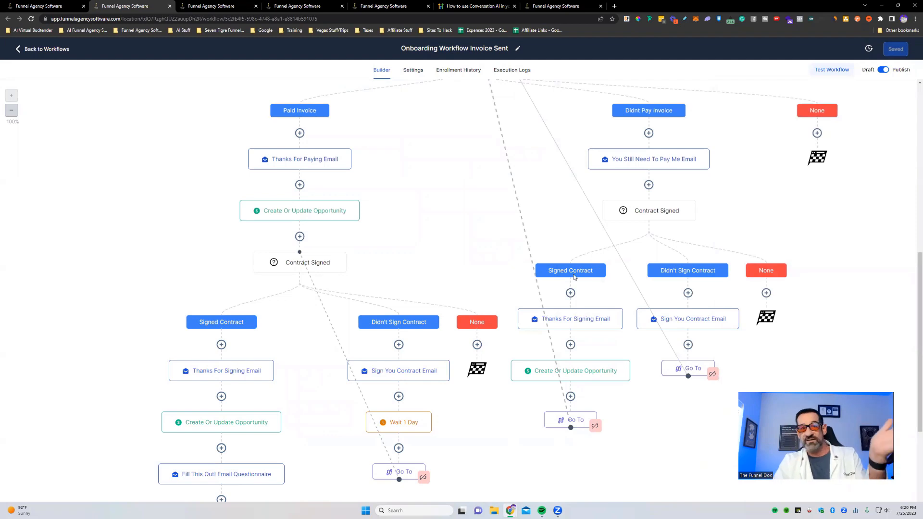
pyautogui.moveTo(670, 294)
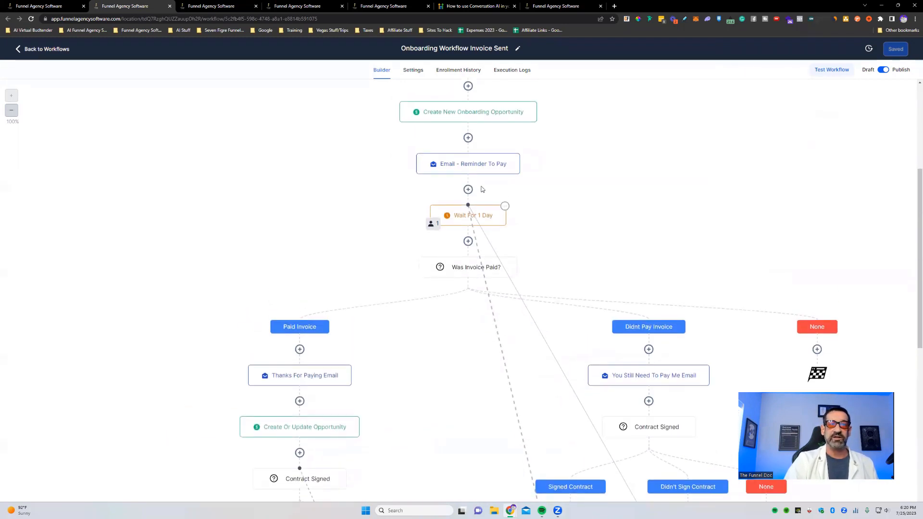
pyautogui.scroll(-3)
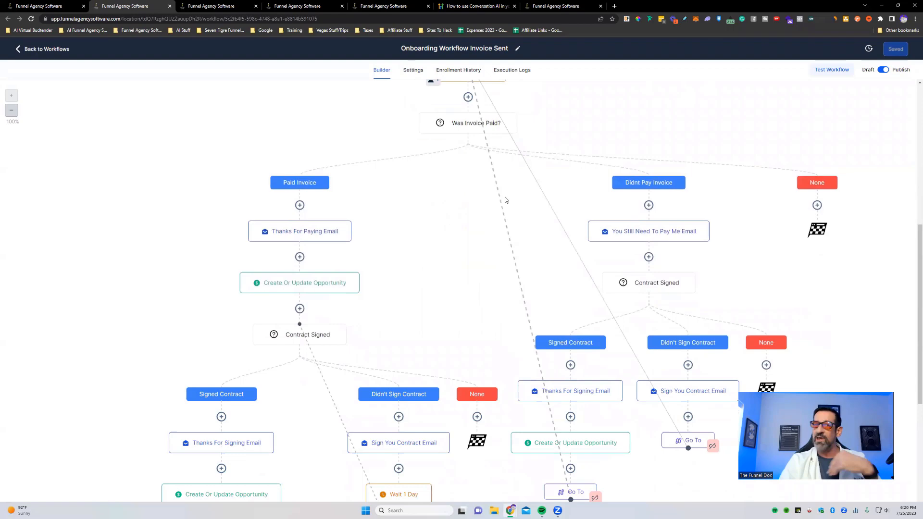
pyautogui.moveTo(521, 211)
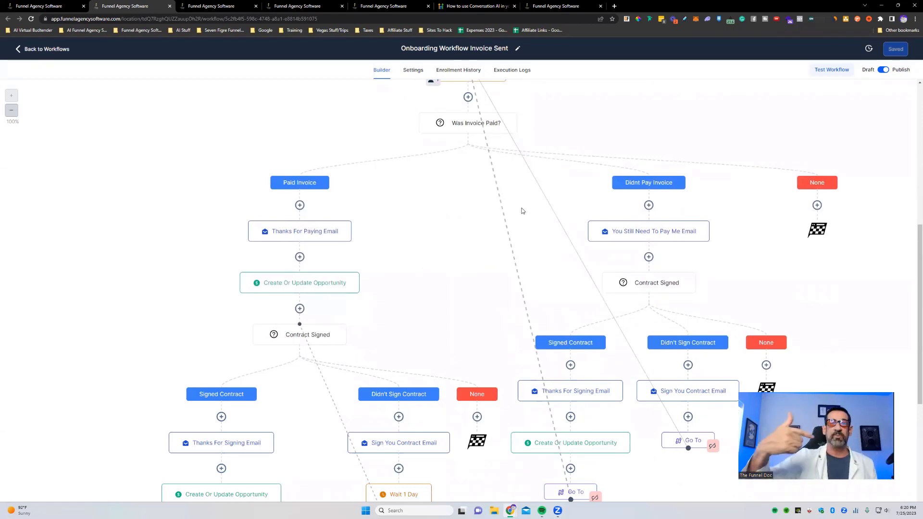
pyautogui.scroll(-3)
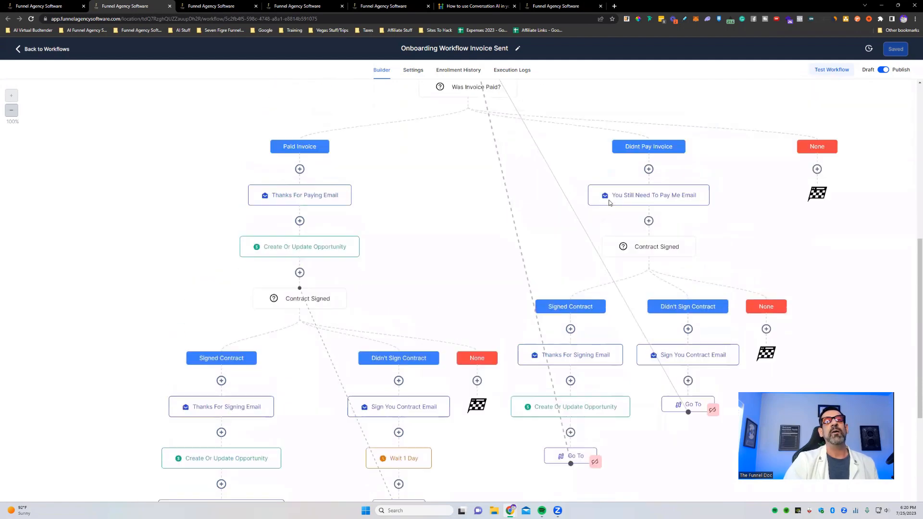
pyautogui.scroll(3)
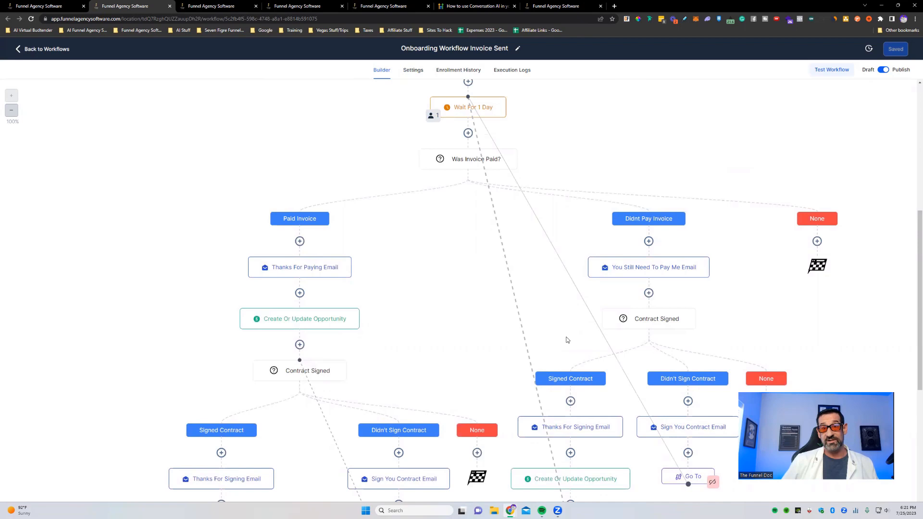
pyautogui.moveTo(612, 189)
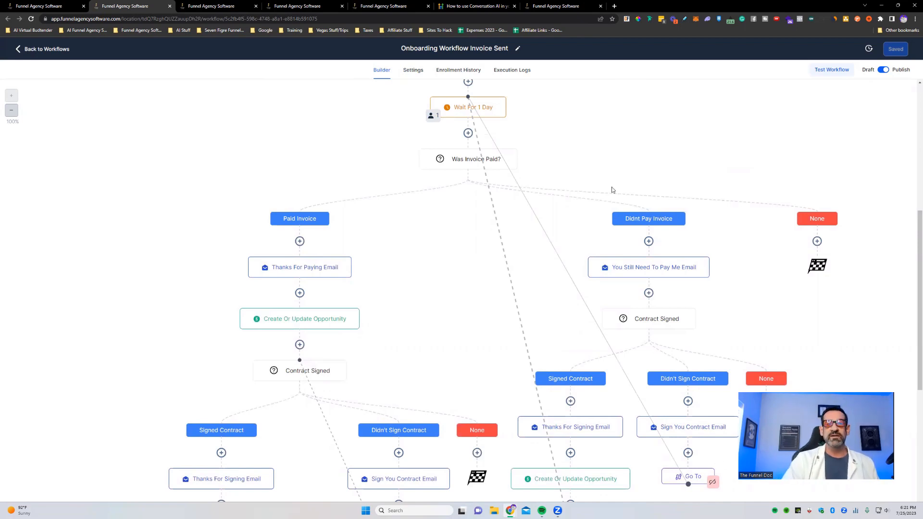
pyautogui.scroll(-3)
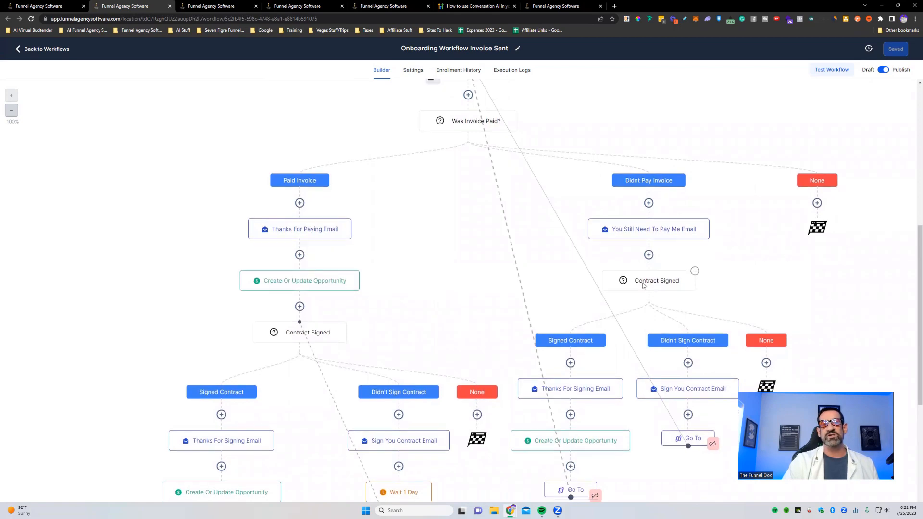
pyautogui.scroll(-3)
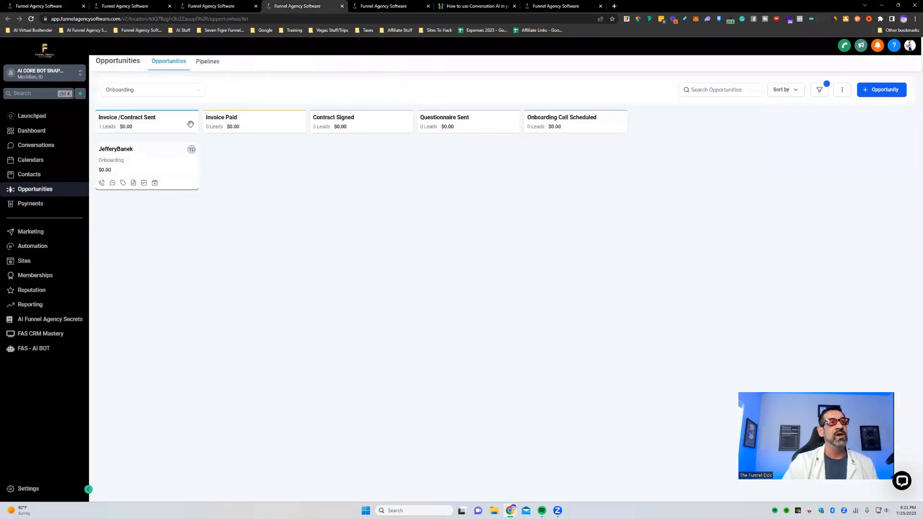
pyautogui.moveTo(288, 209)
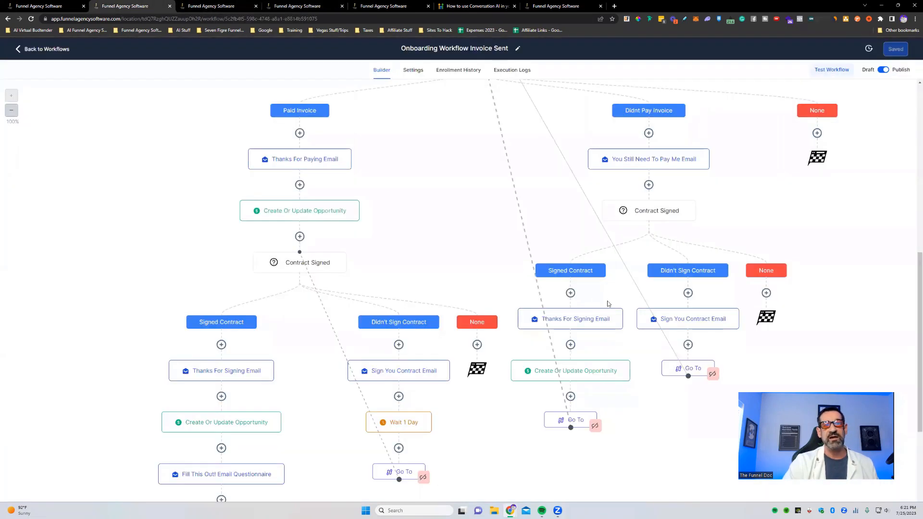
pyautogui.scroll(3)
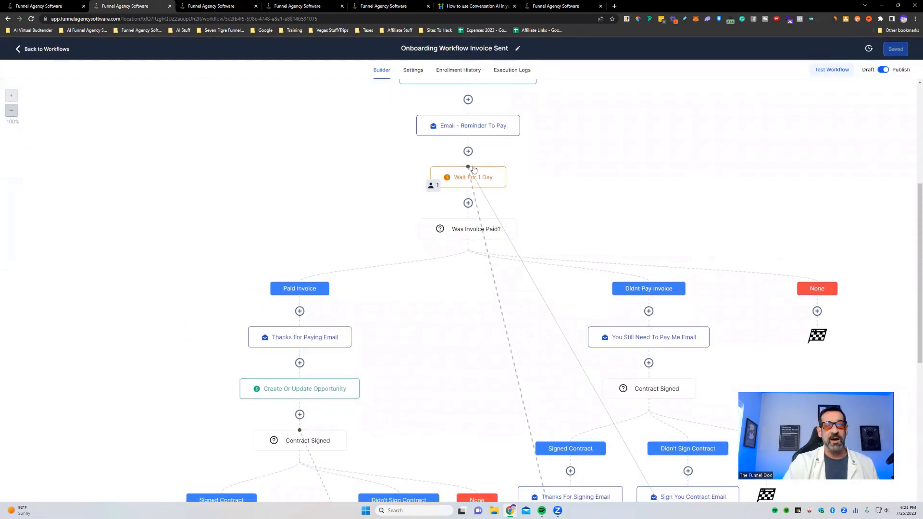
pyautogui.scroll(-3)
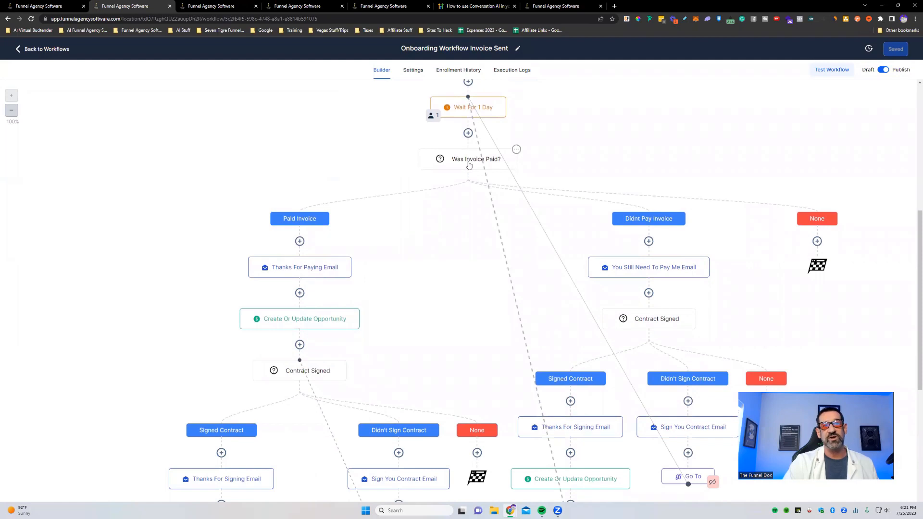
pyautogui.moveTo(620, 296)
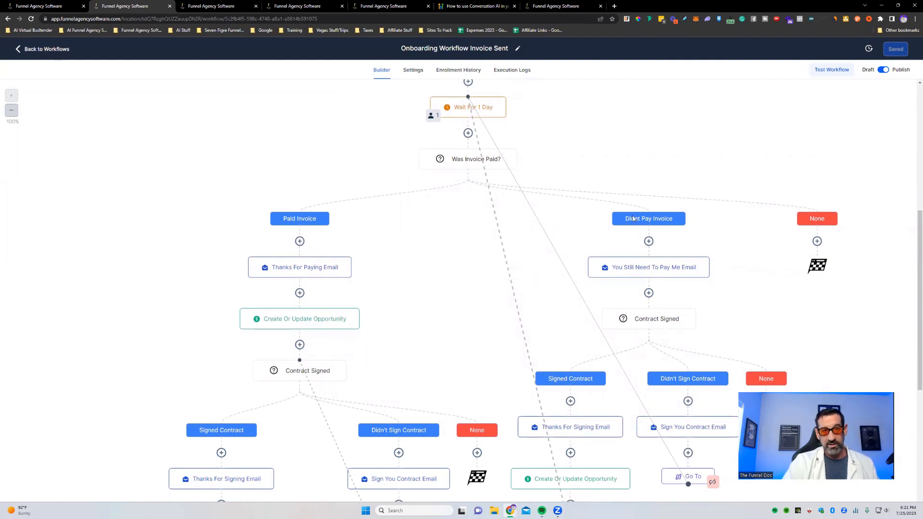
pyautogui.moveTo(524, 220)
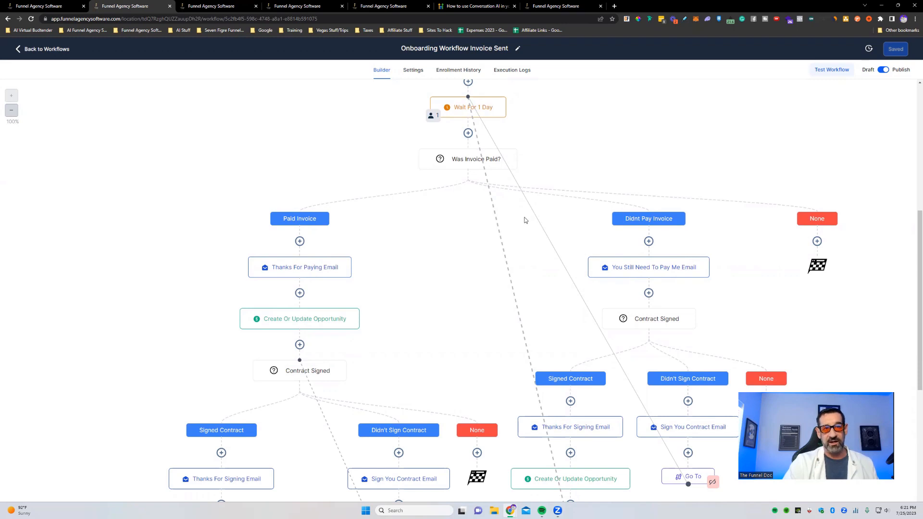
pyautogui.scroll(-3)
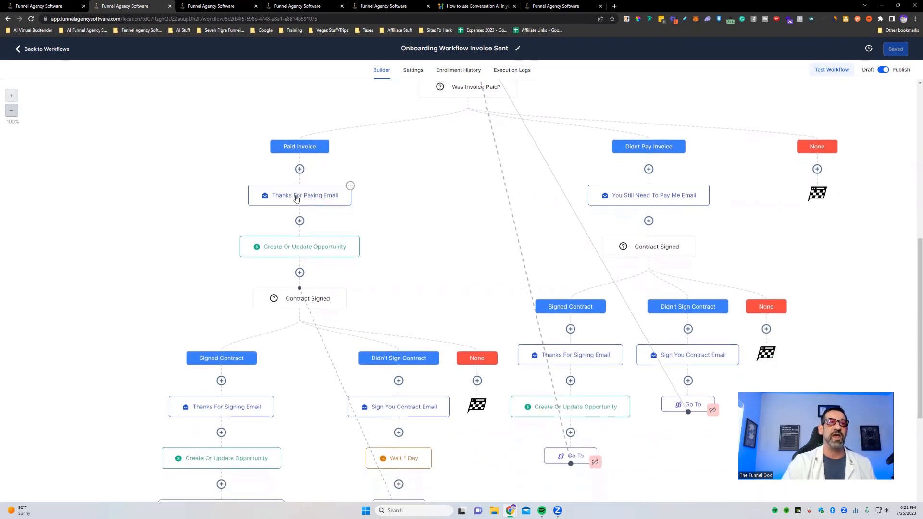
pyautogui.moveTo(331, 231)
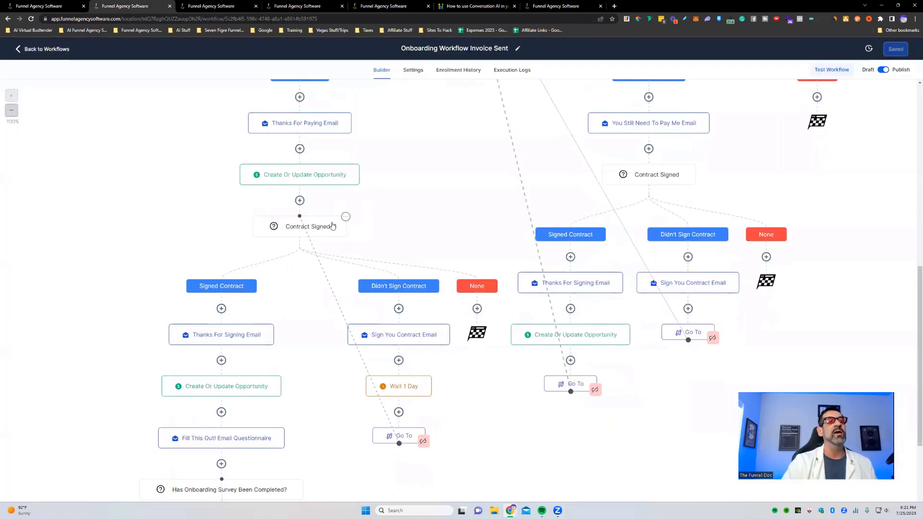
pyautogui.scroll(-3)
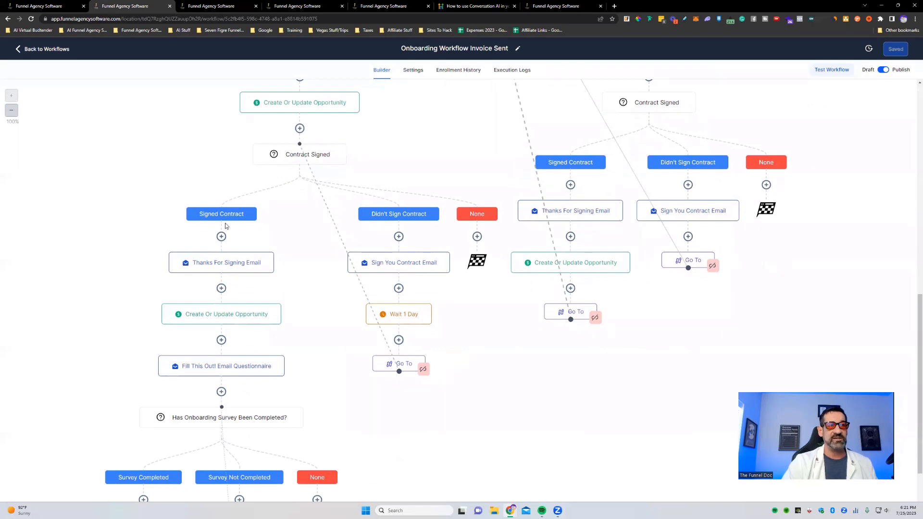
pyautogui.scroll(3)
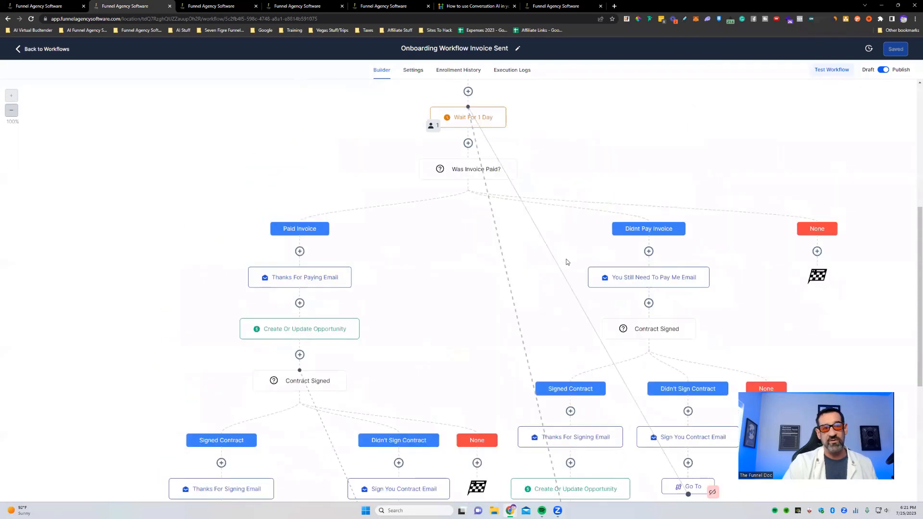
pyautogui.scroll(-3)
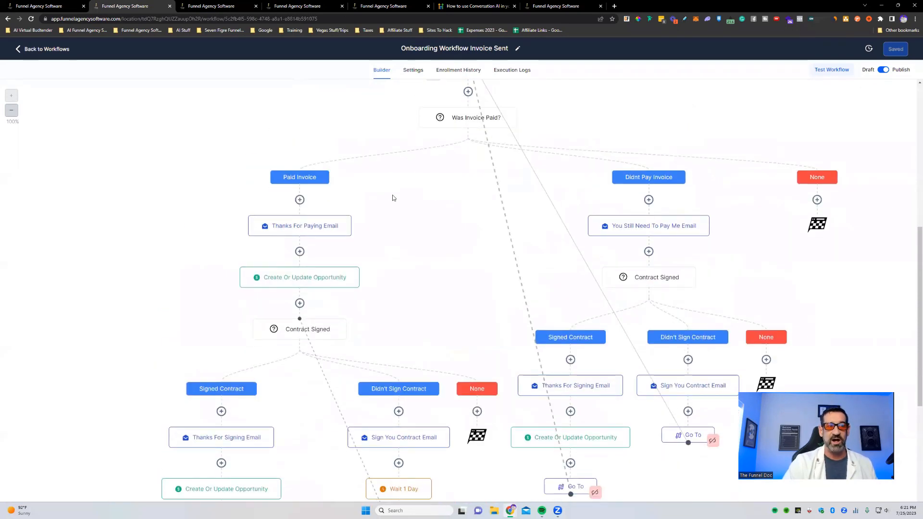
pyautogui.scroll(-3)
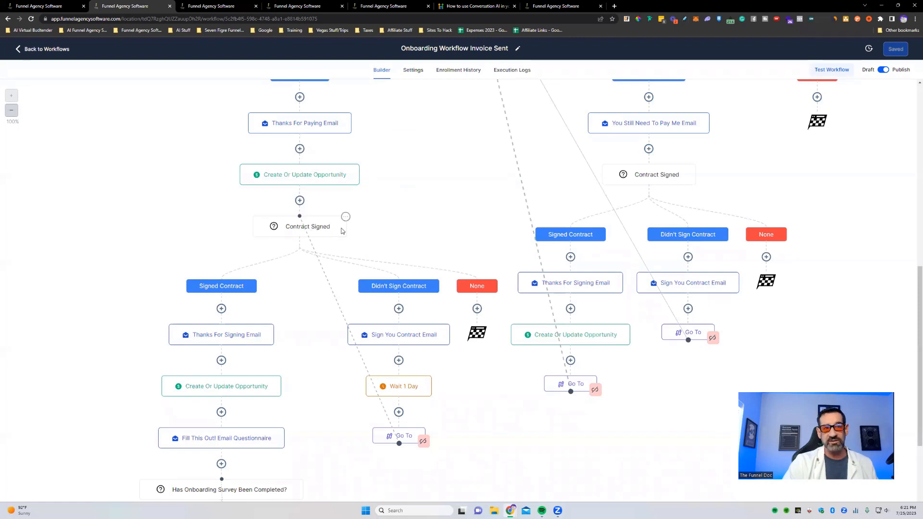
pyautogui.scroll(3)
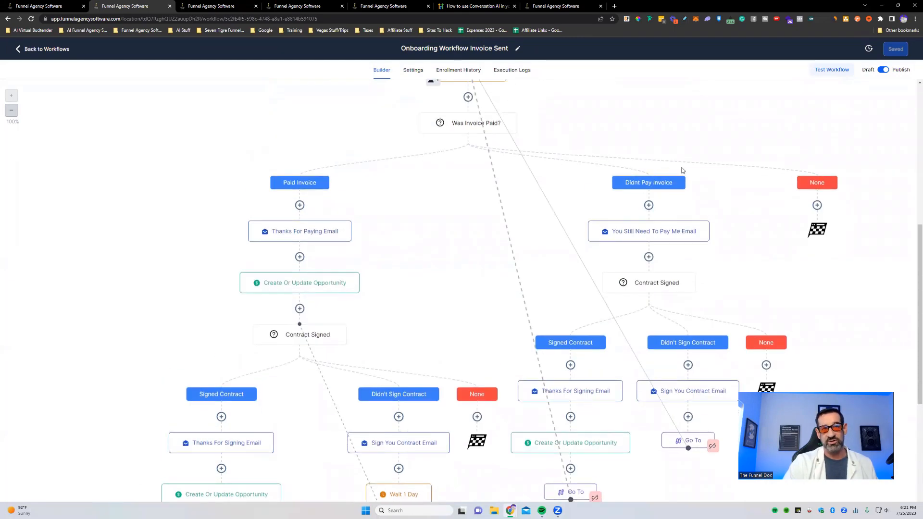
pyautogui.scroll(-3)
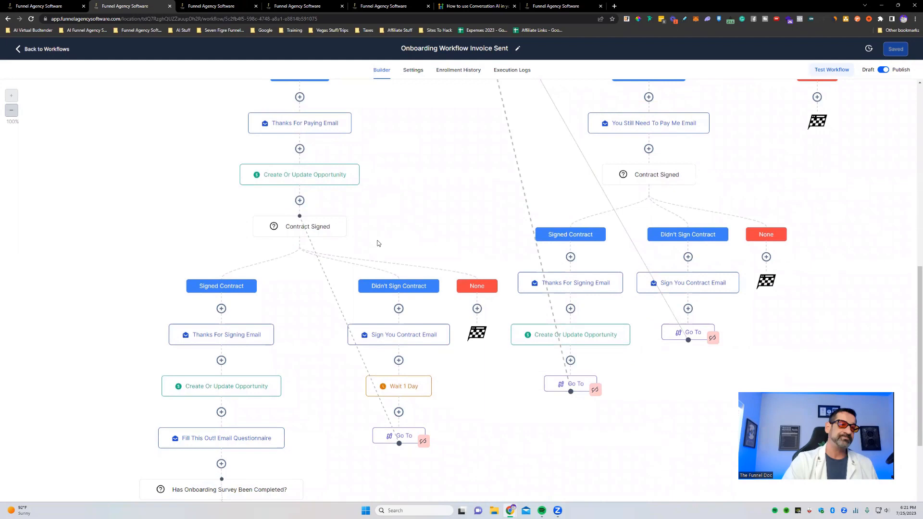
pyautogui.scroll(-3)
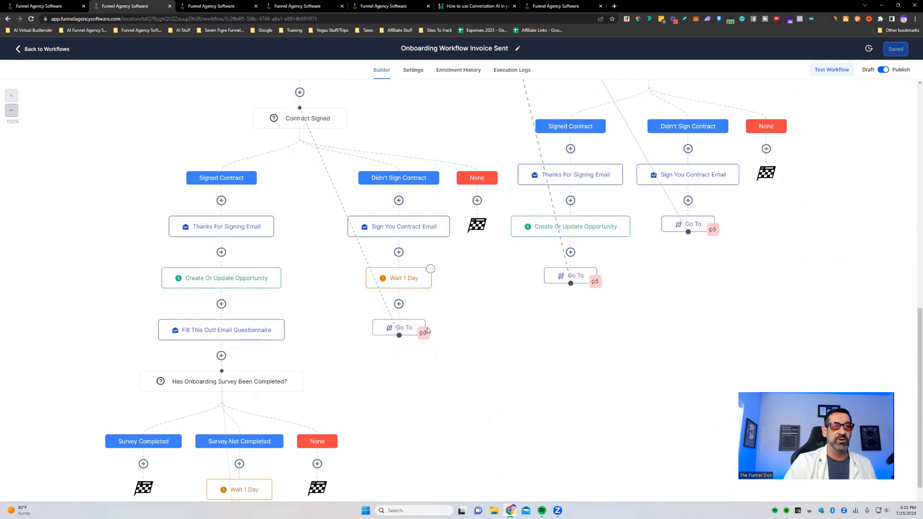
pyautogui.moveTo(463, 274)
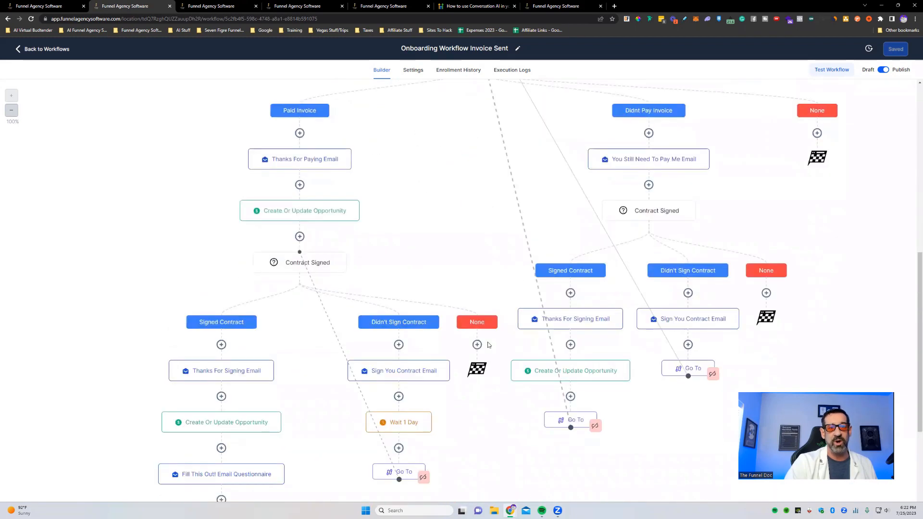
pyautogui.scroll(-3)
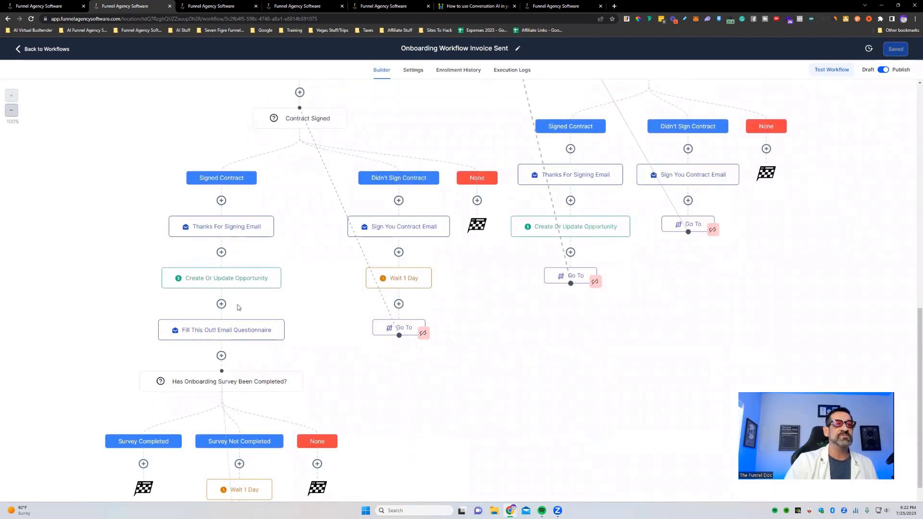
pyautogui.moveTo(291, 202)
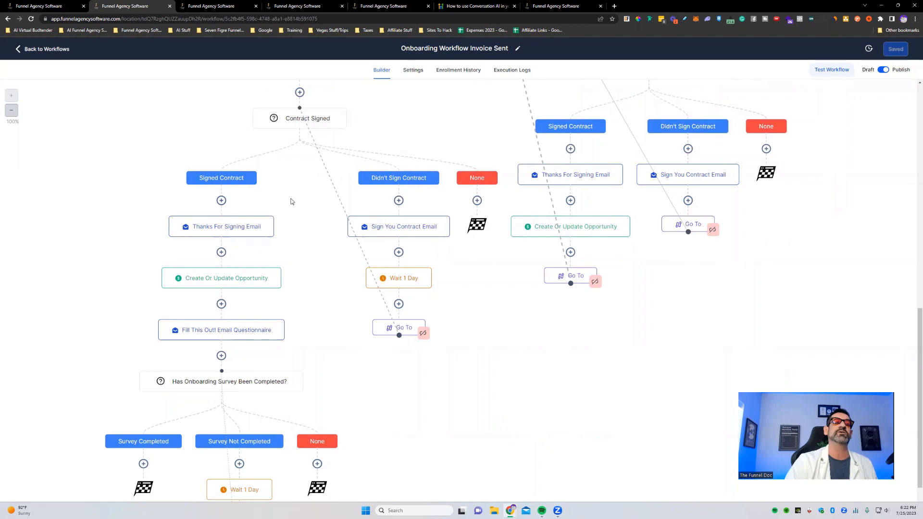
pyautogui.scroll(-3)
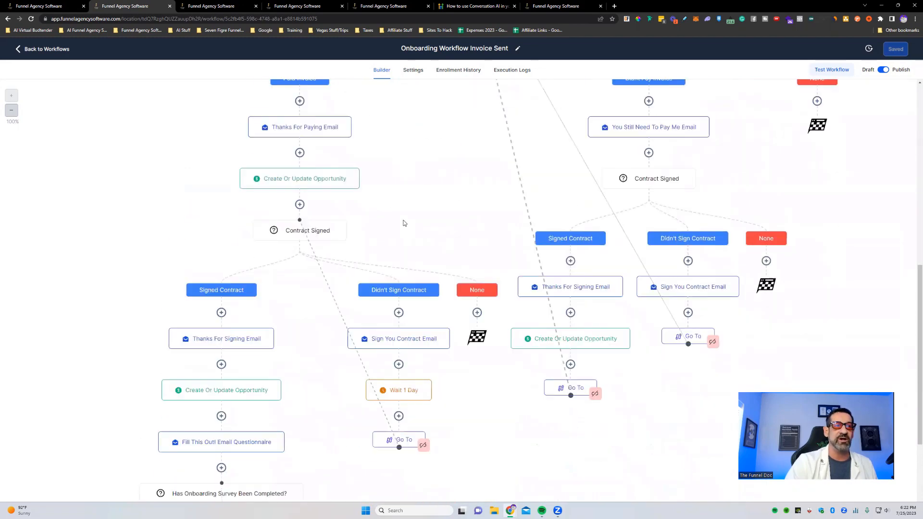
pyautogui.scroll(-3)
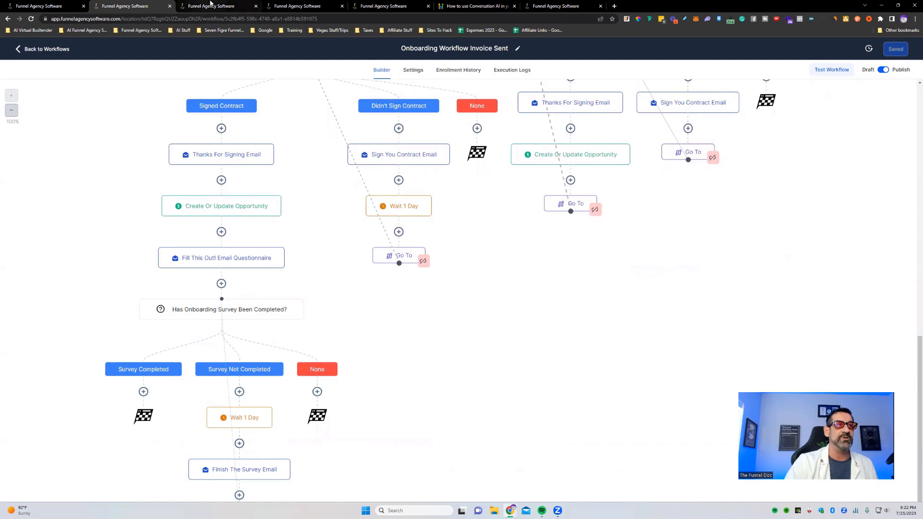
pyautogui.click(305, 6)
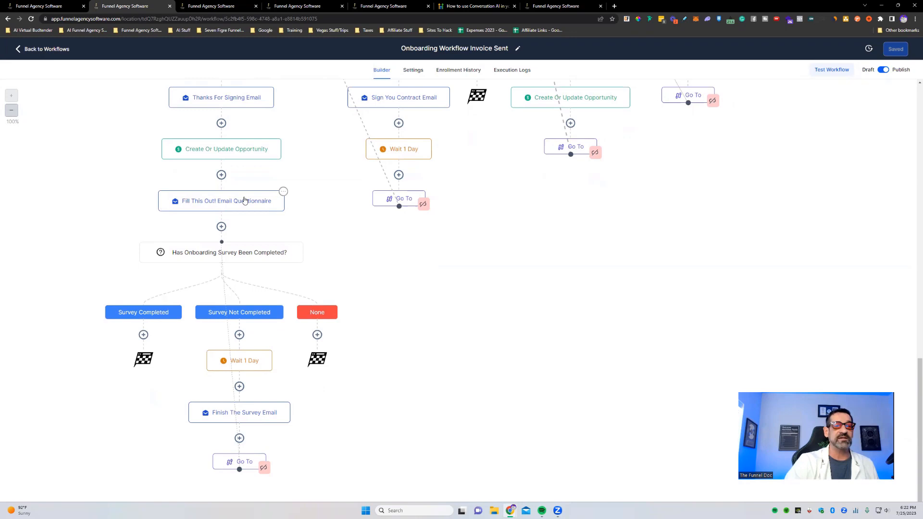
pyautogui.moveTo(196, 260)
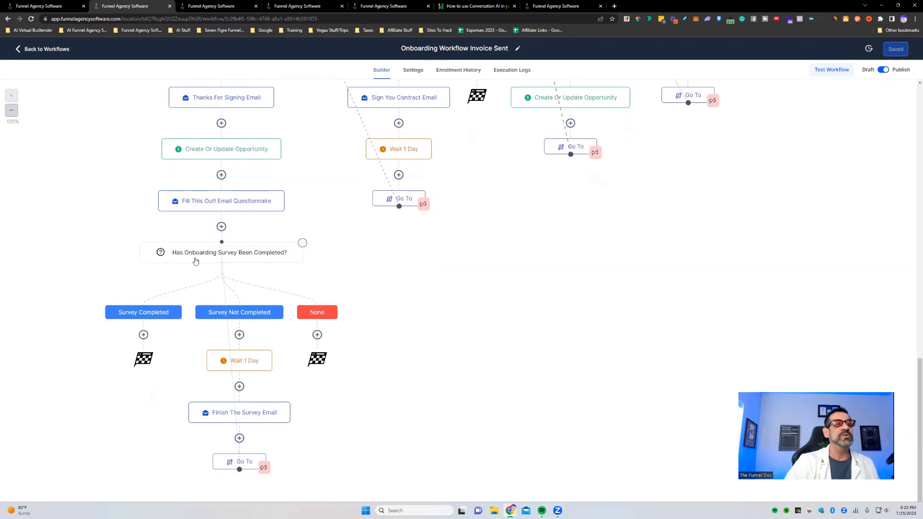
pyautogui.click(229, 252)
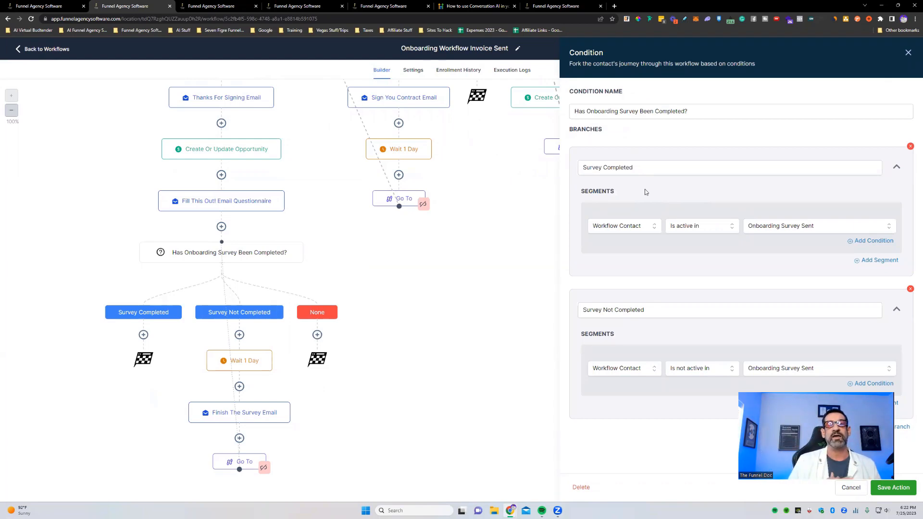
pyautogui.moveTo(630, 190)
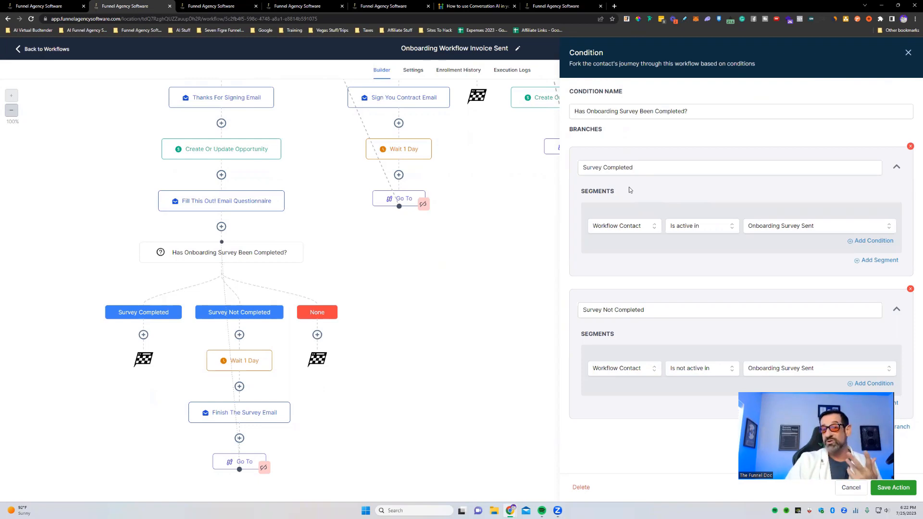
pyautogui.moveTo(623, 249)
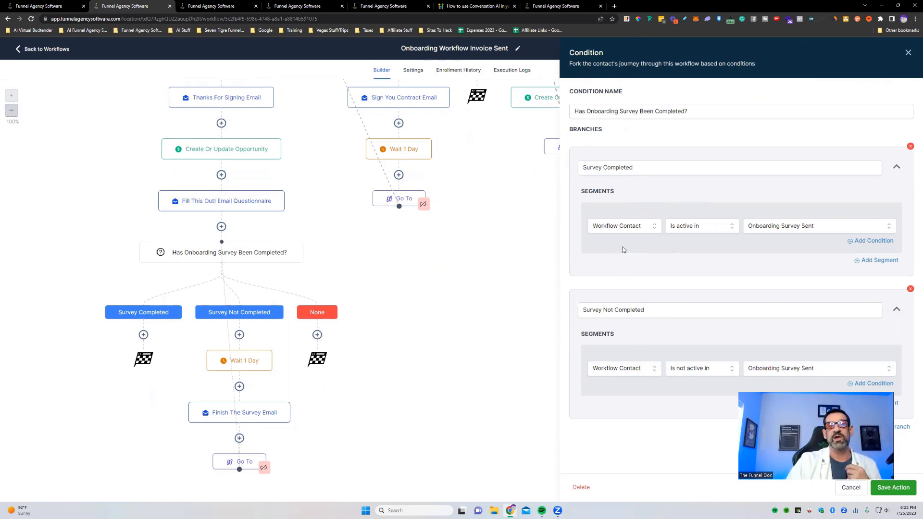
pyautogui.moveTo(262, 323)
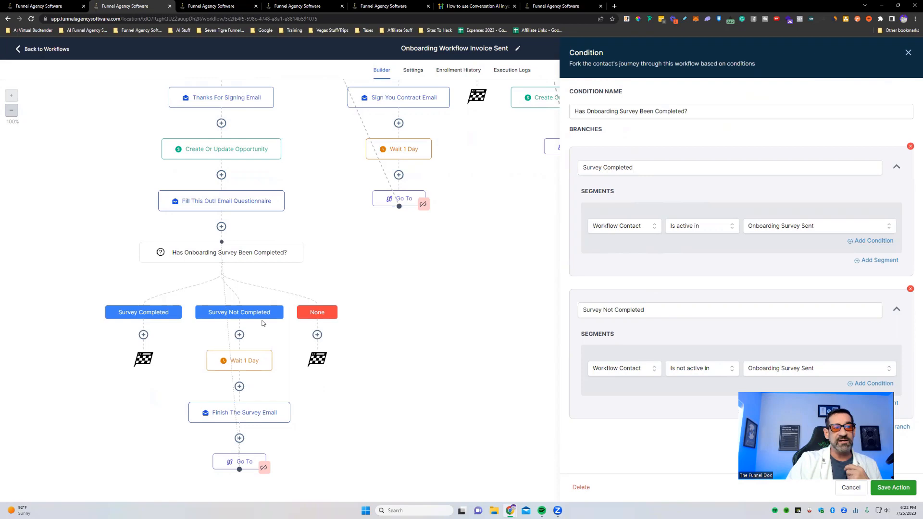
pyautogui.moveTo(318, 336)
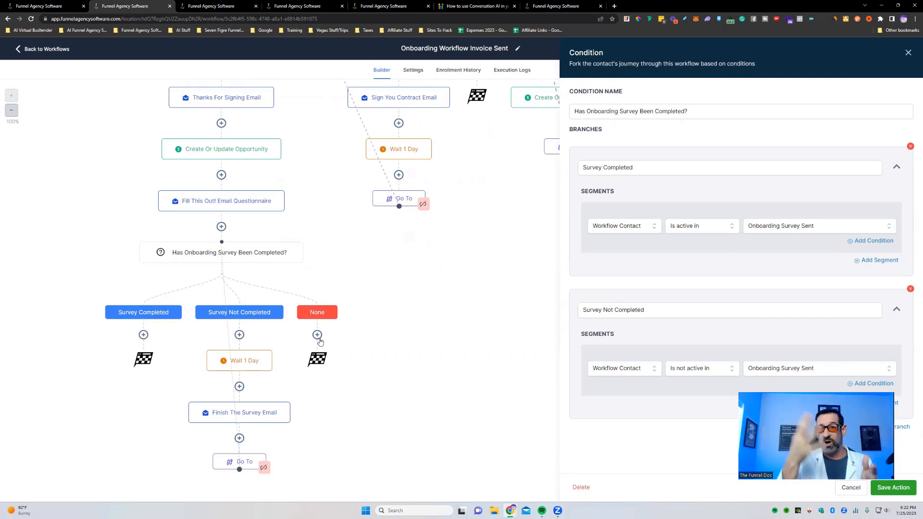
pyautogui.moveTo(418, 254)
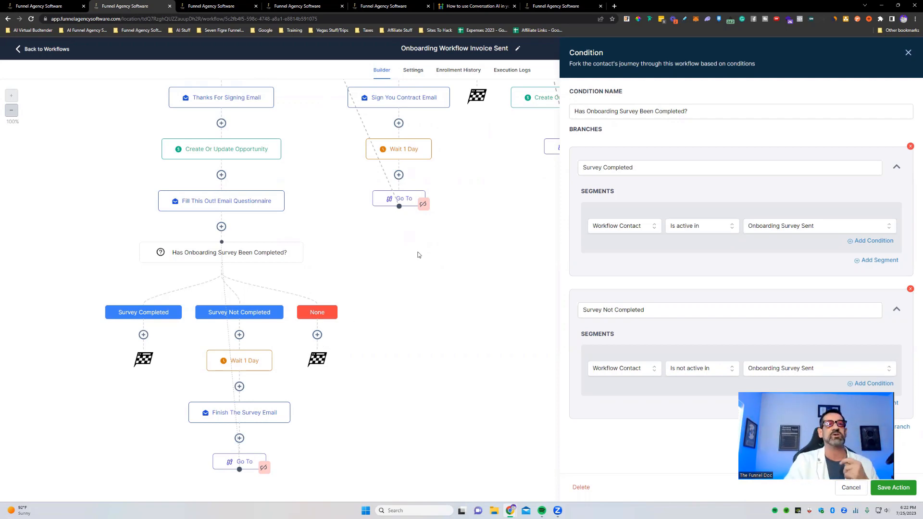
pyautogui.moveTo(604, 230)
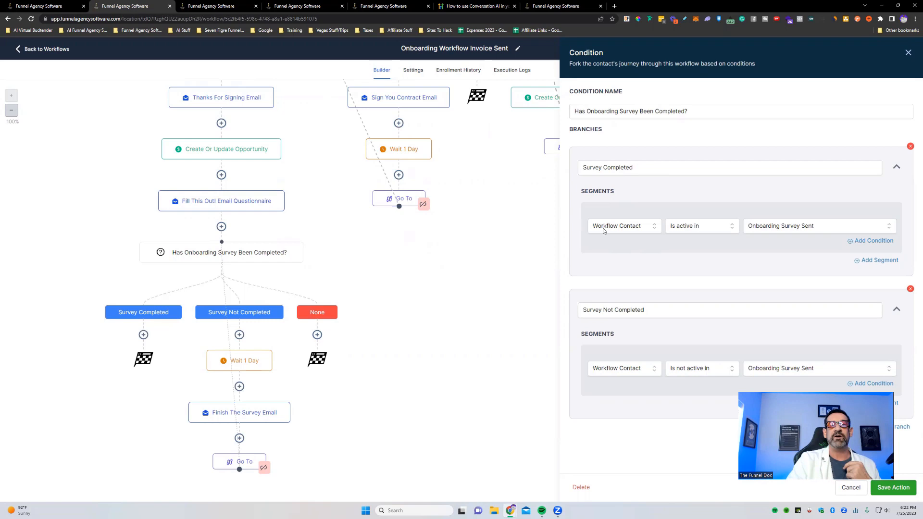
pyautogui.moveTo(347, 322)
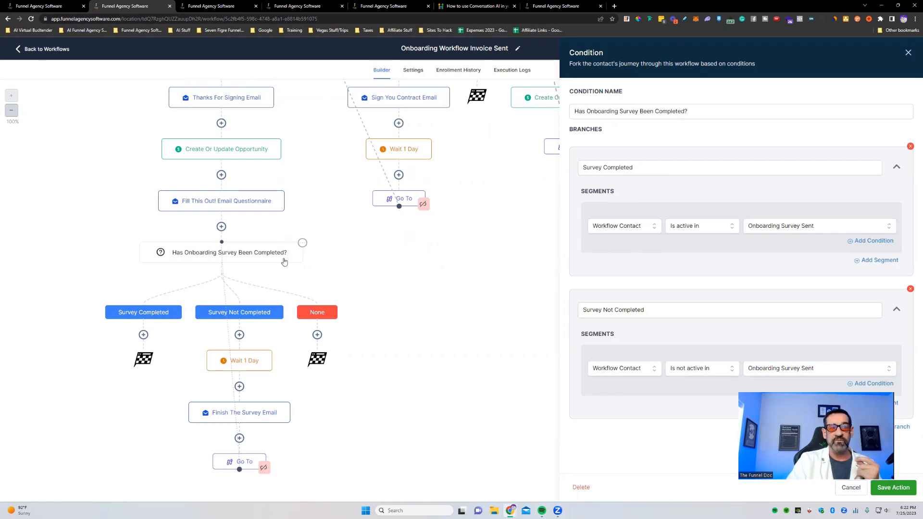
pyautogui.moveTo(290, 260)
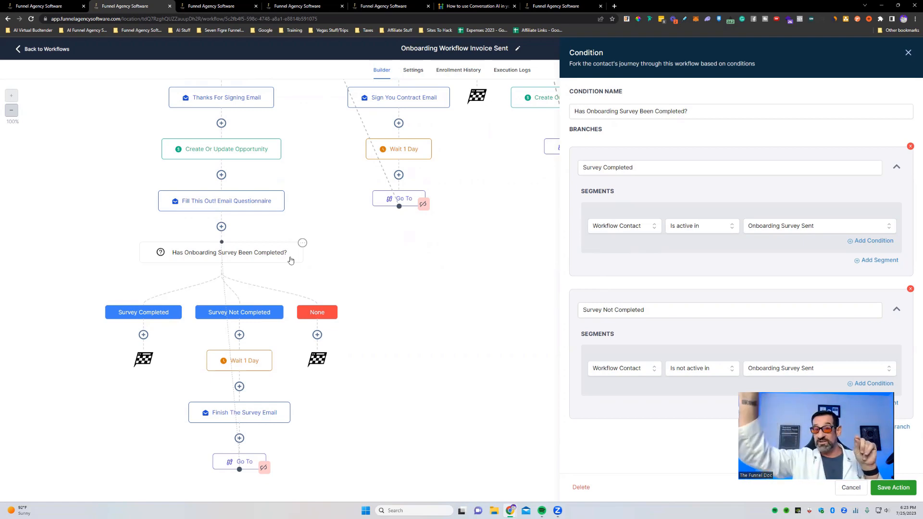
pyautogui.moveTo(192, 260)
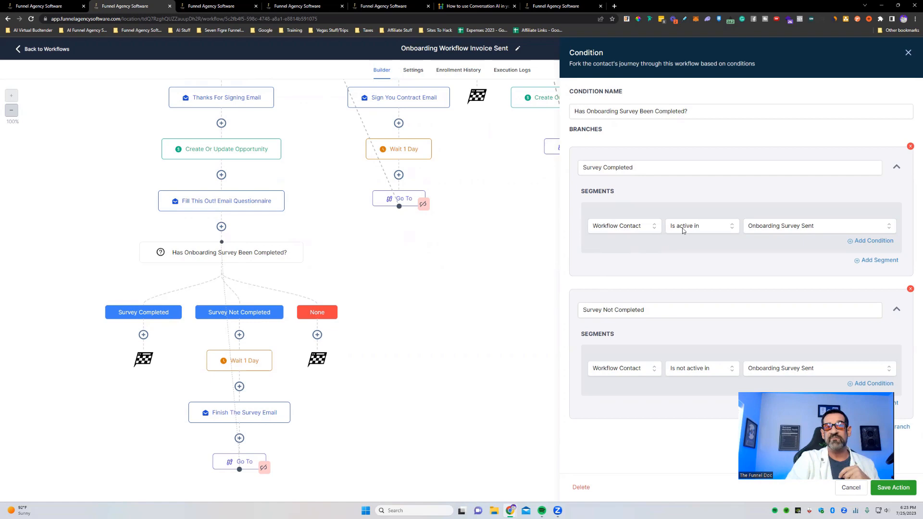
pyautogui.moveTo(724, 234)
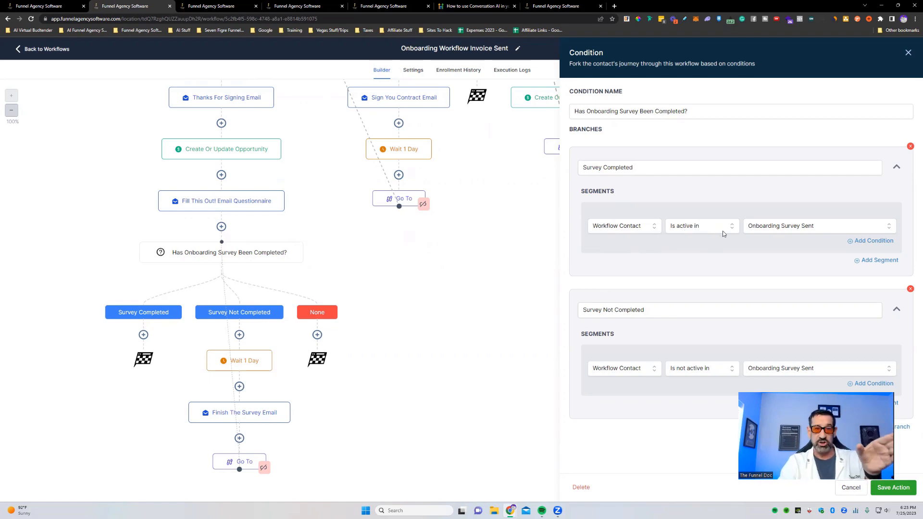
pyautogui.moveTo(222, 276)
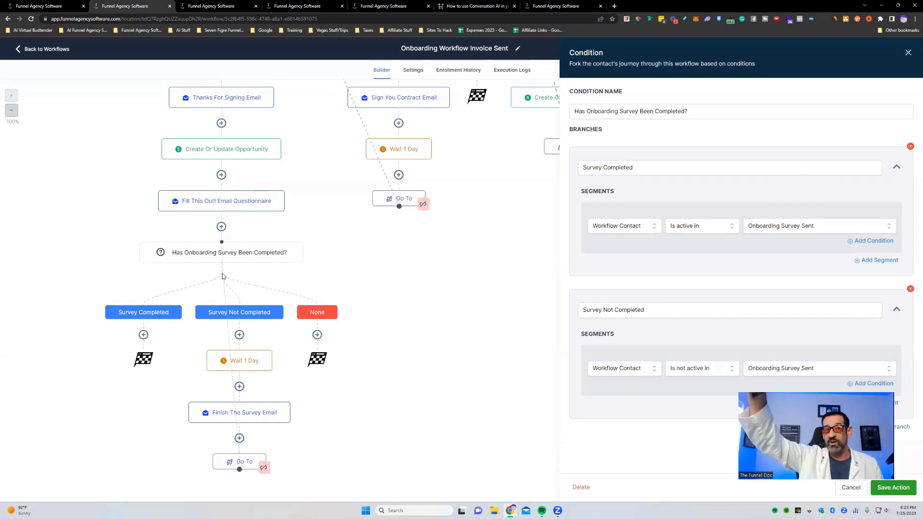
pyautogui.moveTo(155, 326)
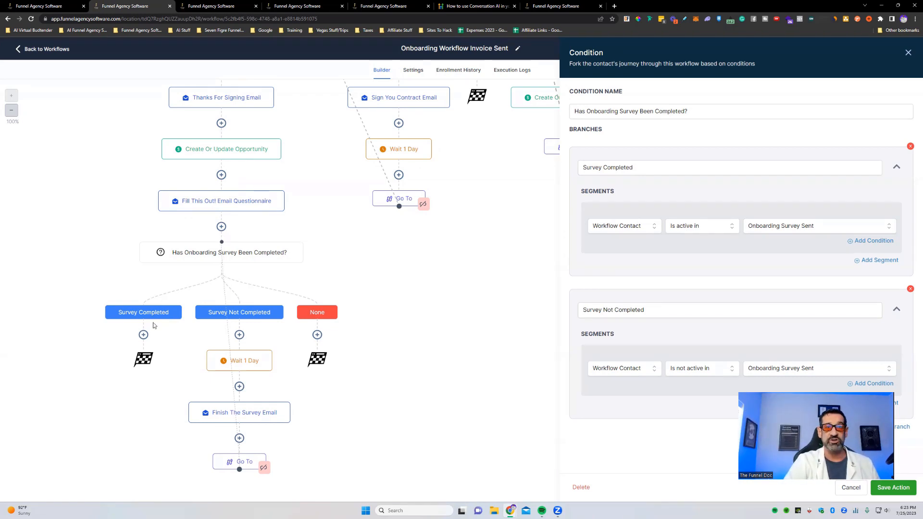
pyautogui.moveTo(640, 181)
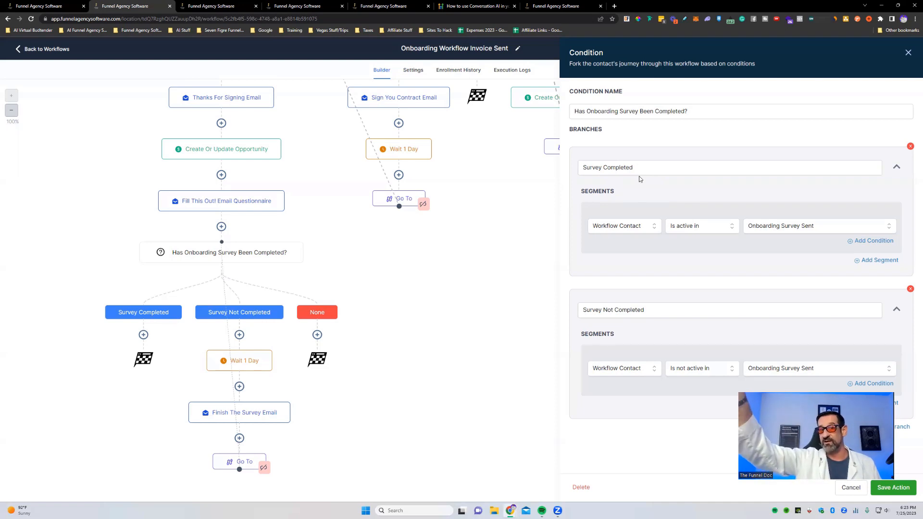
pyautogui.moveTo(644, 336)
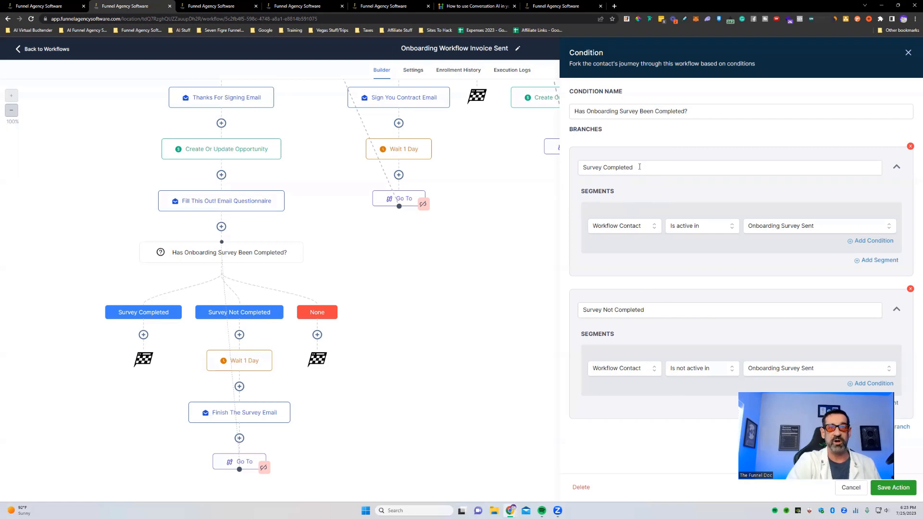
pyautogui.moveTo(231, 278)
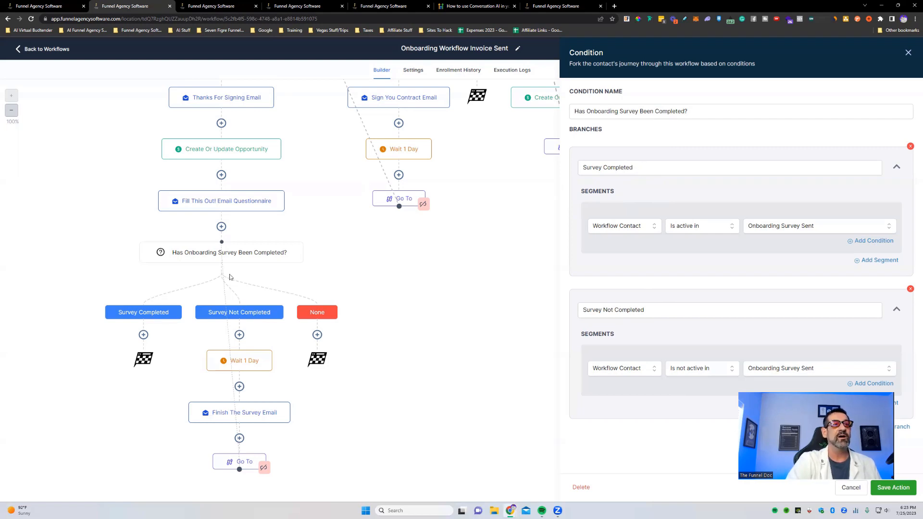
pyautogui.moveTo(733, 376)
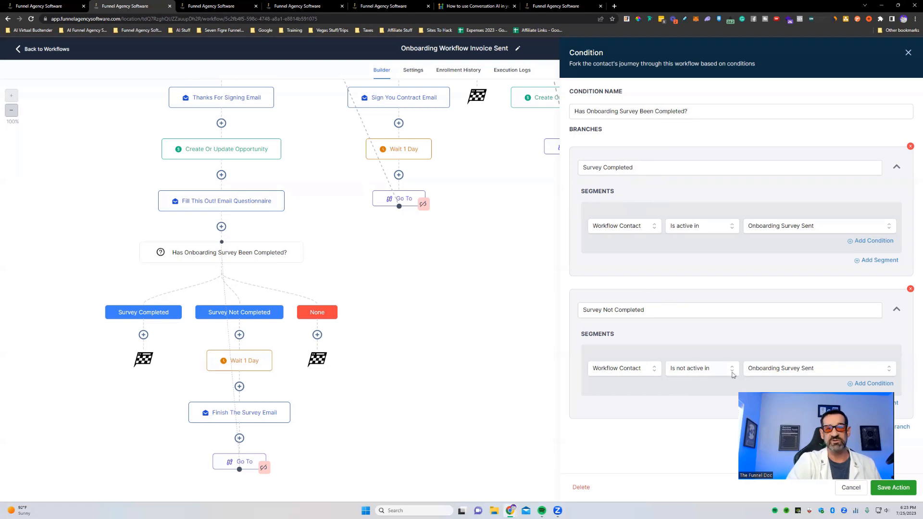
pyautogui.moveTo(468, 196)
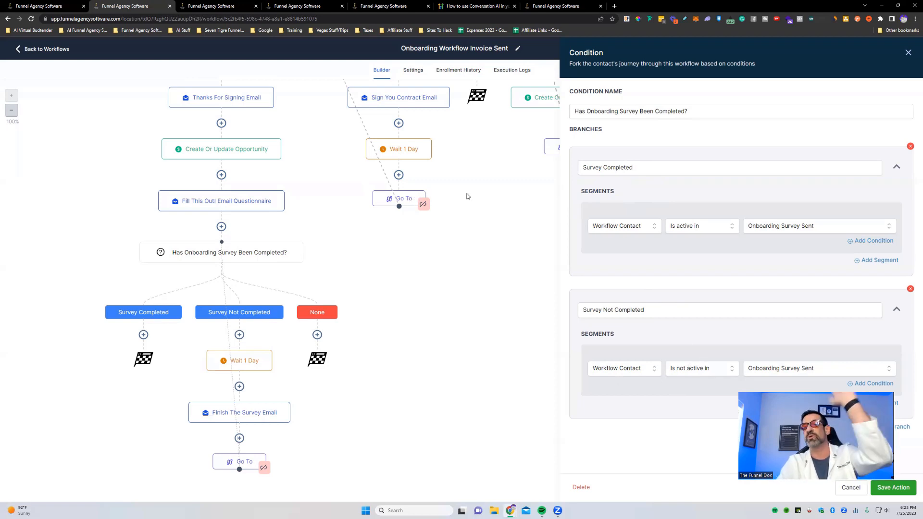
pyautogui.moveTo(472, 197)
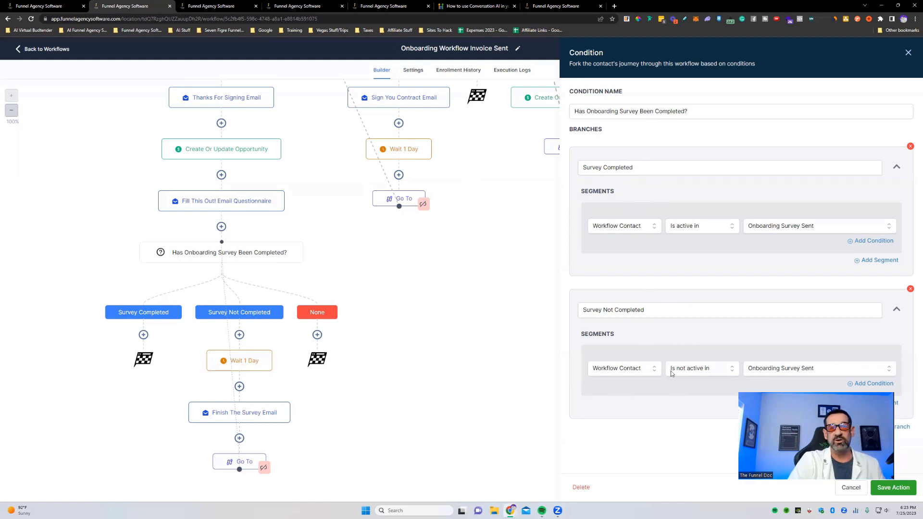
pyautogui.moveTo(805, 372)
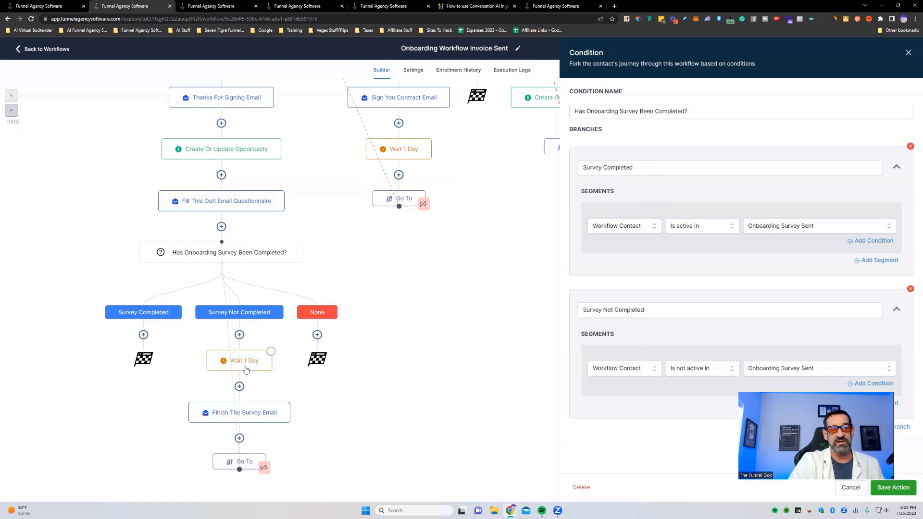
pyautogui.moveTo(239, 412)
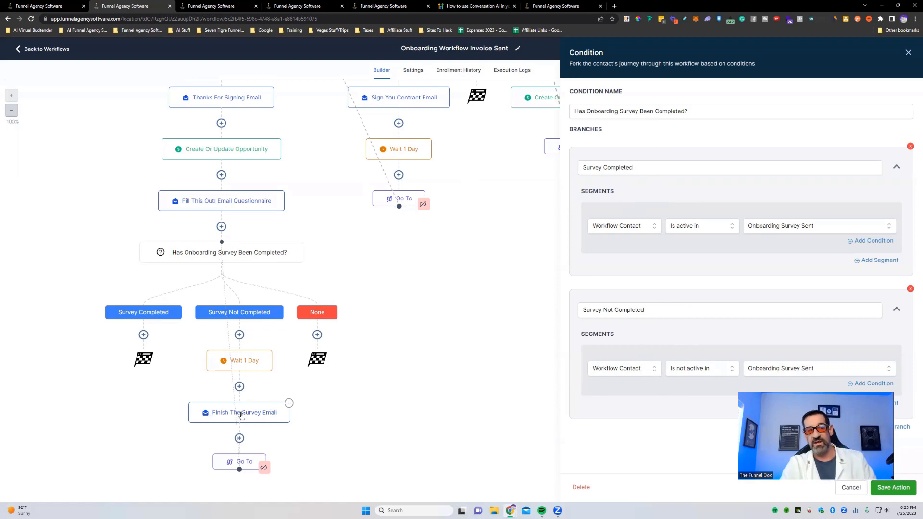
pyautogui.moveTo(381, 255)
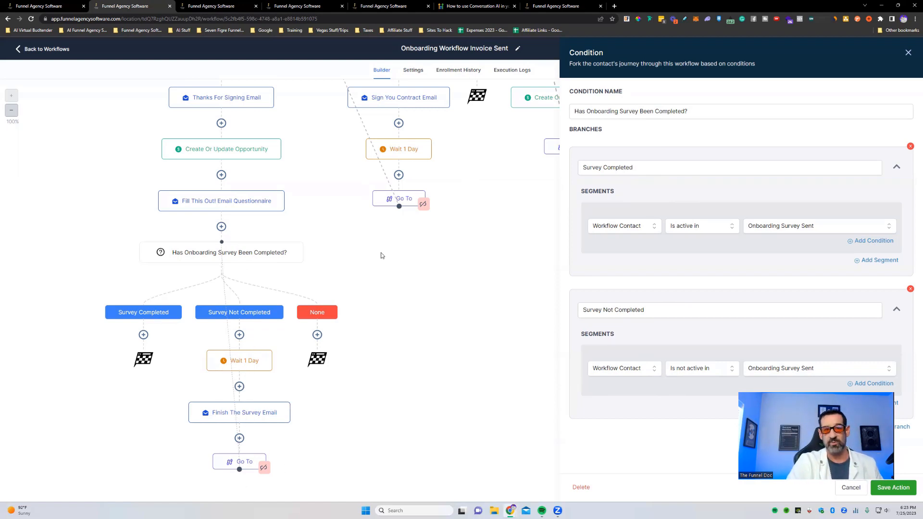
# Step: Scroll down past the Survey Completed and Survey Not Completed branches of the survey condition
pyautogui.scroll(-3)
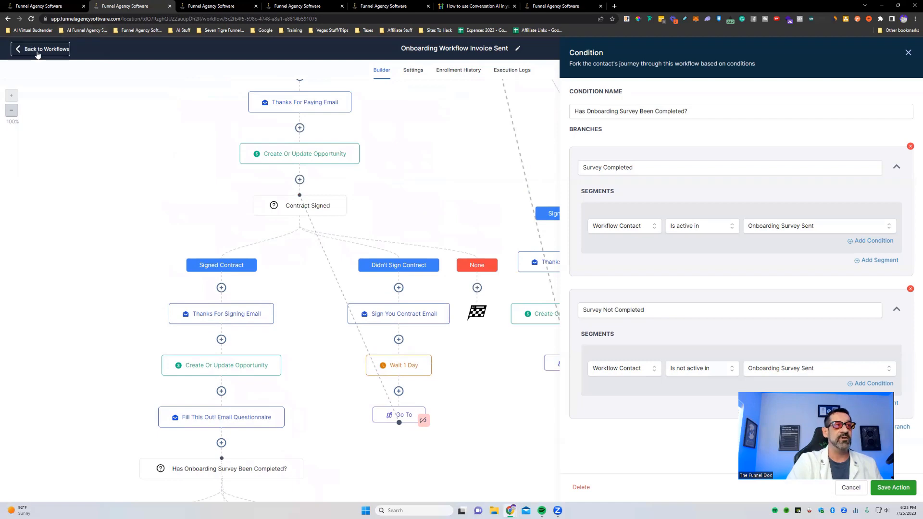
# Step: Go back to the Workflow List and open the Onboarding Survey Submitted workflow
pyautogui.click(40, 49)
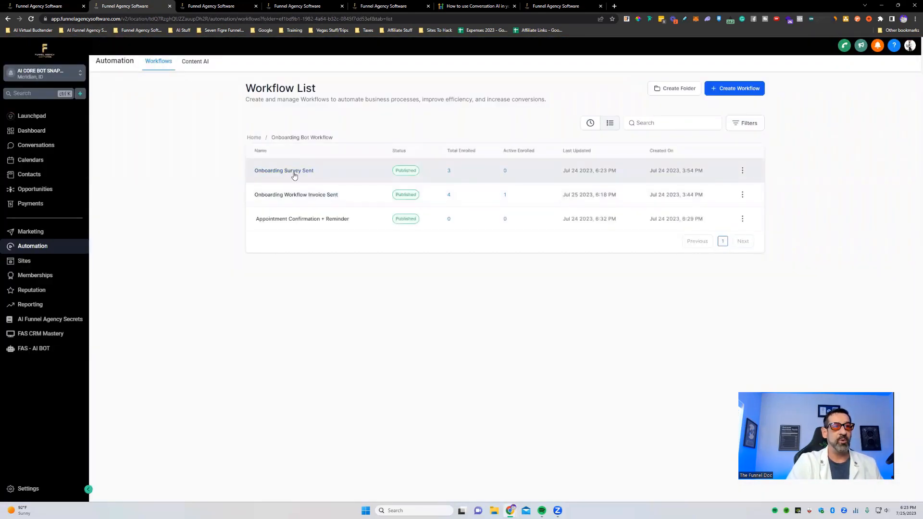
pyautogui.click(284, 171)
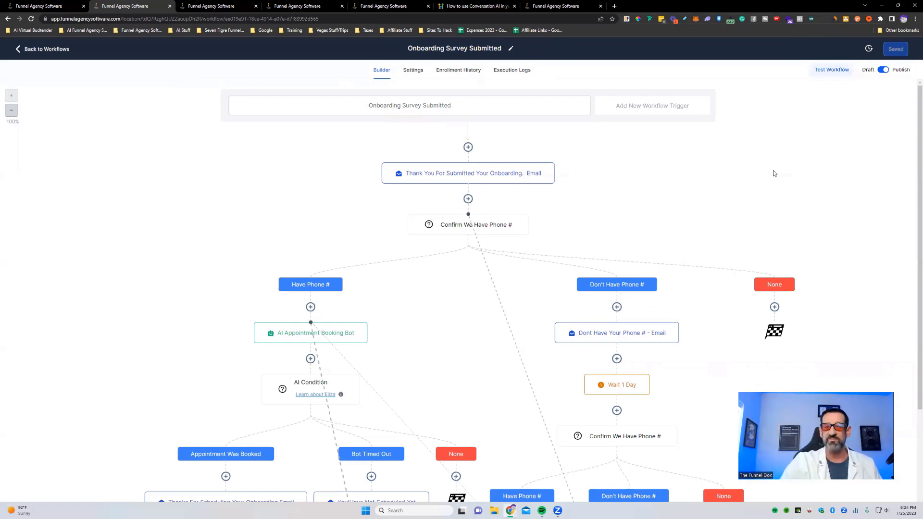
pyautogui.moveTo(462, 124)
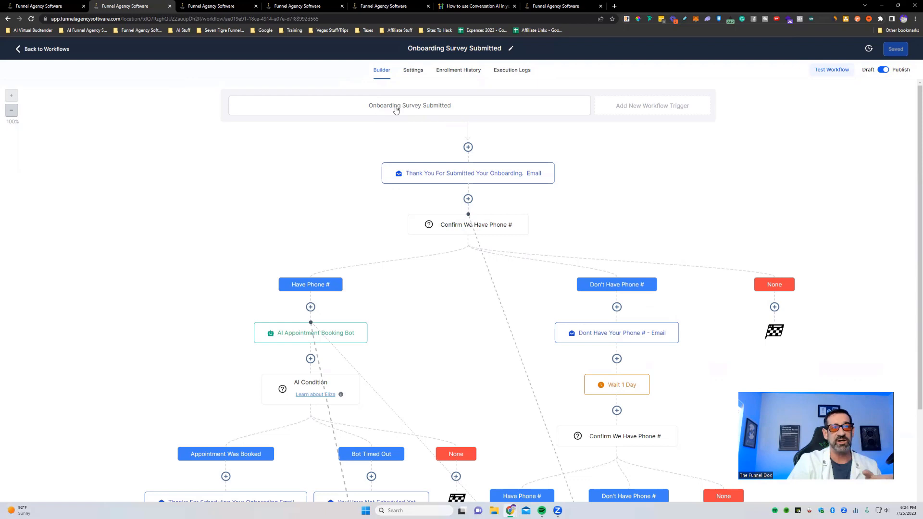
pyautogui.click(410, 105)
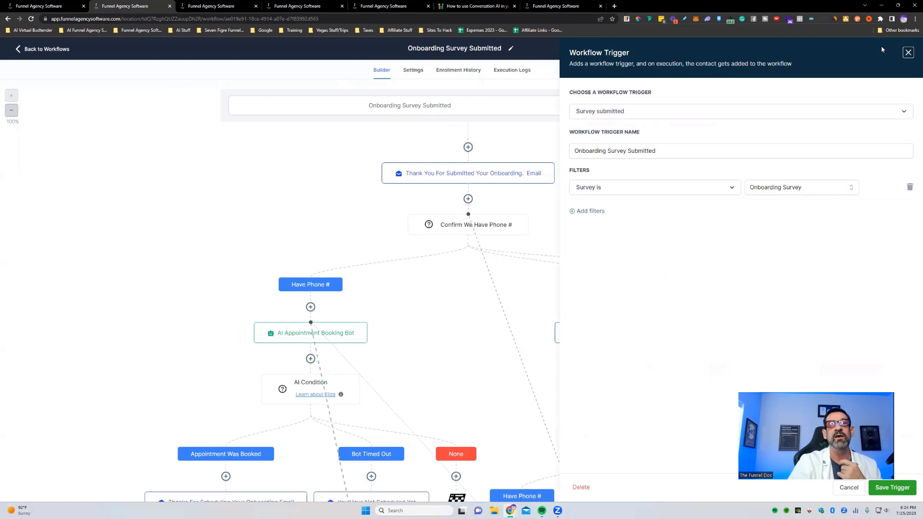
pyautogui.click(893, 488)
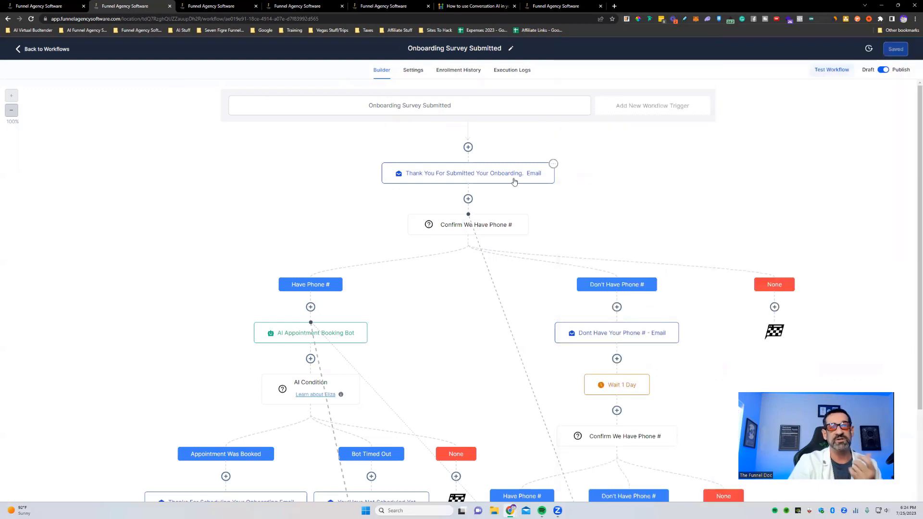
pyautogui.moveTo(579, 209)
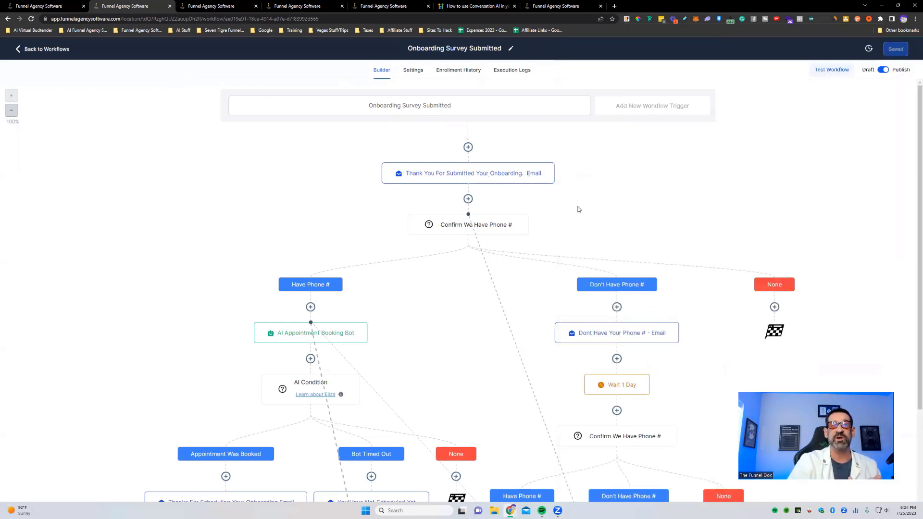
pyautogui.scroll(-3)
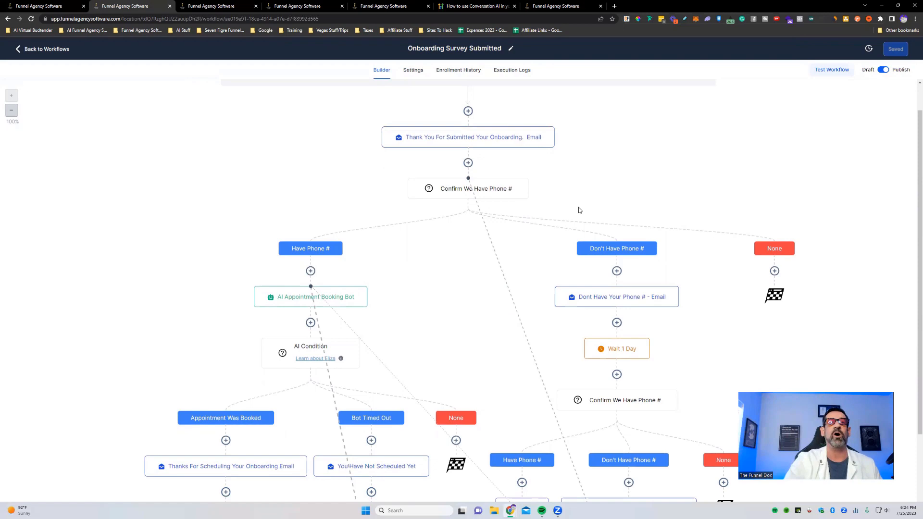
pyautogui.moveTo(512, 204)
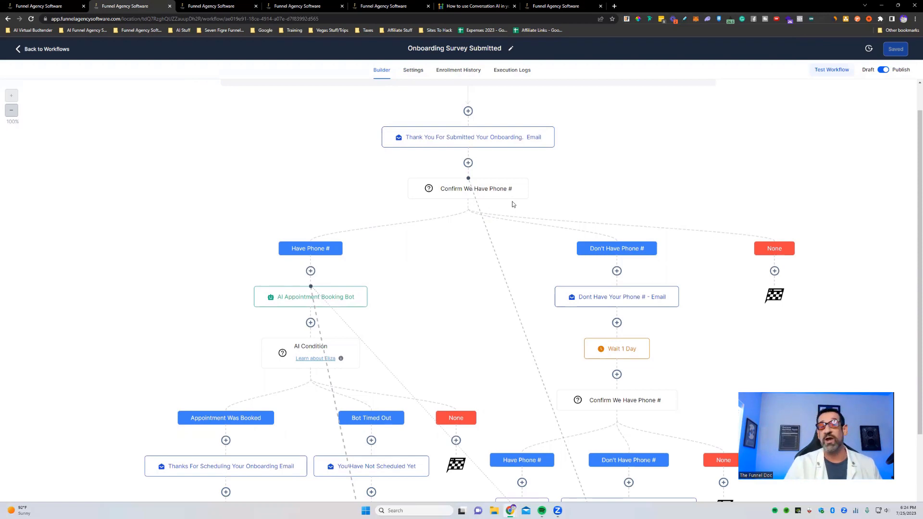
pyautogui.moveTo(462, 189)
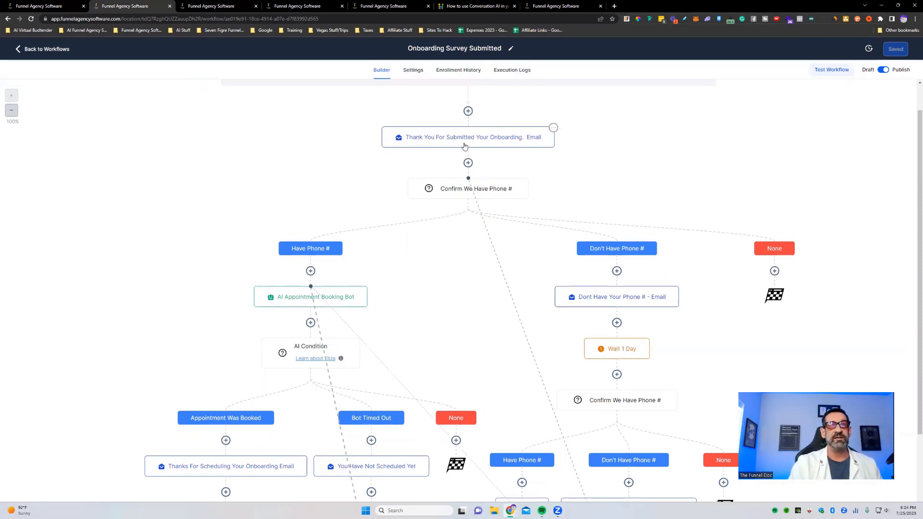
pyautogui.click(468, 137)
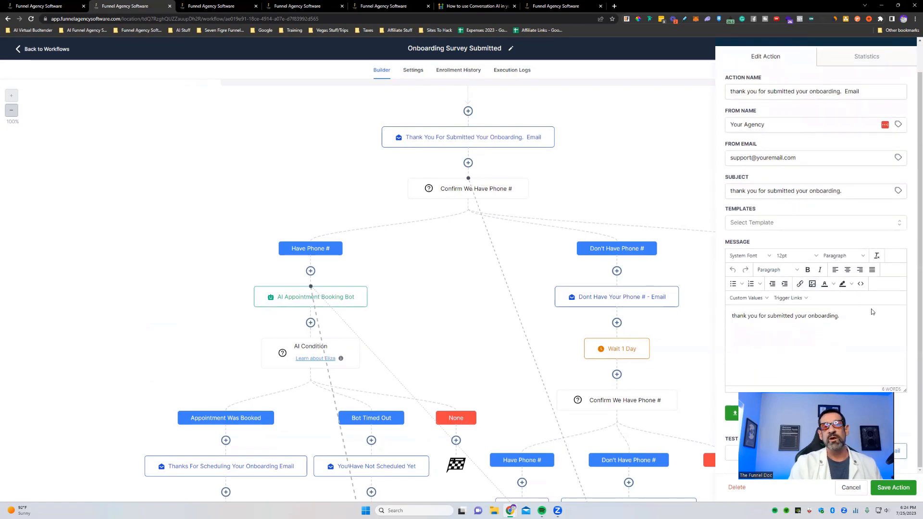
pyautogui.click(468, 188)
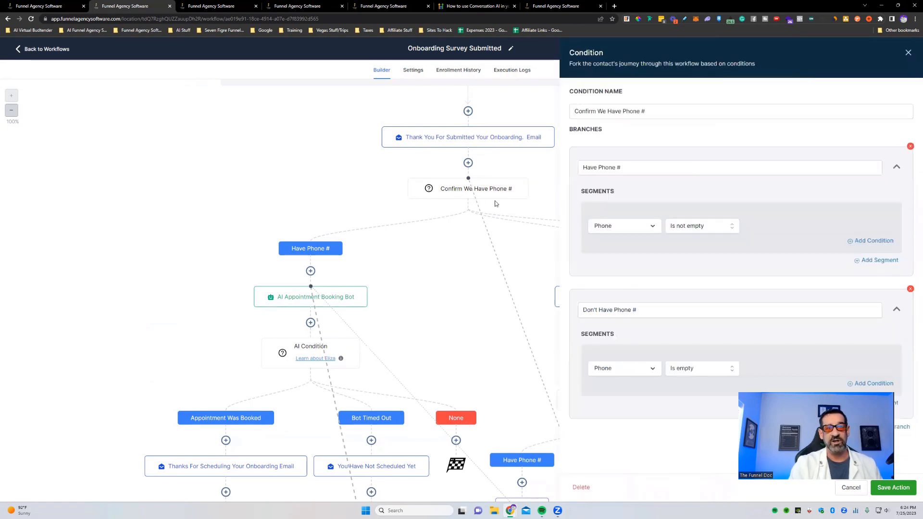
pyautogui.click(892, 487)
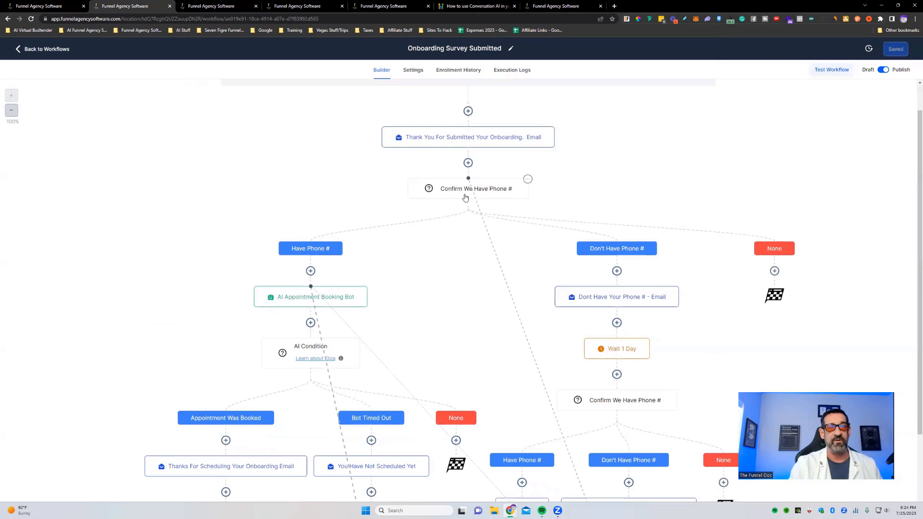
pyautogui.click(475, 188)
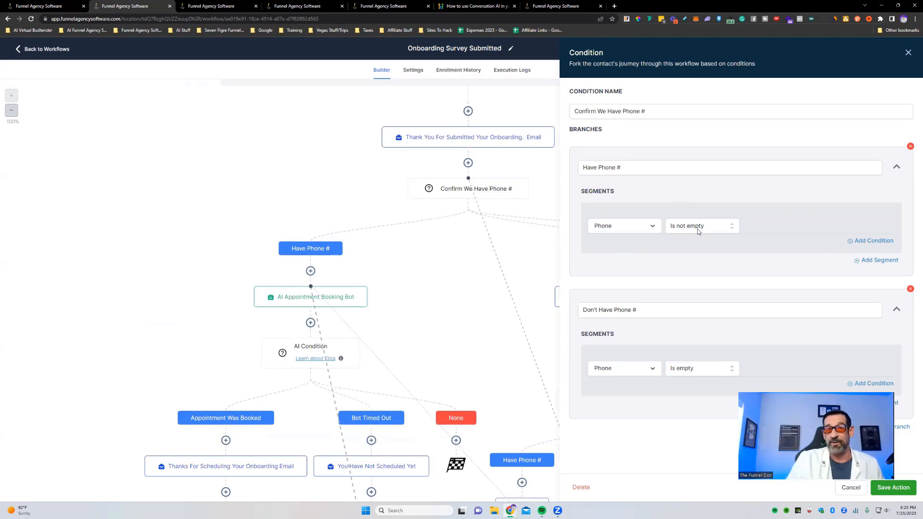
pyautogui.moveTo(635, 359)
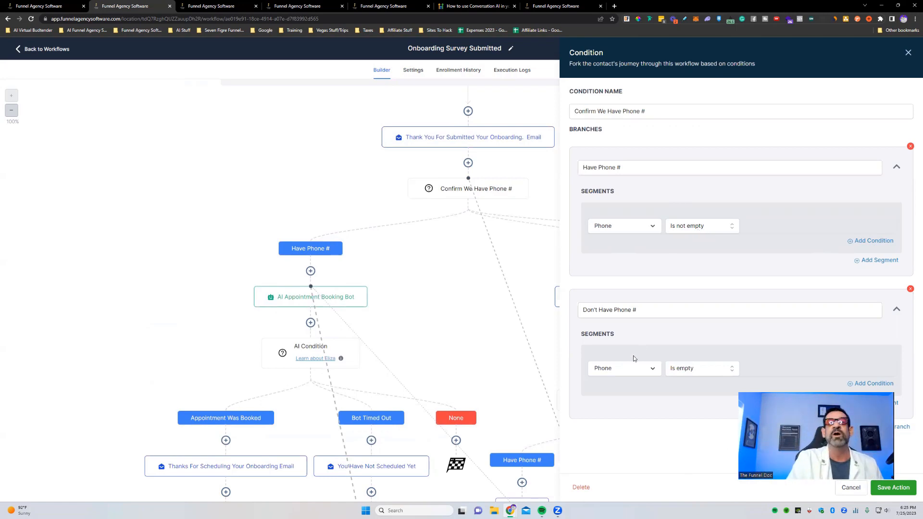
pyautogui.moveTo(688, 361)
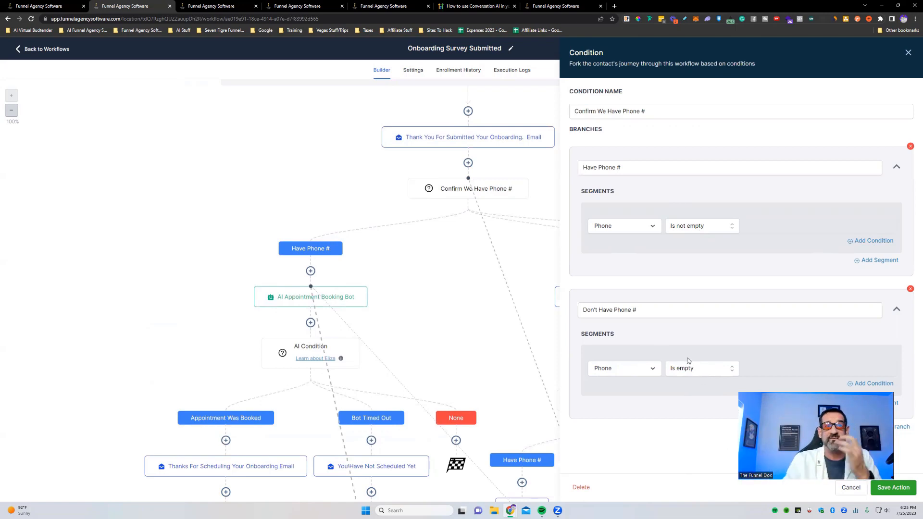
pyautogui.click(892, 487)
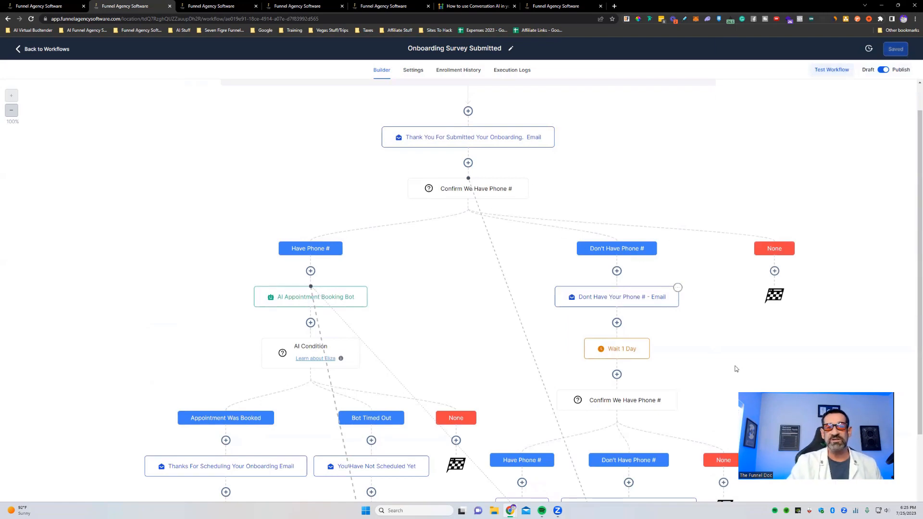
# Step: Open the 'Dont Have Your Phone # - Email' action to view its email settings
pyautogui.click(617, 297)
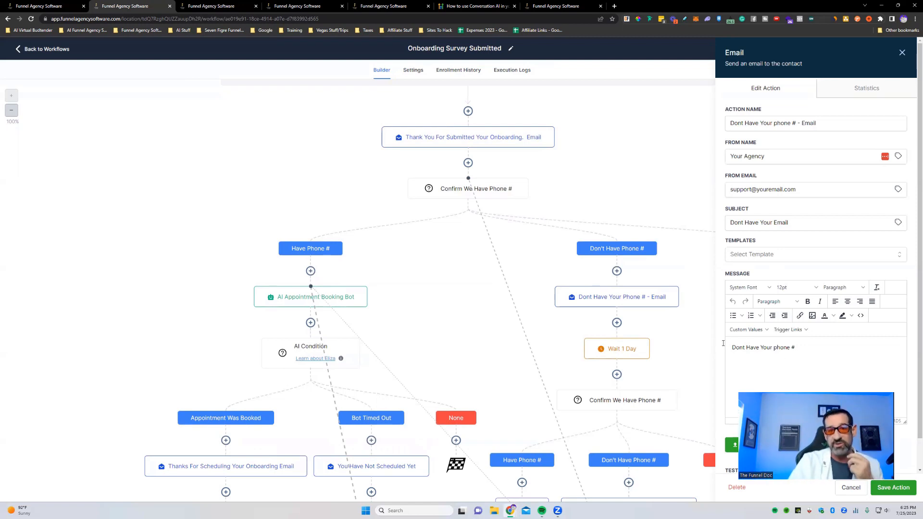
pyautogui.moveTo(469, 319)
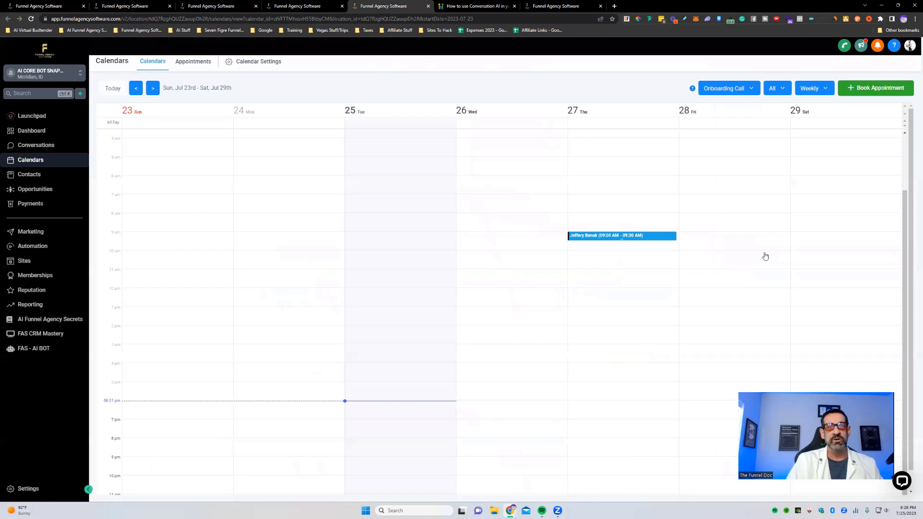
pyautogui.moveTo(582, 248)
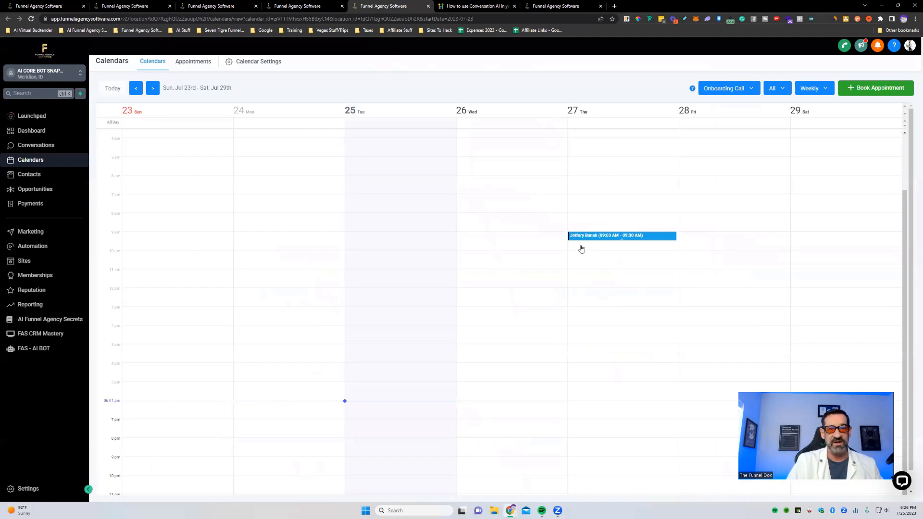
pyautogui.moveTo(632, 252)
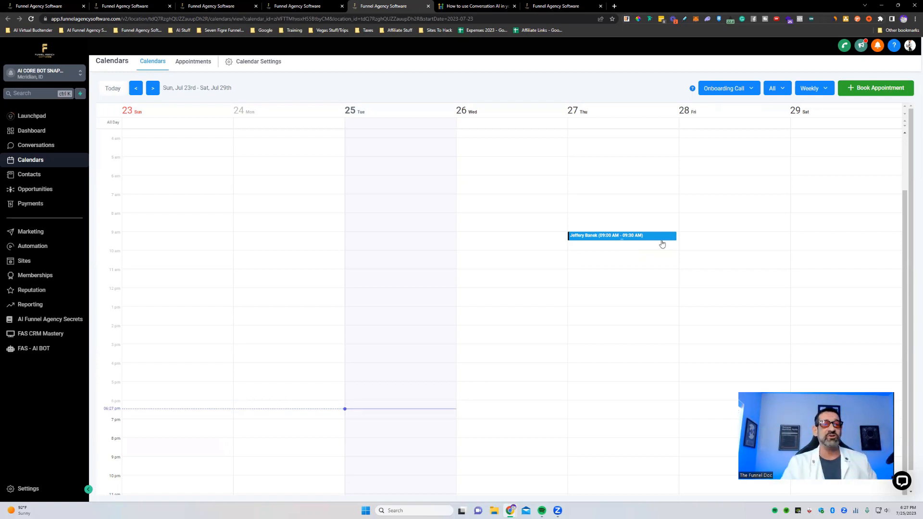
pyautogui.moveTo(636, 294)
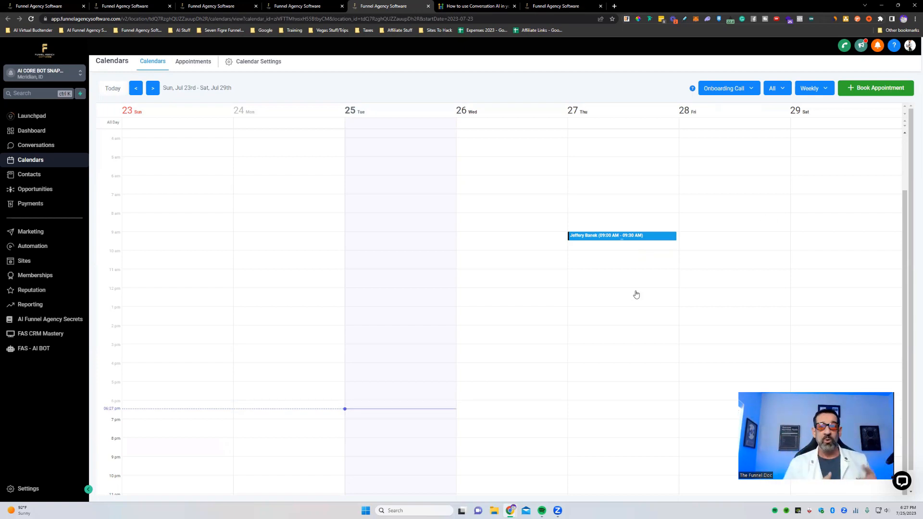